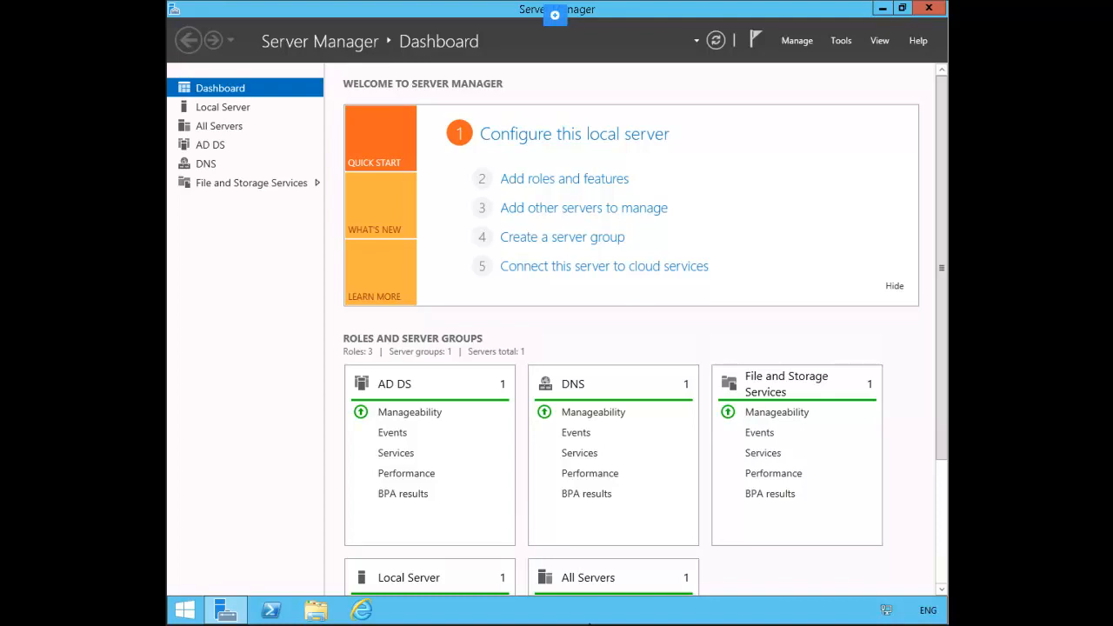
mouse_move(274, 447)
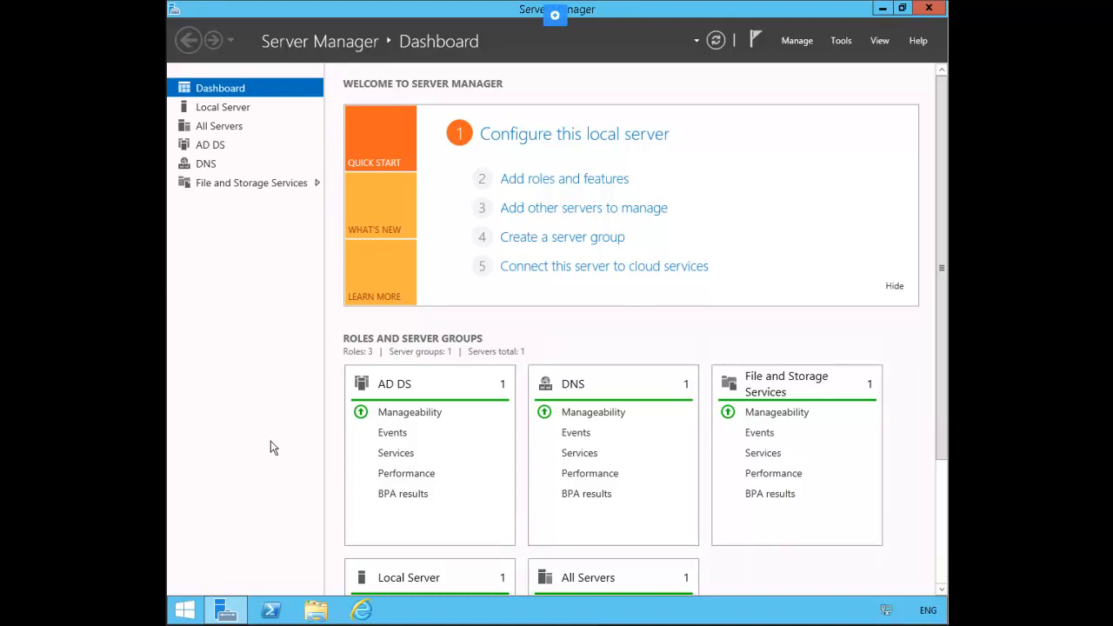
mouse_move(281, 444)
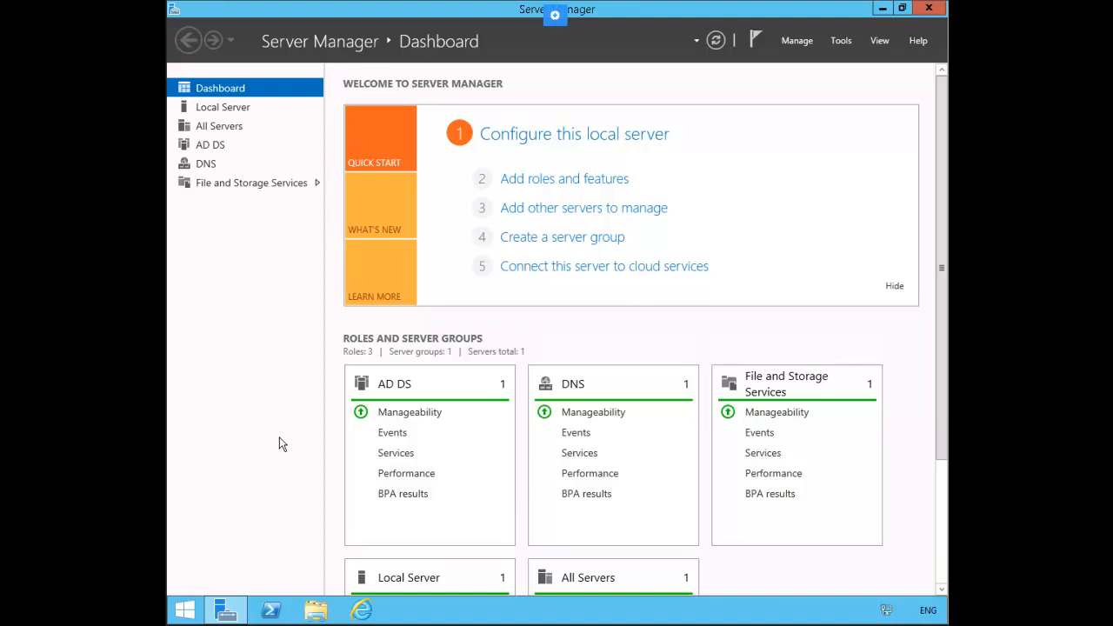
mouse_move(296, 461)
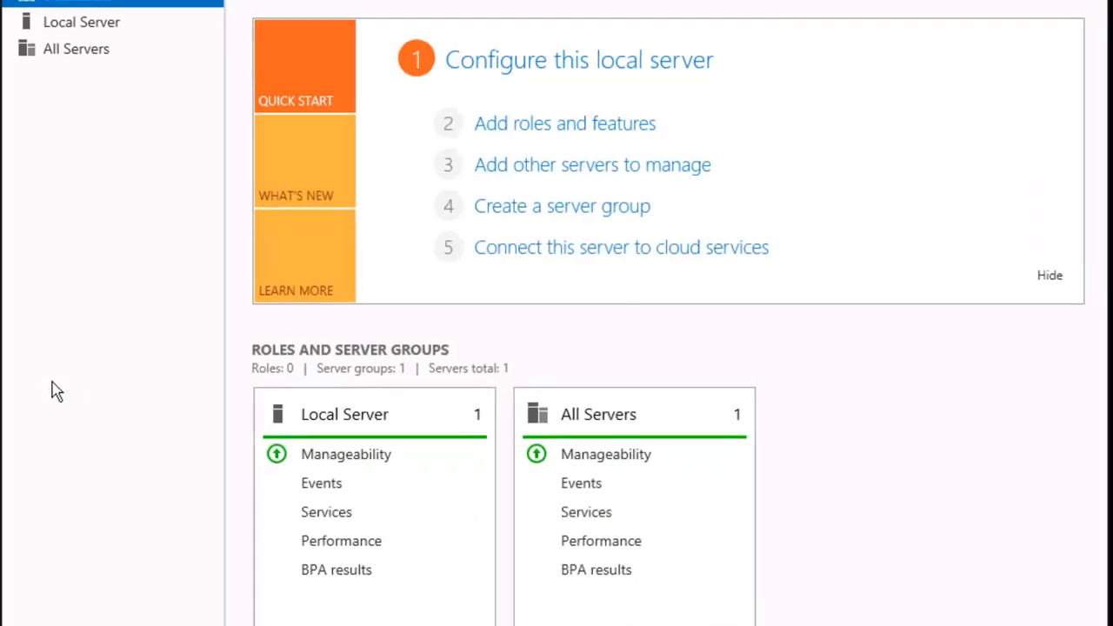
- Show PLABVC01's Local Server properties in Server Manager
left_click(69, 128)
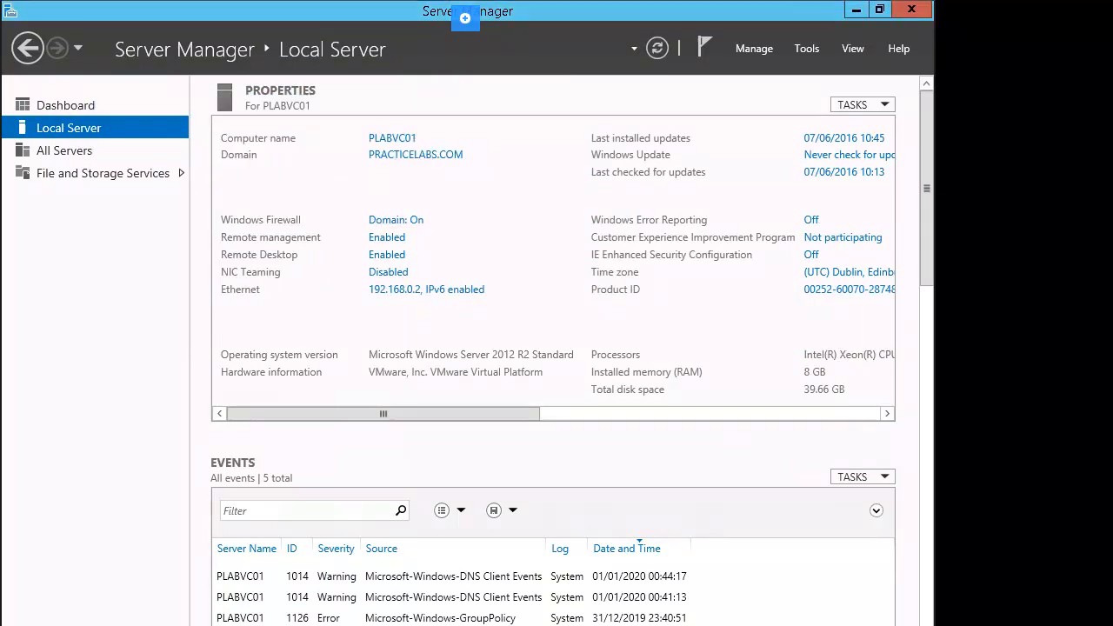
mouse_move(629, 157)
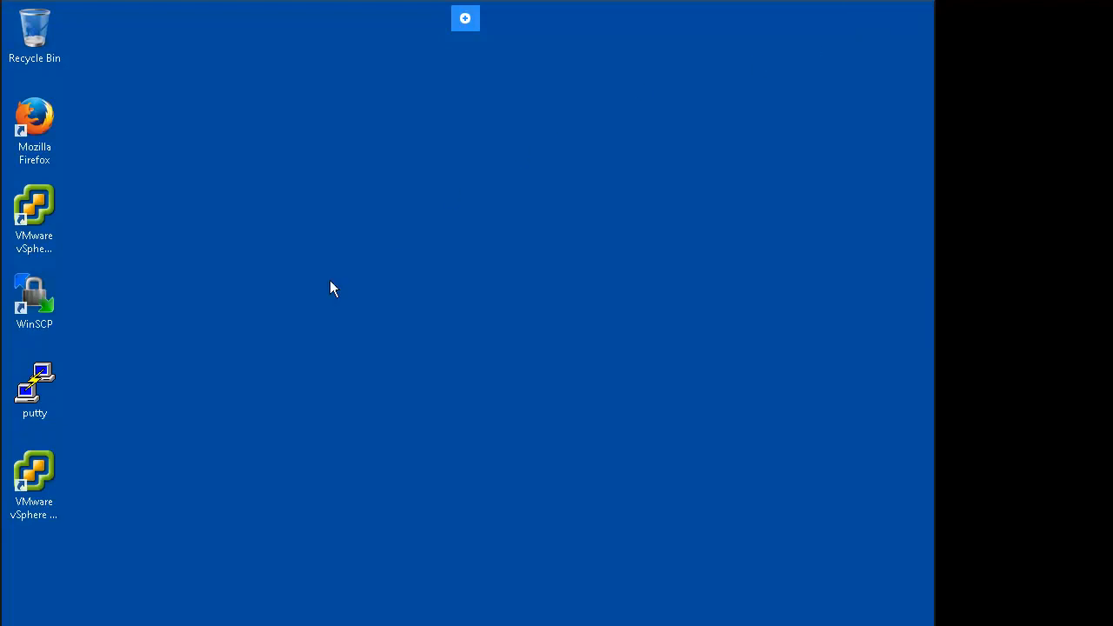
mouse_move(43, 122)
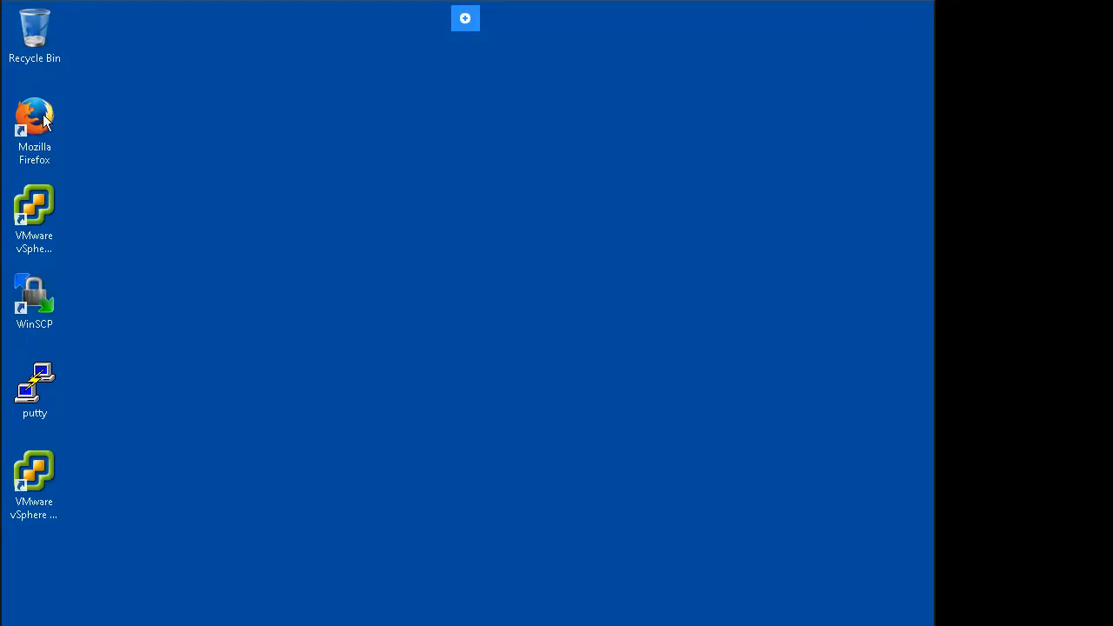
double_click(34, 122)
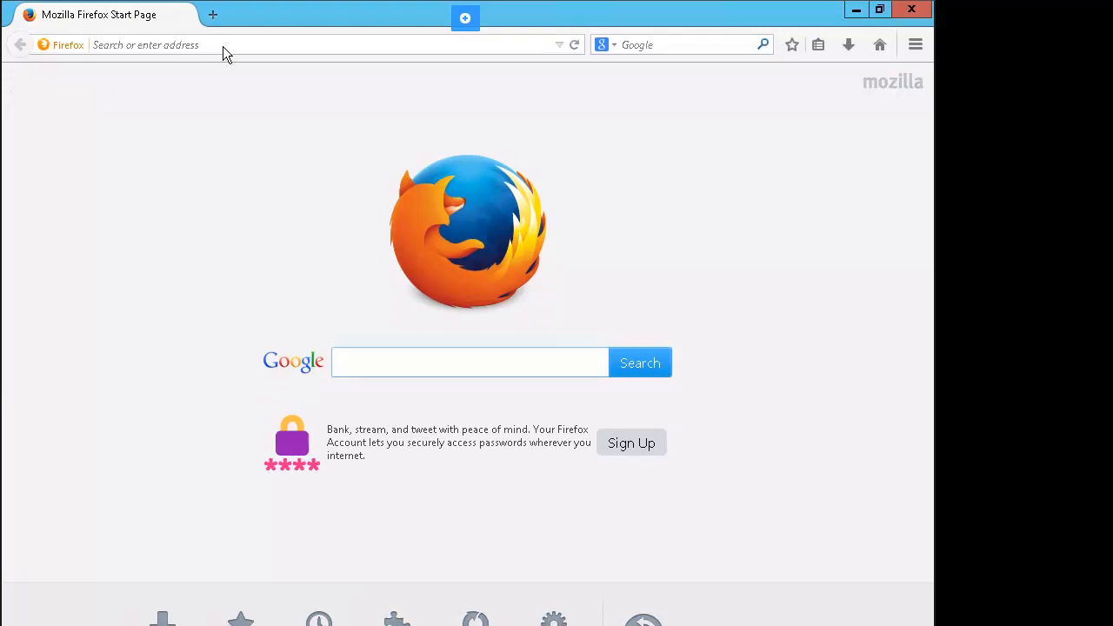
left_click(169, 44)
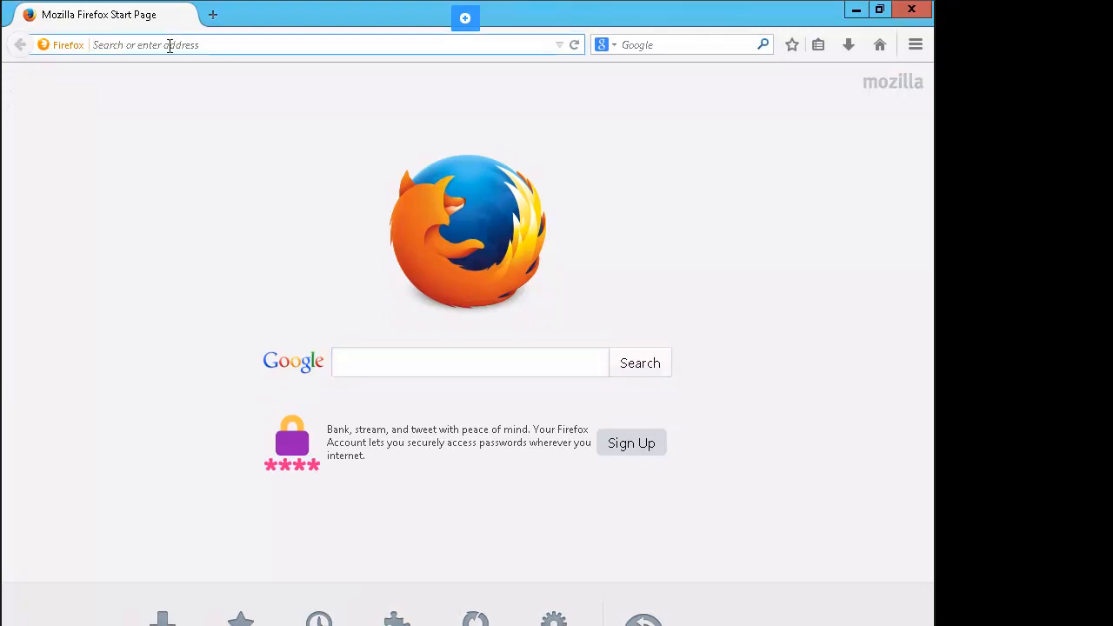
type("http")
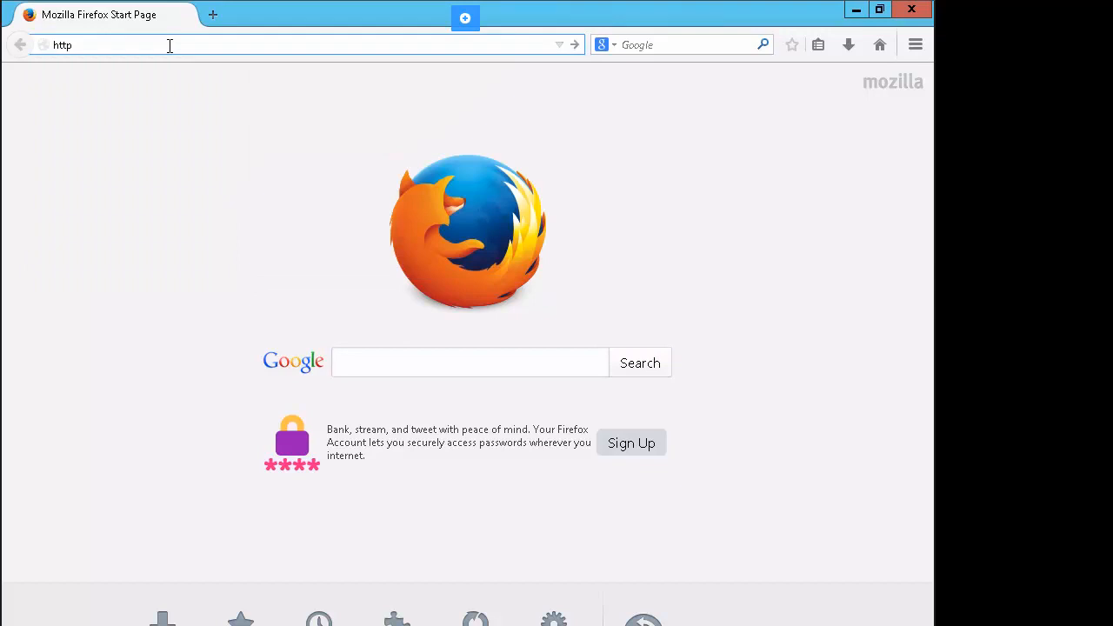
type("://")
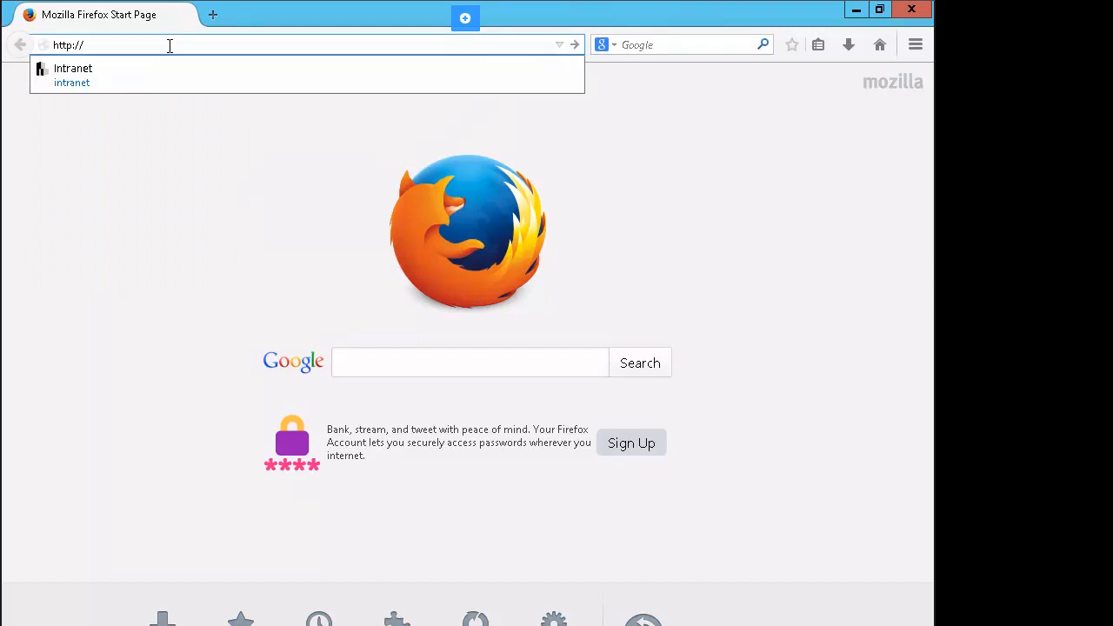
type("intranet")
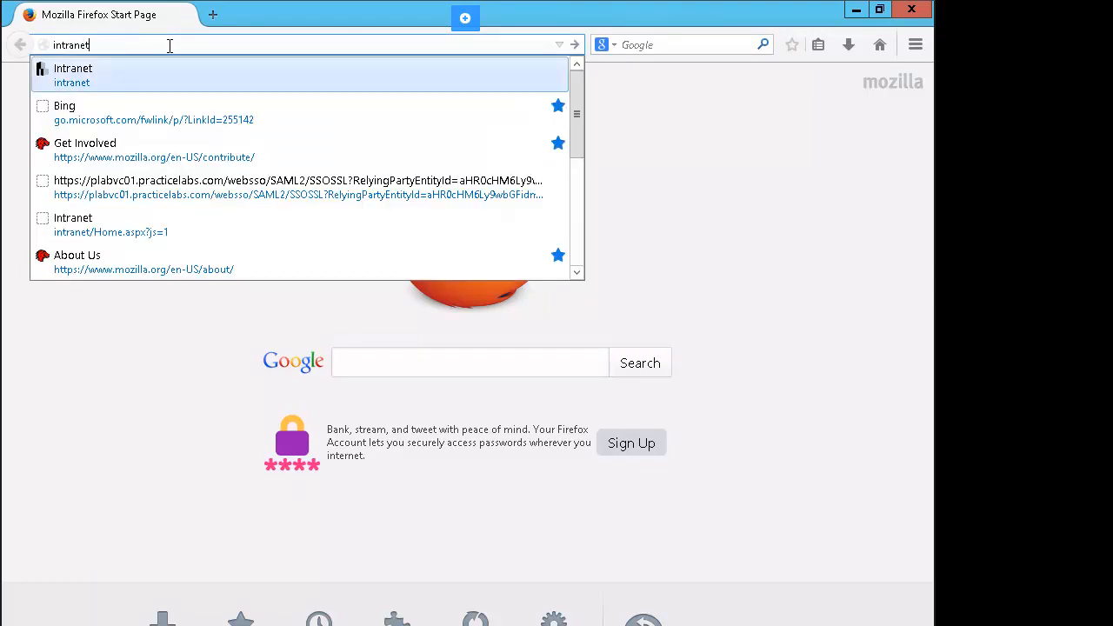
left_click(73, 75)
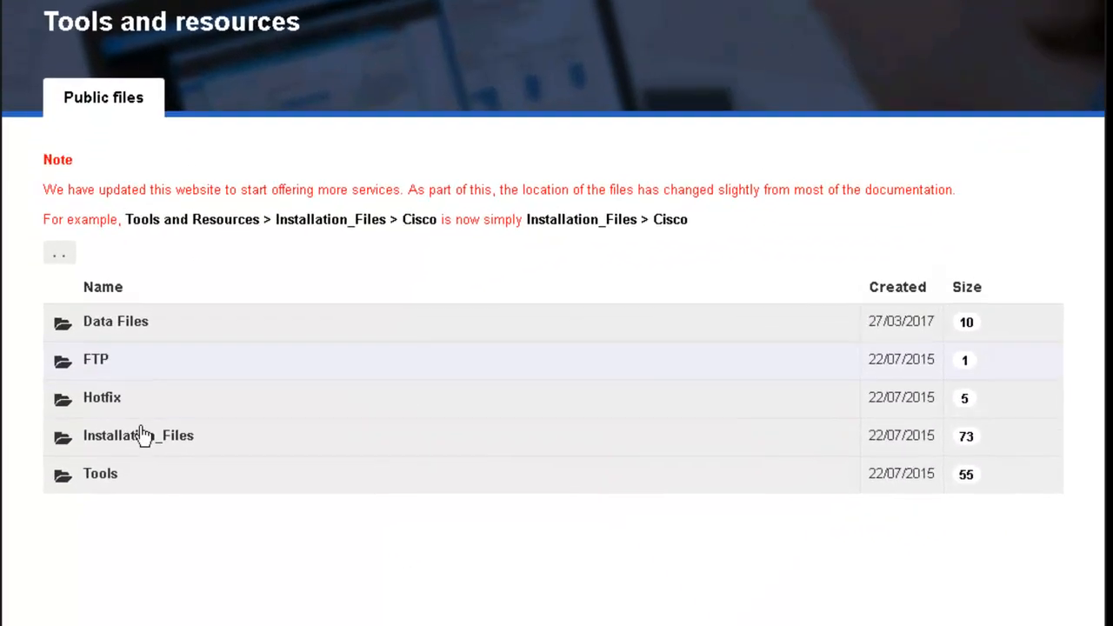
- Browse the intranet to Installation_Files > VMWare > VCP-DCV 6
left_click(139, 435)
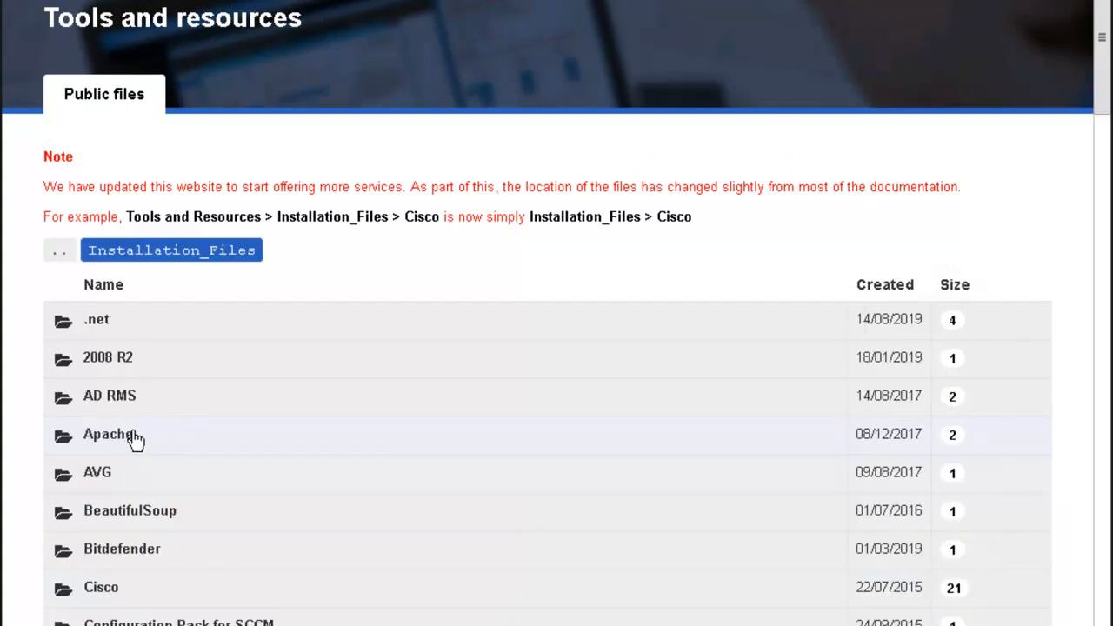
mouse_move(317, 426)
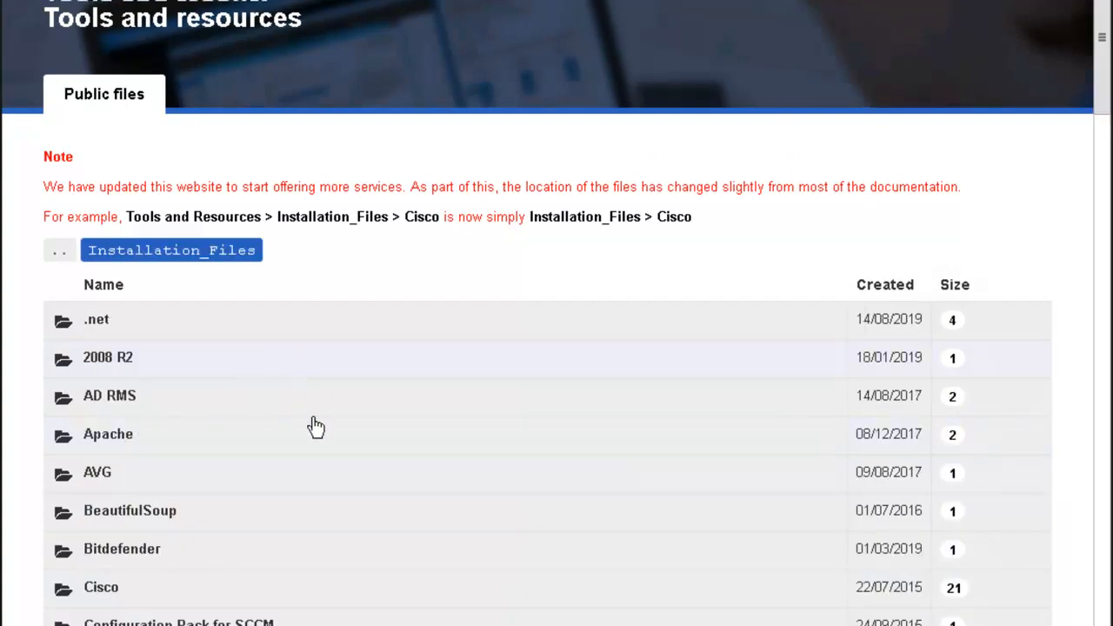
scroll("down", 3)
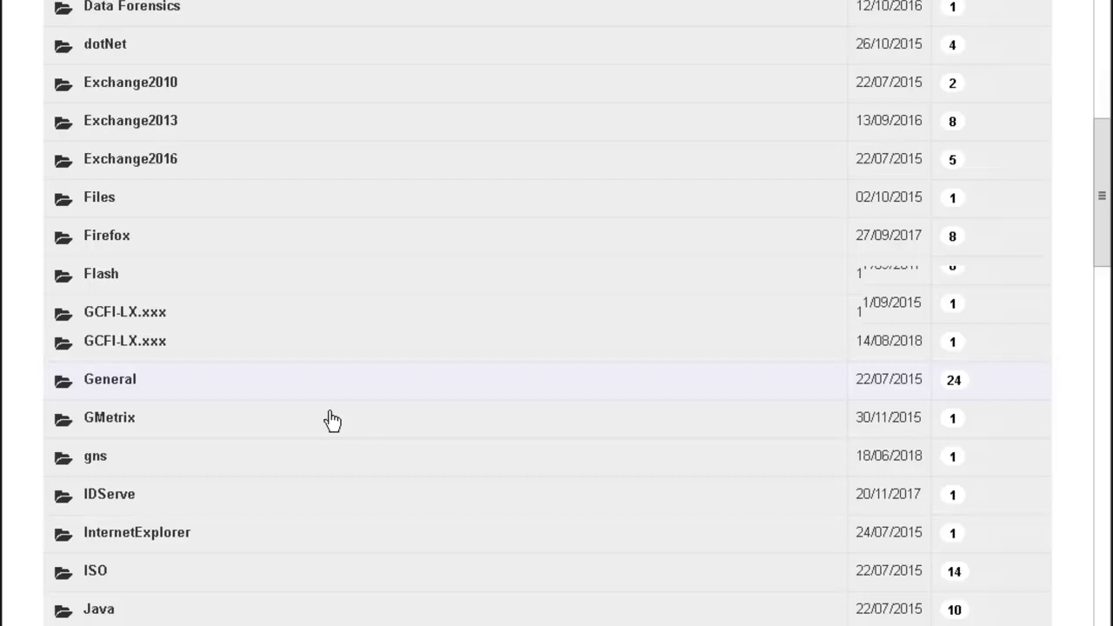
scroll("down", 3)
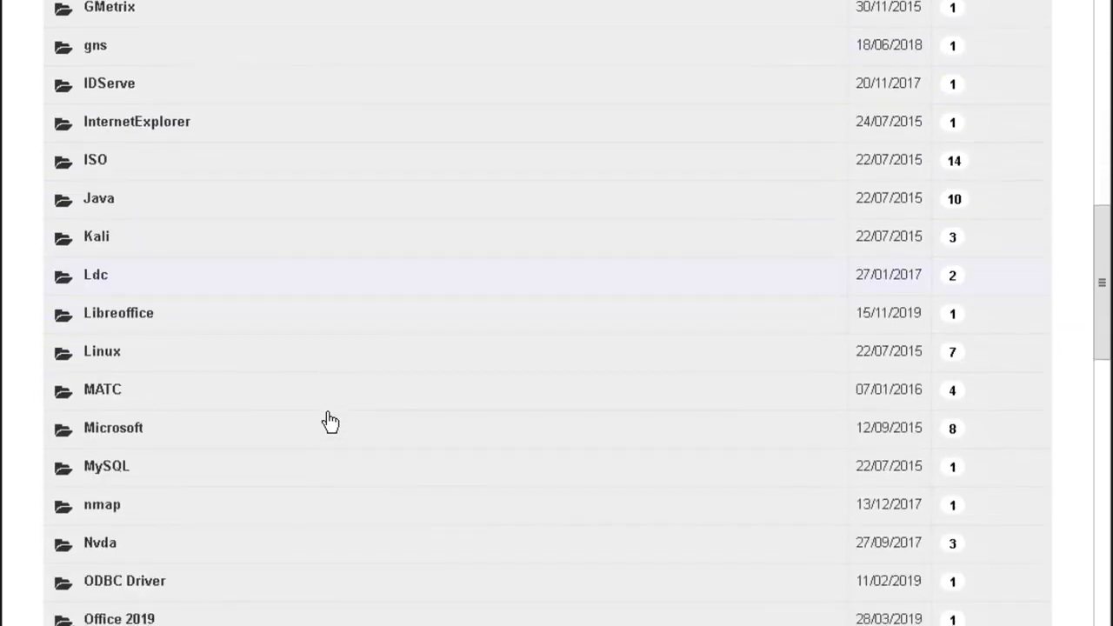
scroll("down", 3)
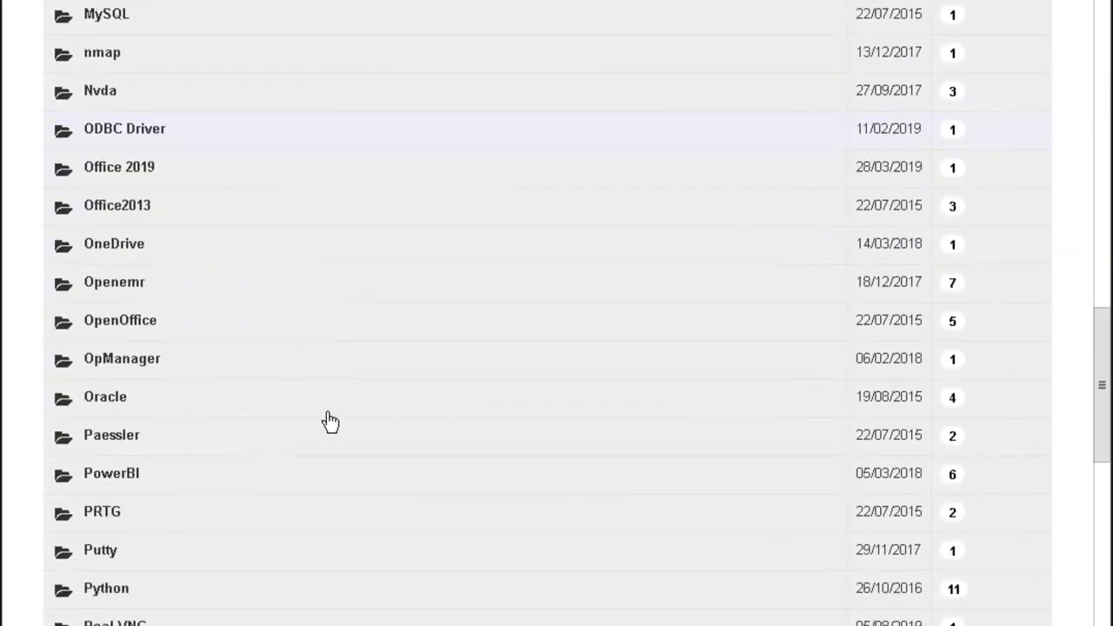
scroll("down", 3)
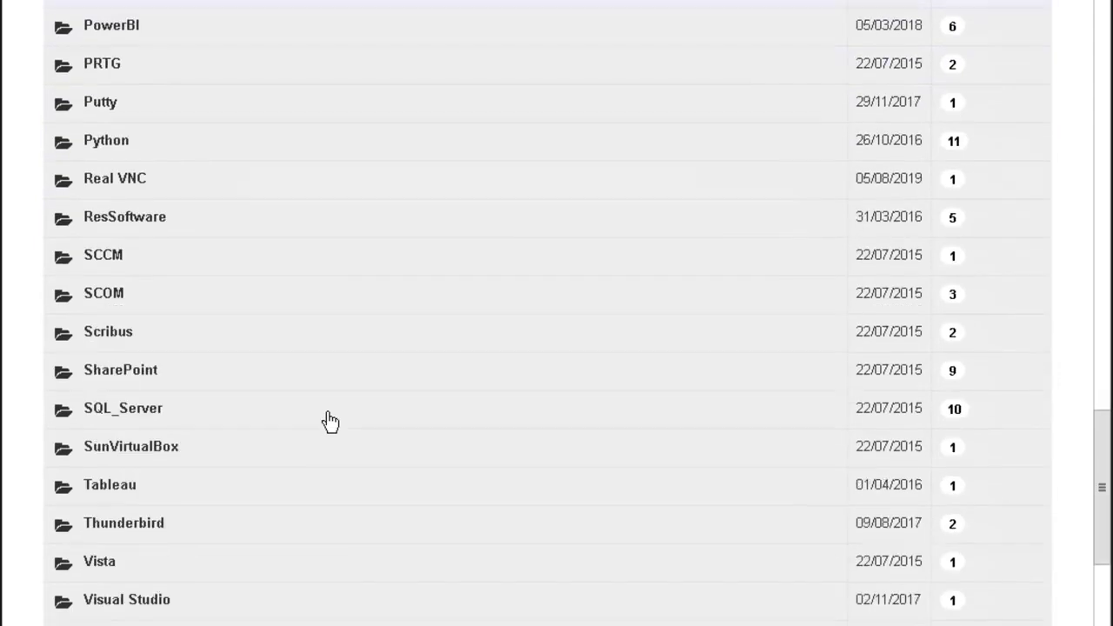
scroll("down", 3)
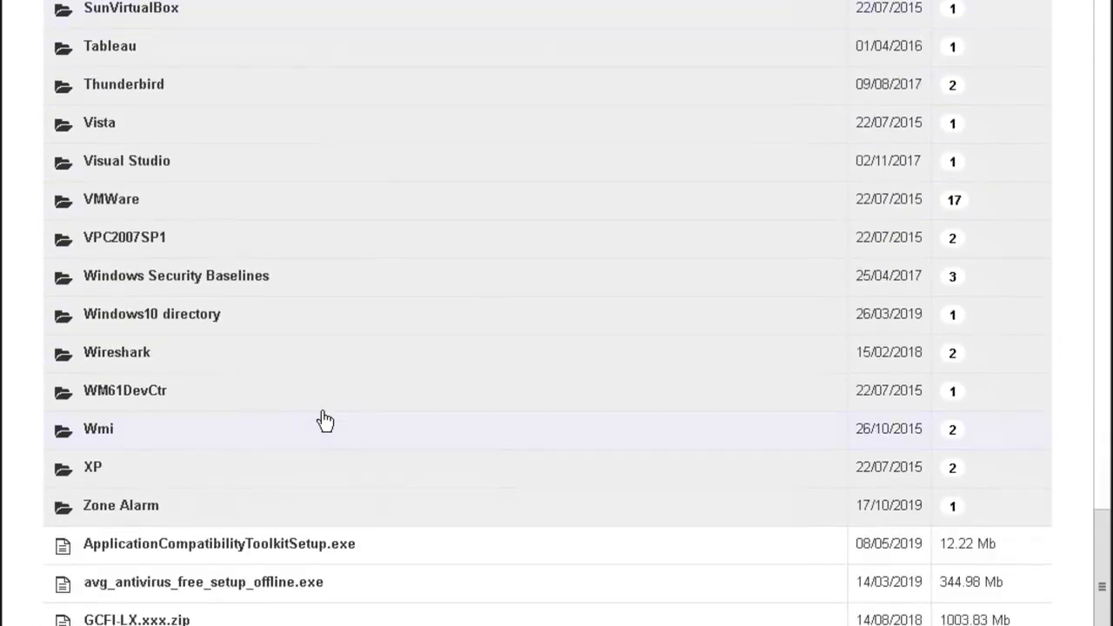
mouse_move(111, 199)
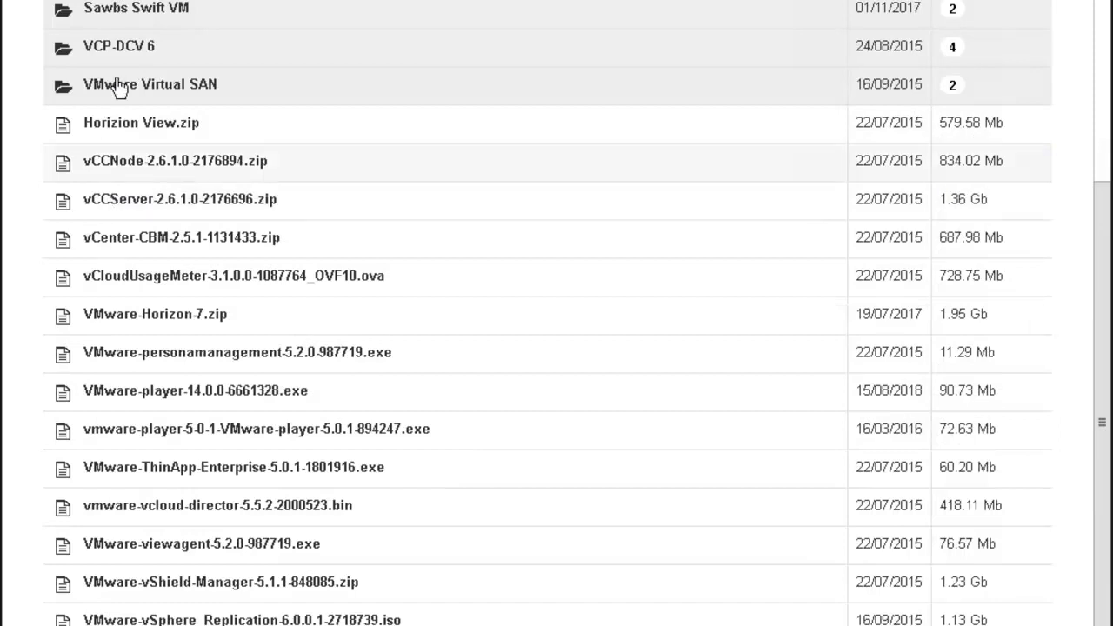
mouse_move(170, 46)
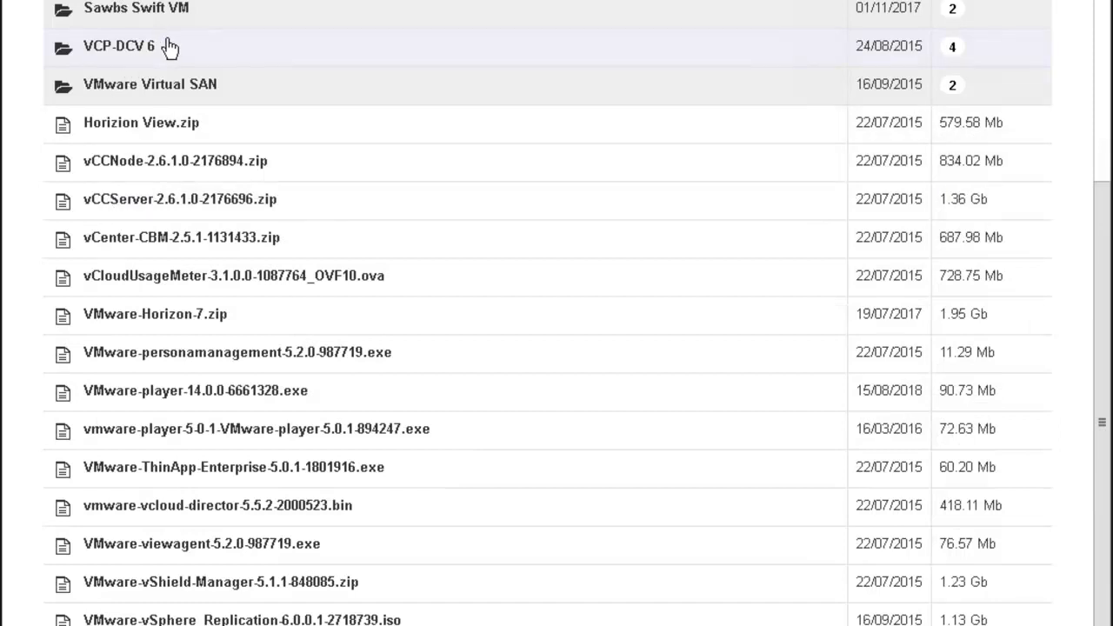
left_click(120, 46)
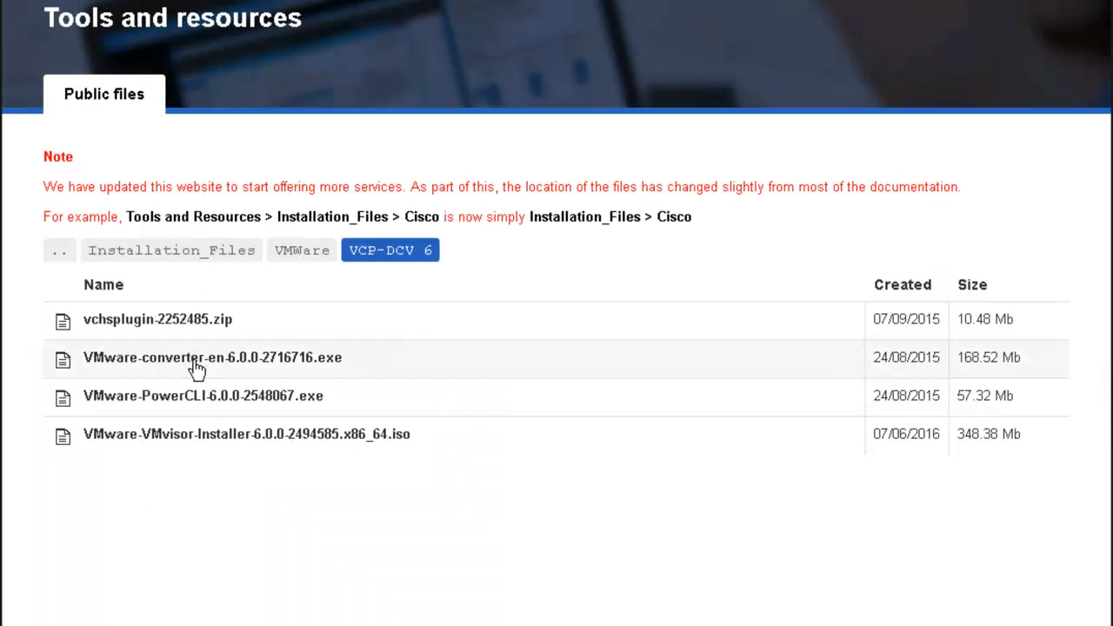
- Download and save VMware-converter-en-6.0.0-2716716.exe
left_click(212, 358)
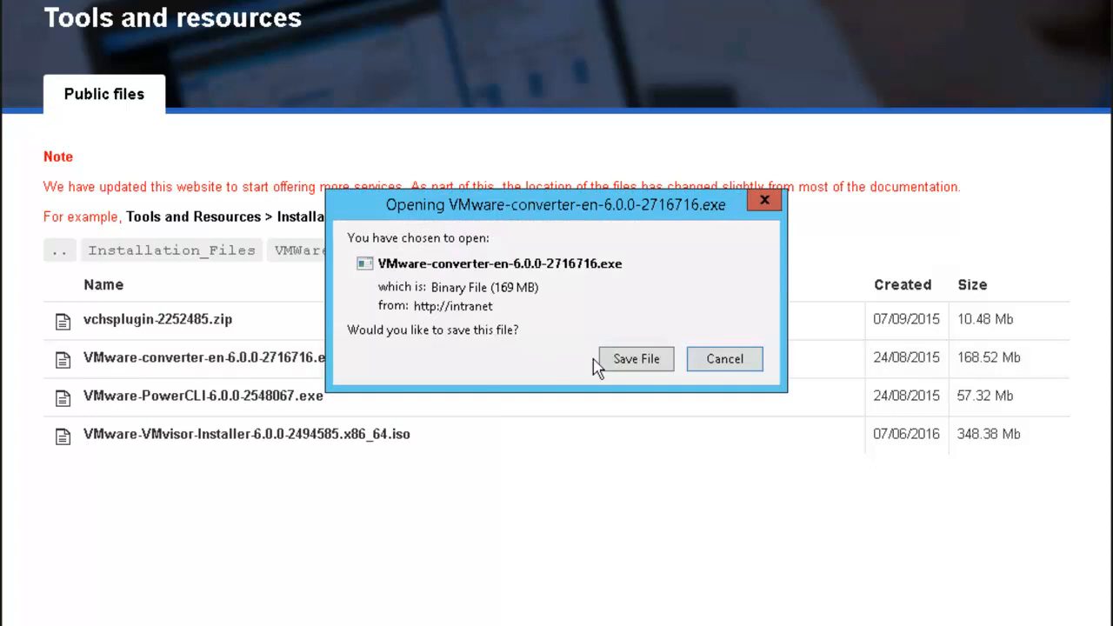
left_click(635, 359)
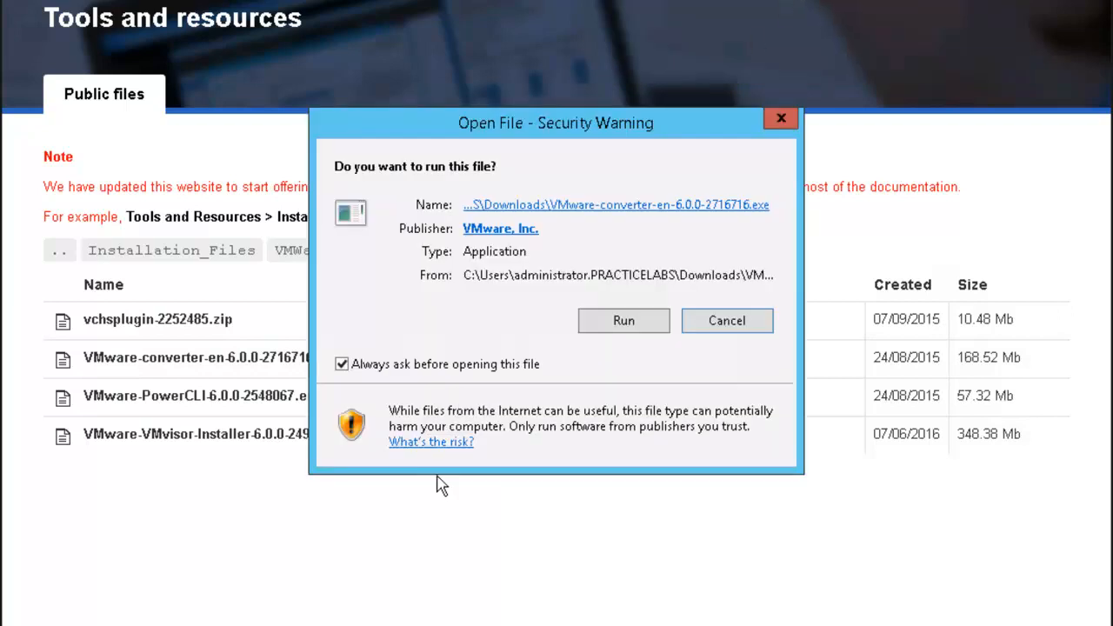
- Run the installer, accepting the EULA, default folder and Local installation
left_click(623, 320)
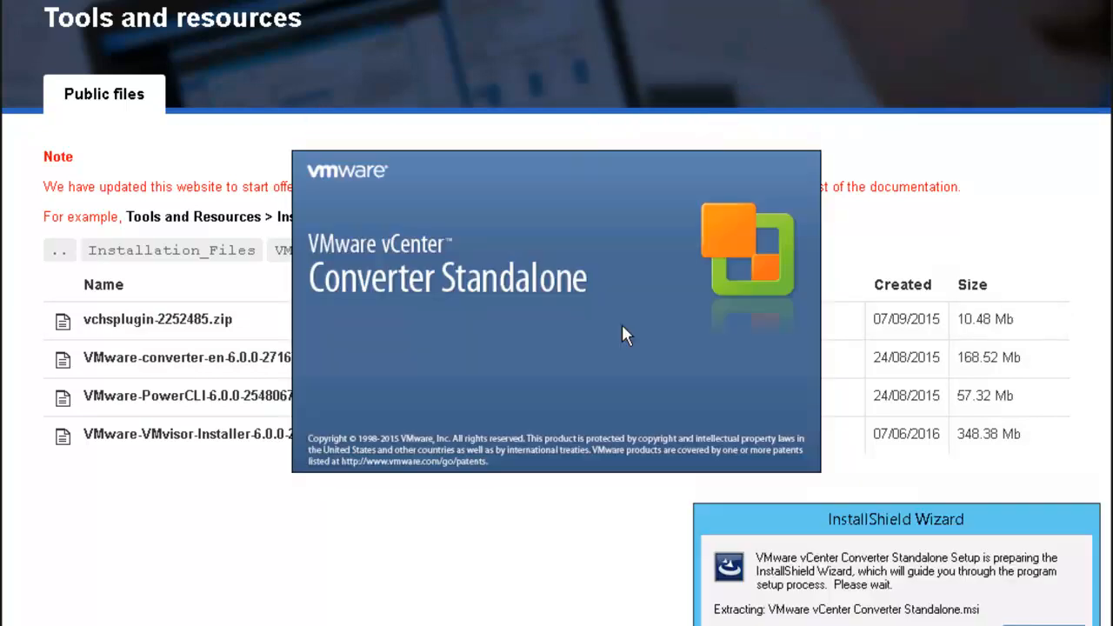
mouse_move(582, 374)
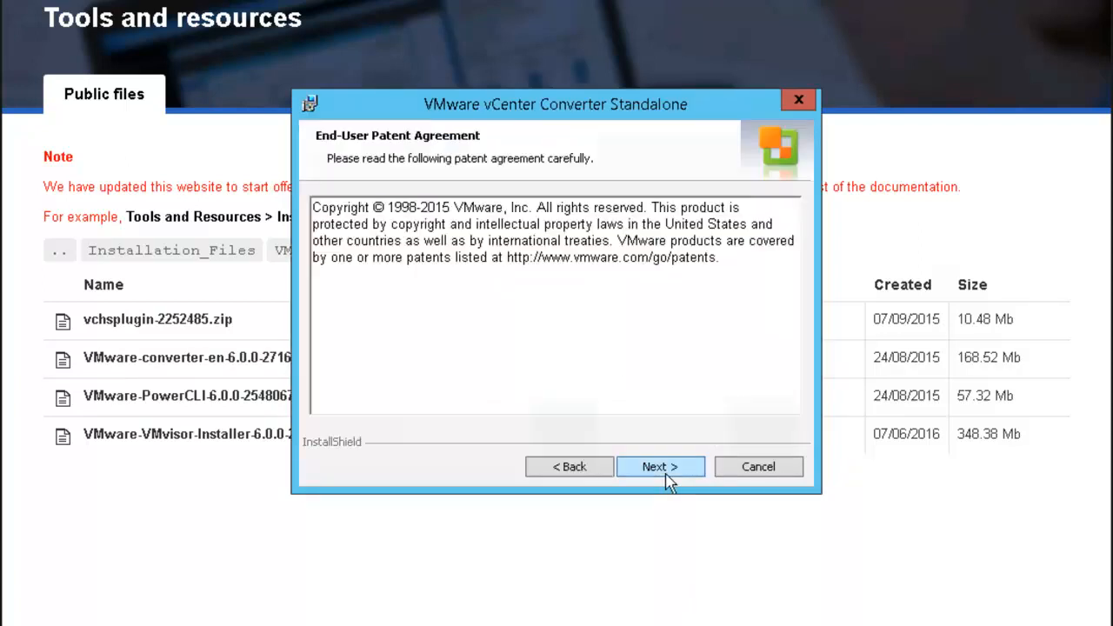
left_click(660, 468)
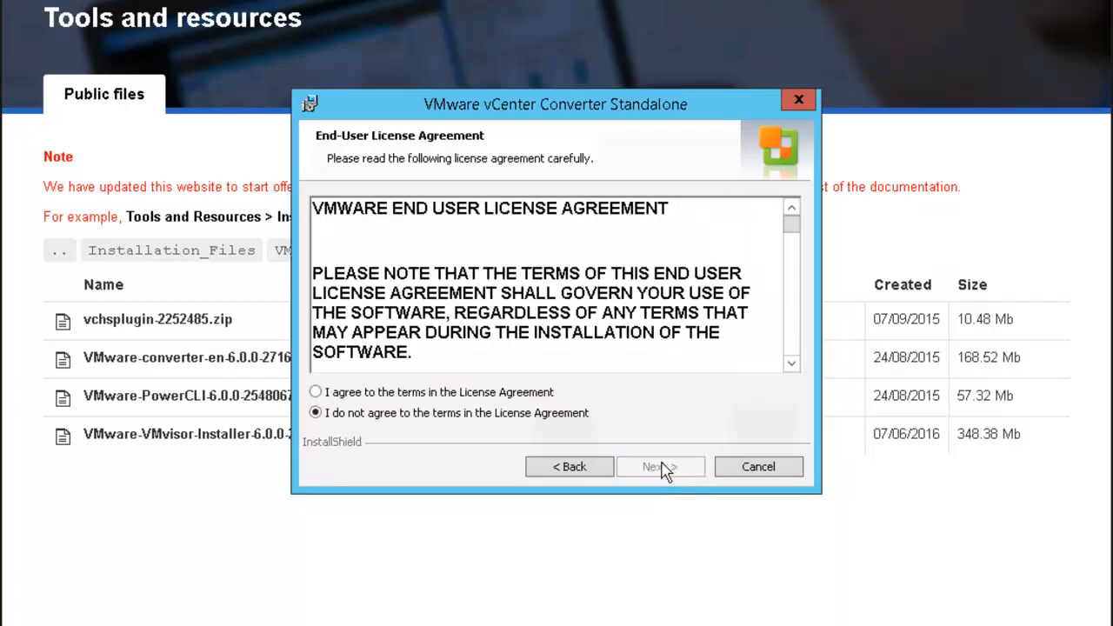
left_click(659, 467)
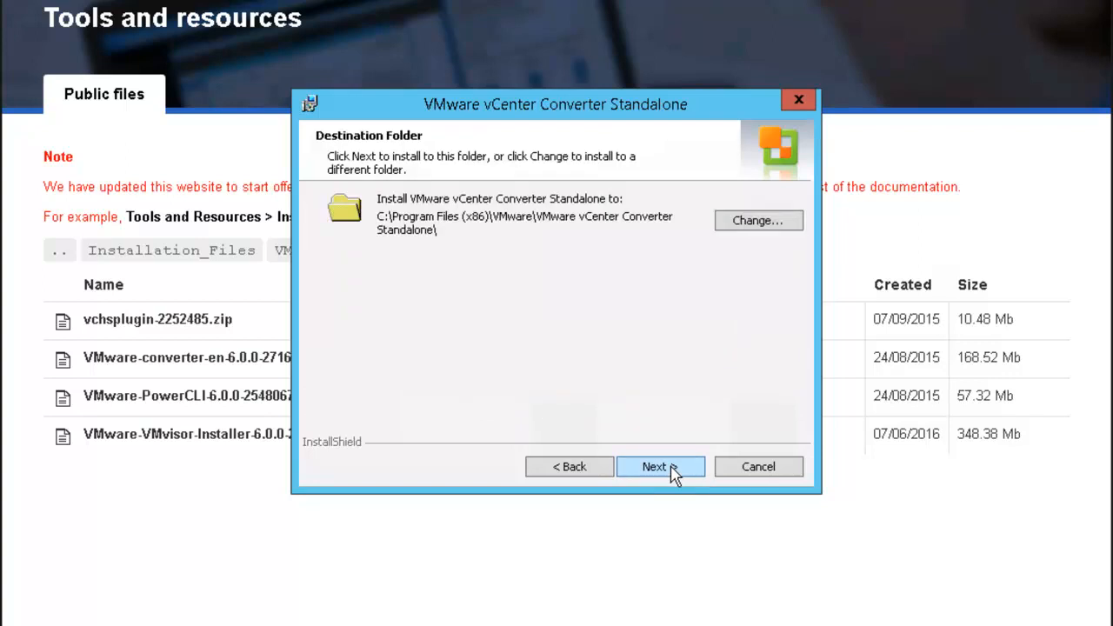
left_click(660, 467)
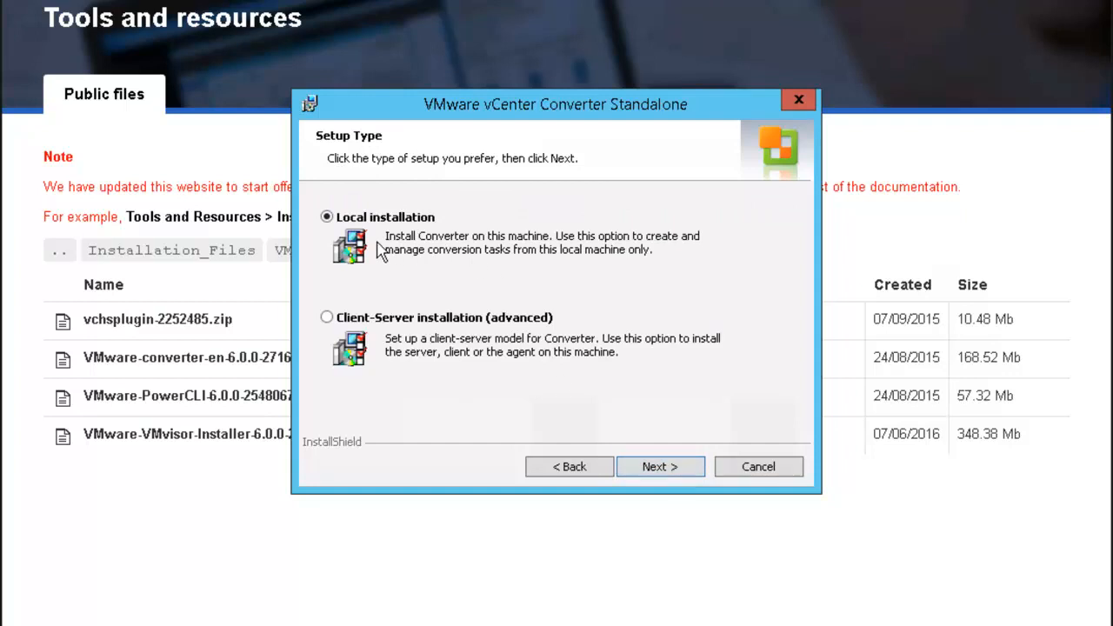
left_click(660, 467)
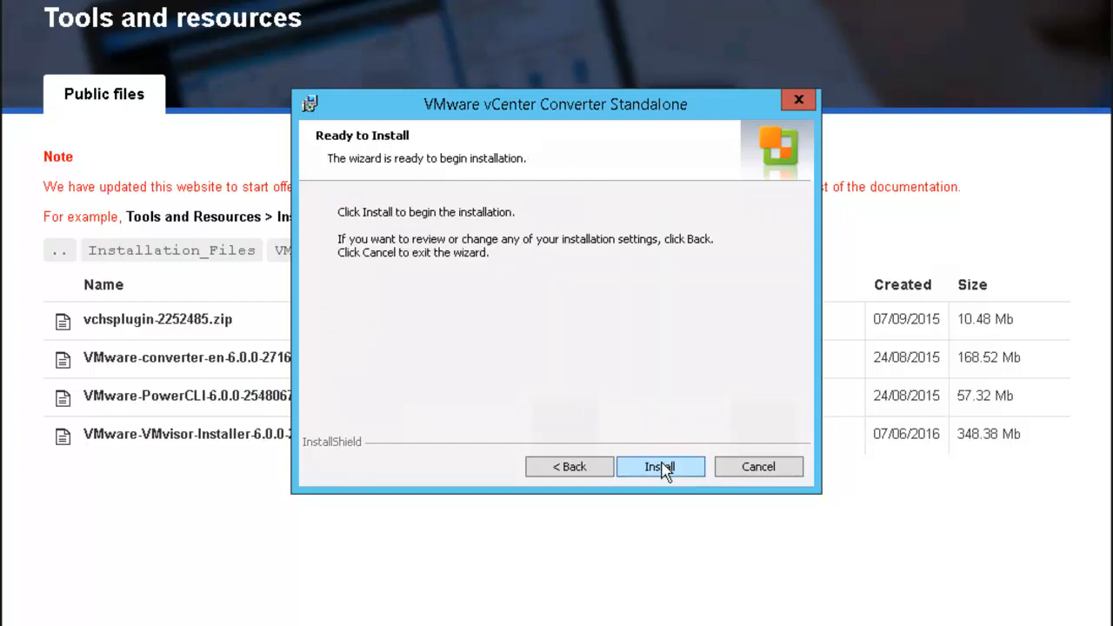
left_click(660, 466)
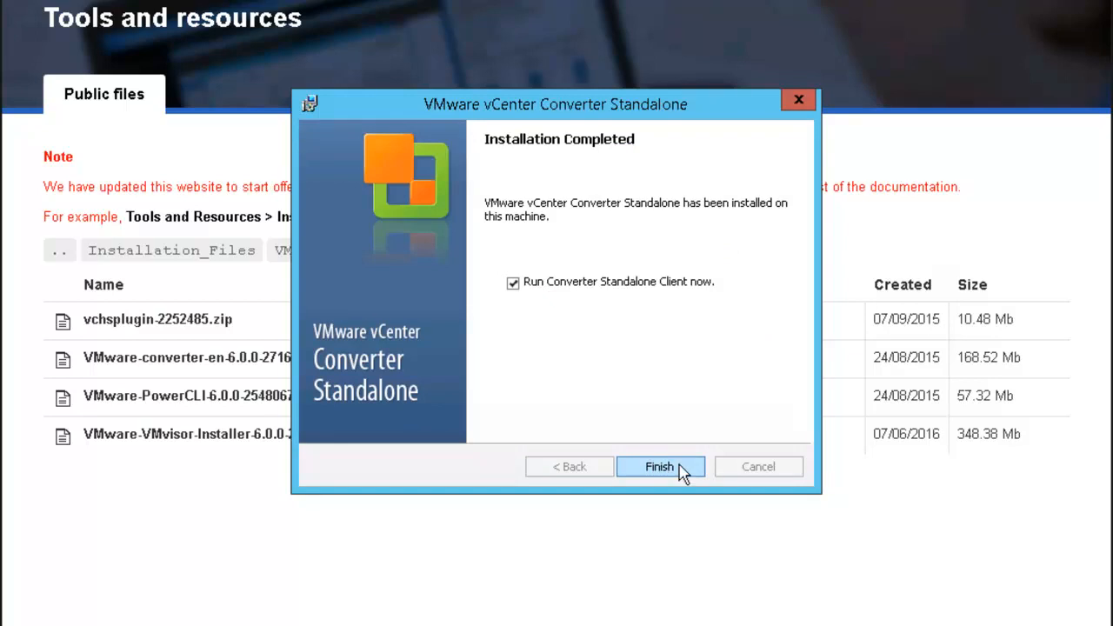
- Finish setup to launch the Converter Standalone client, then dismiss its window
left_click(659, 466)
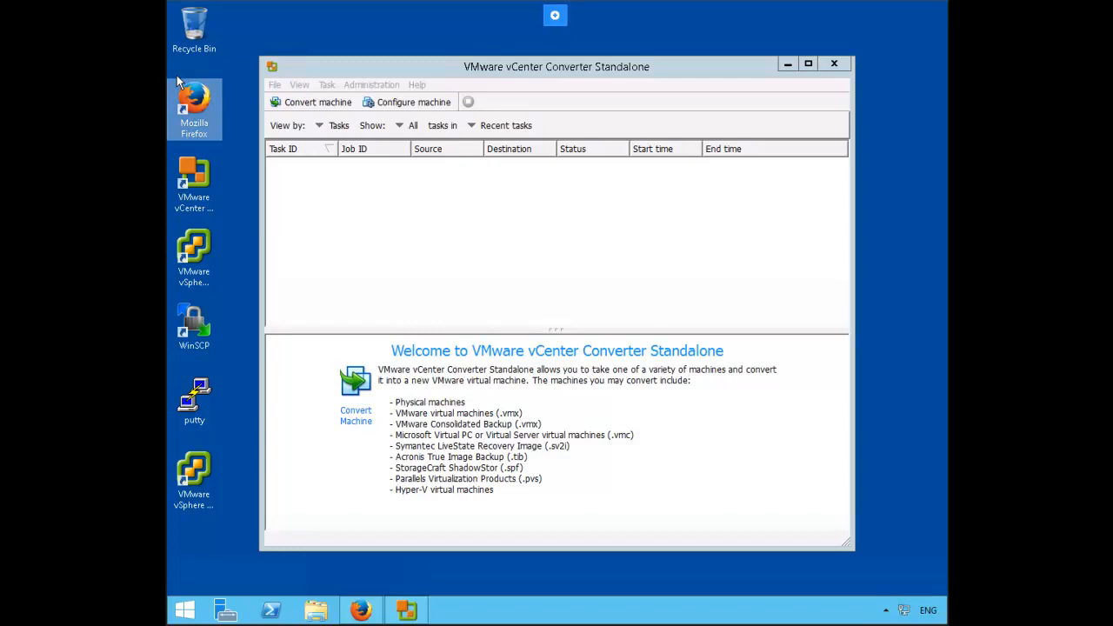
left_click(834, 63)
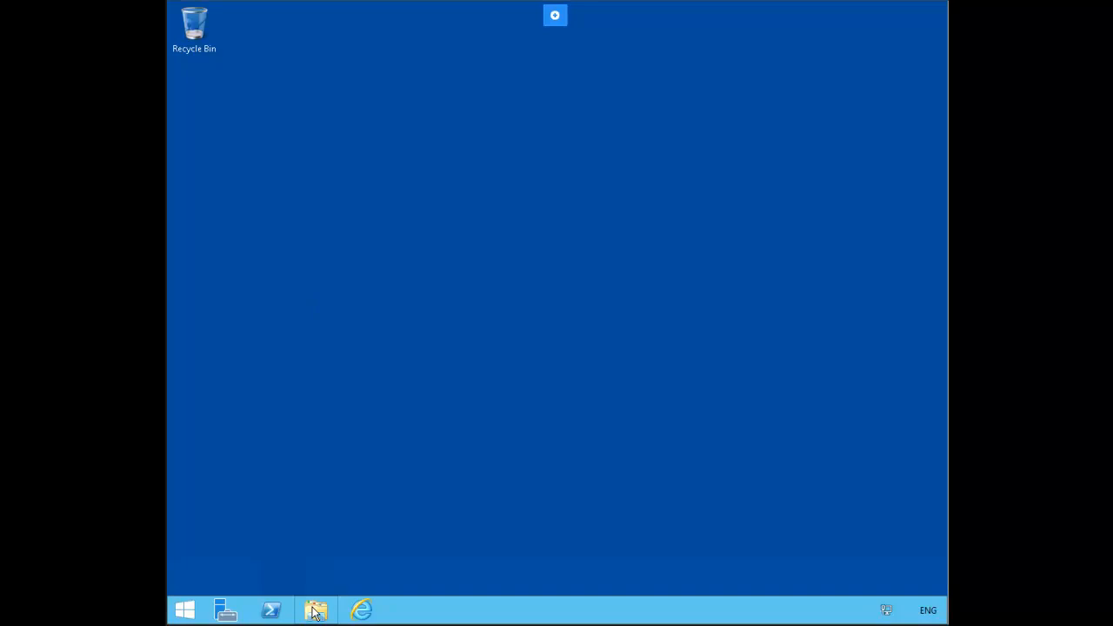
- Create a new folder named Convert on Local Disk (C:)
left_click(314, 609)
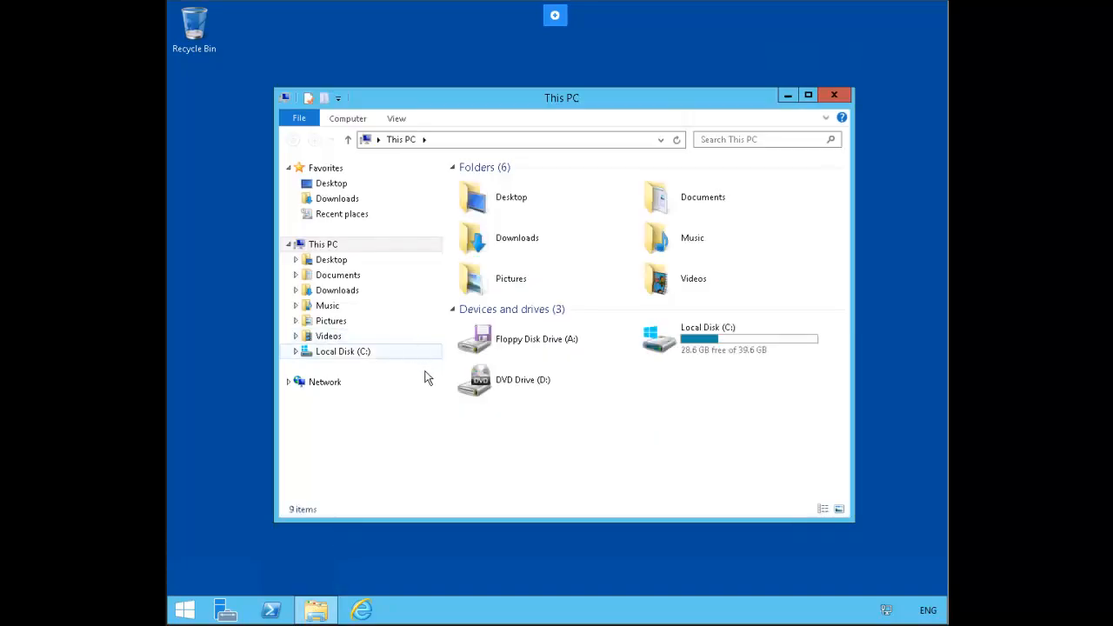
right_click(590, 281)
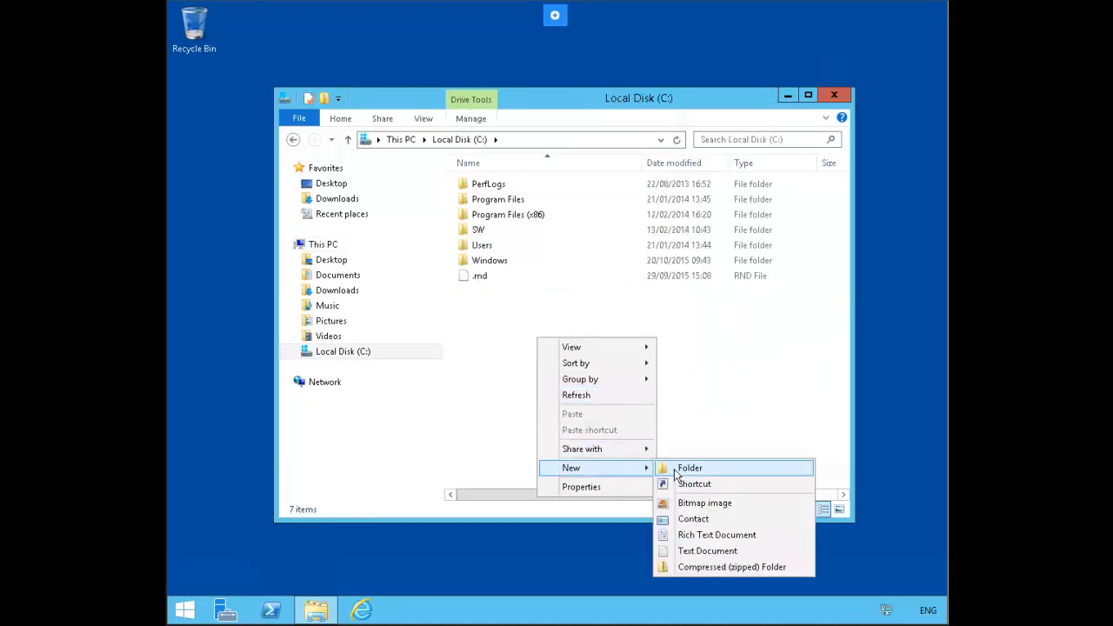
left_click(690, 468)
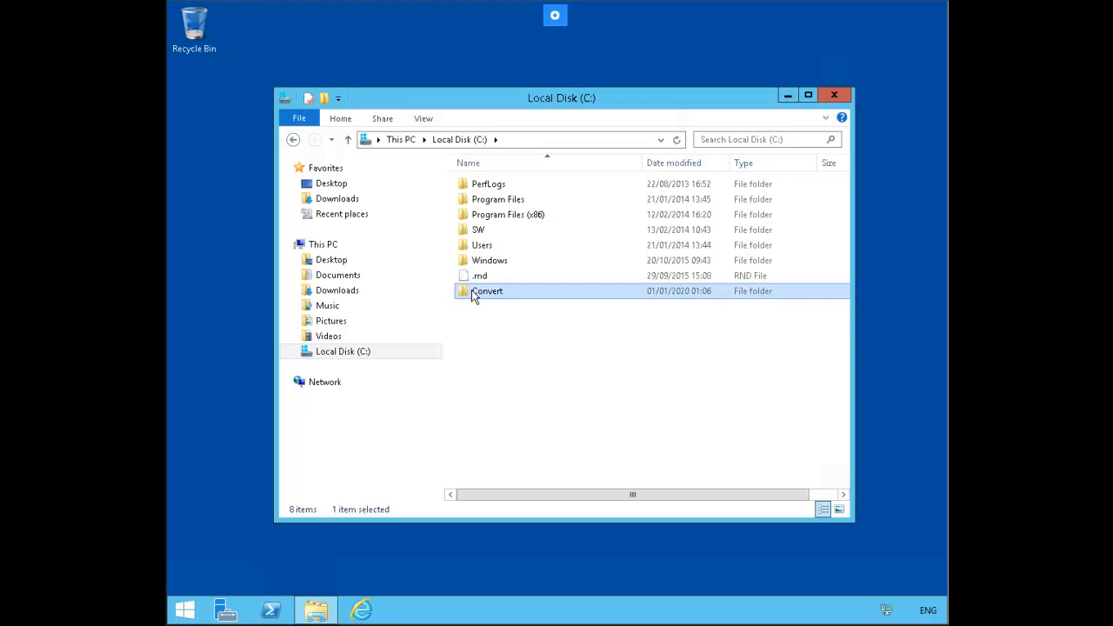
- Share Convert with Administrator Read/Write as \\PLABDC01\Convert
right_click(487, 291)
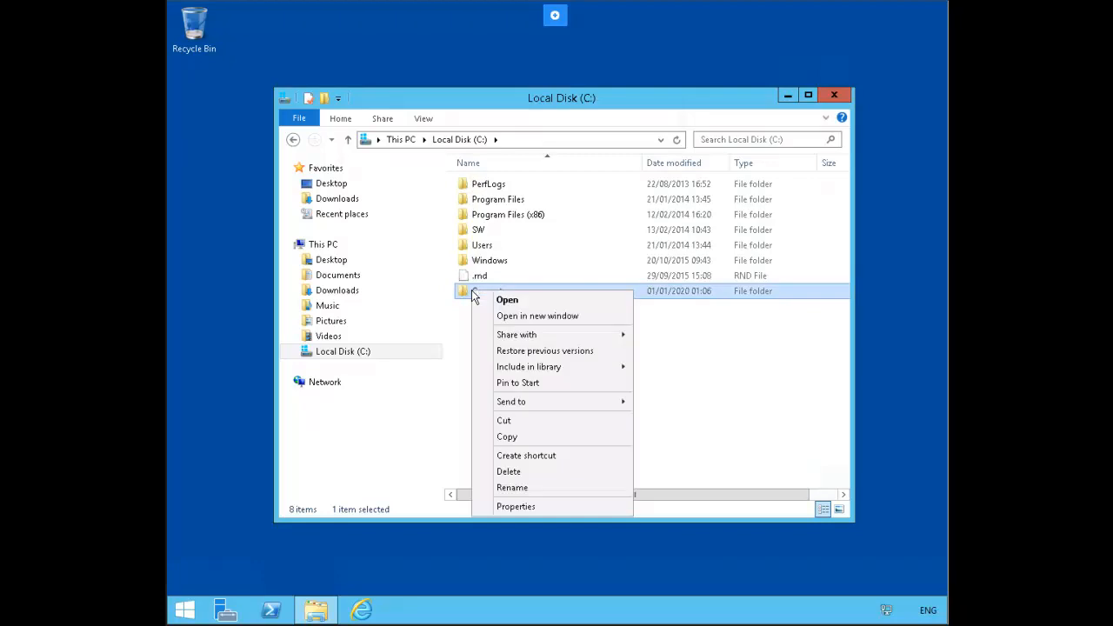
mouse_move(516, 334)
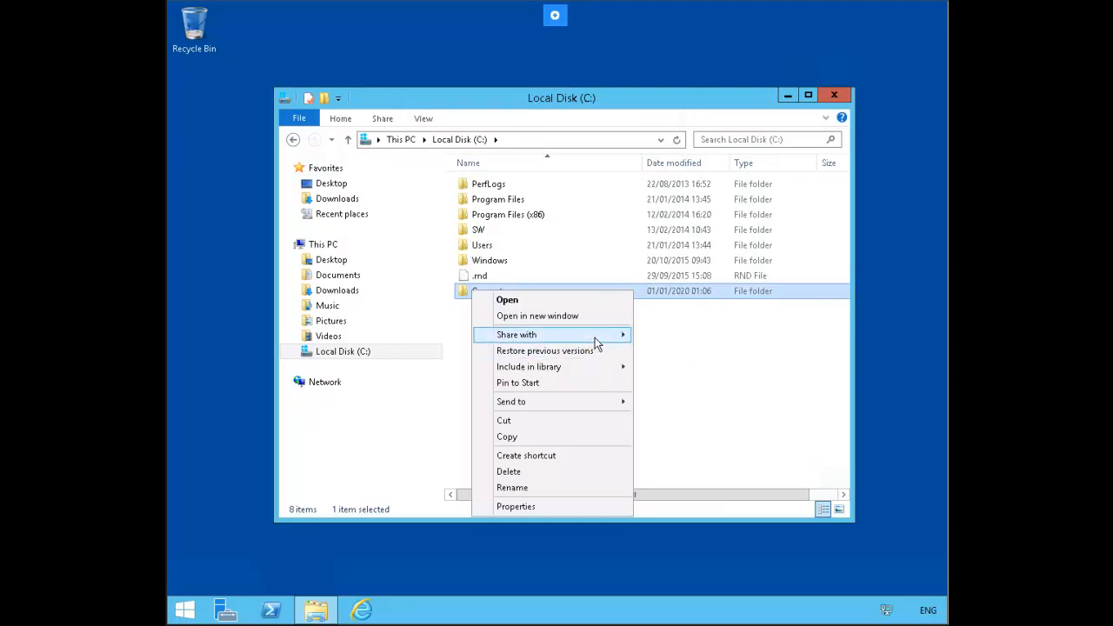
left_click(676, 357)
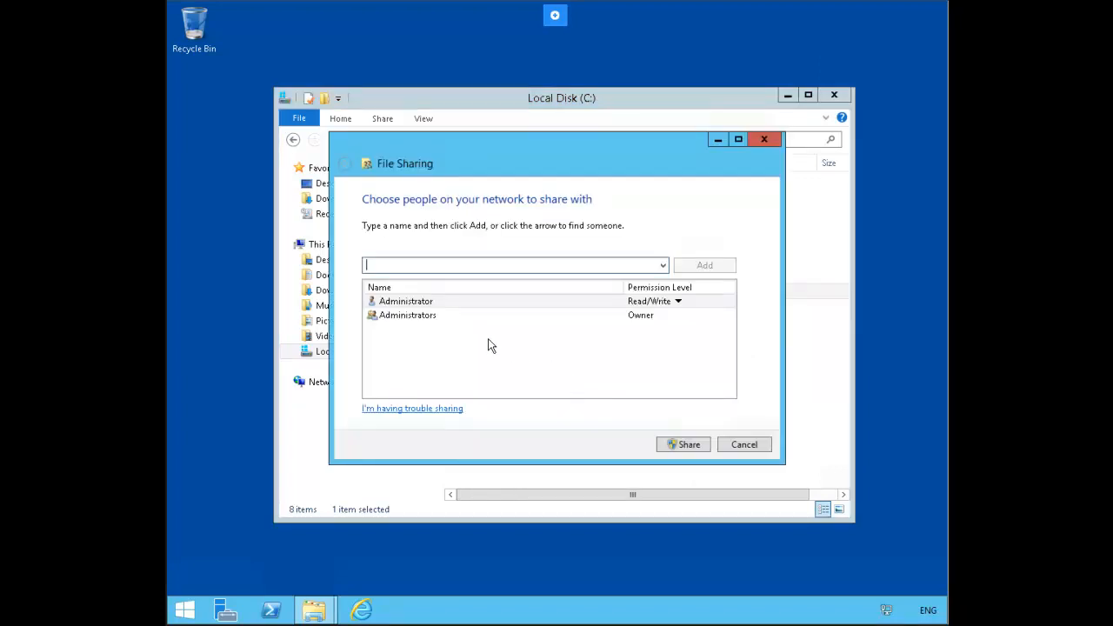
left_click(405, 301)
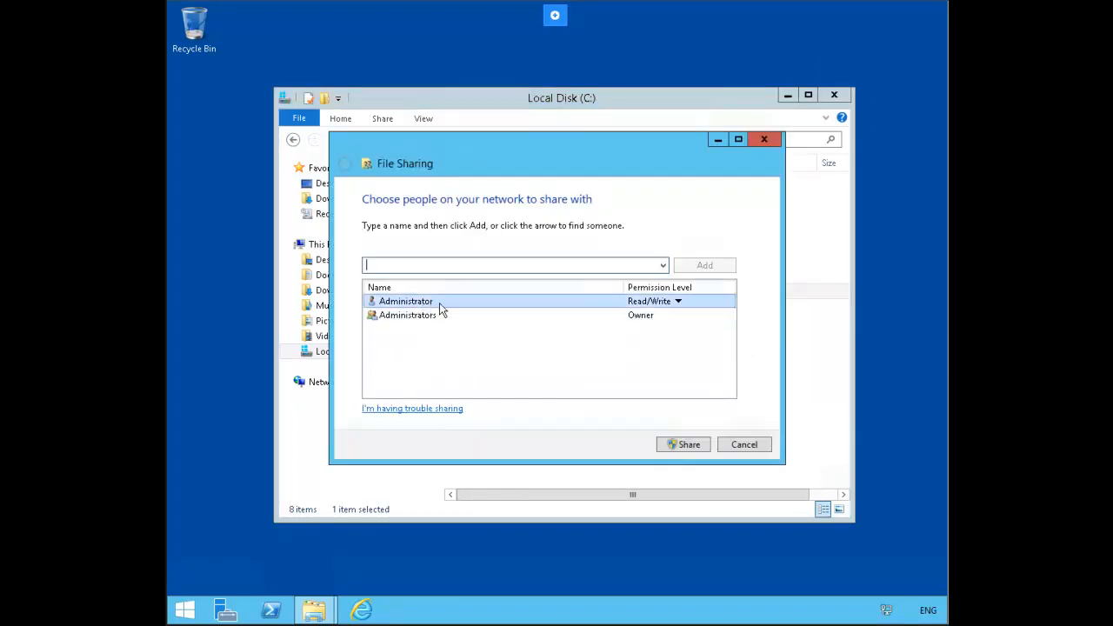
mouse_move(665, 318)
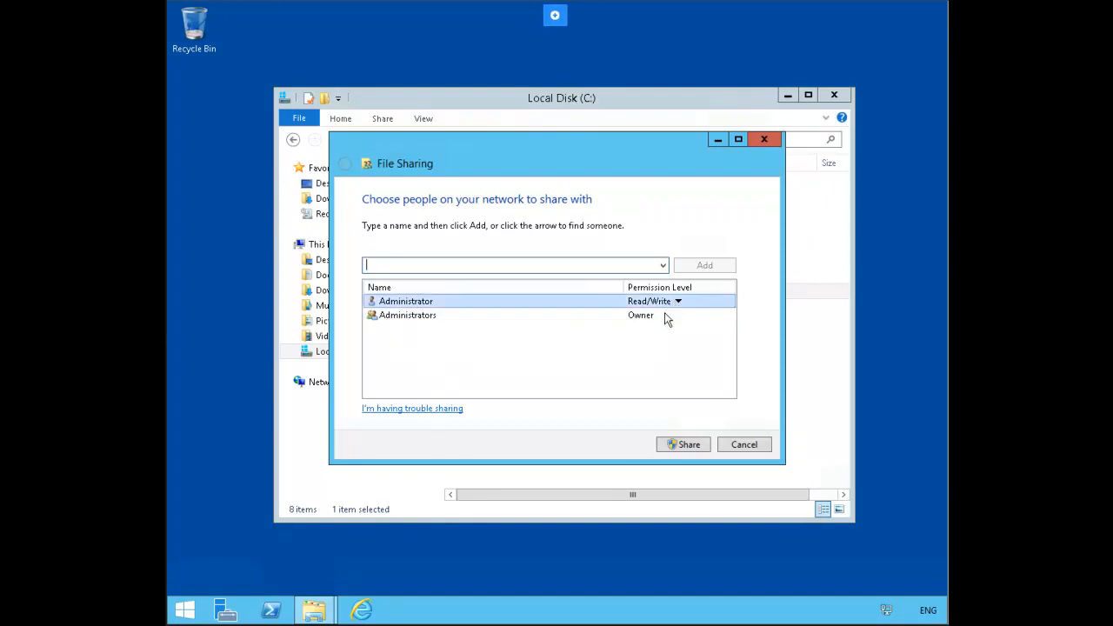
left_click(683, 444)
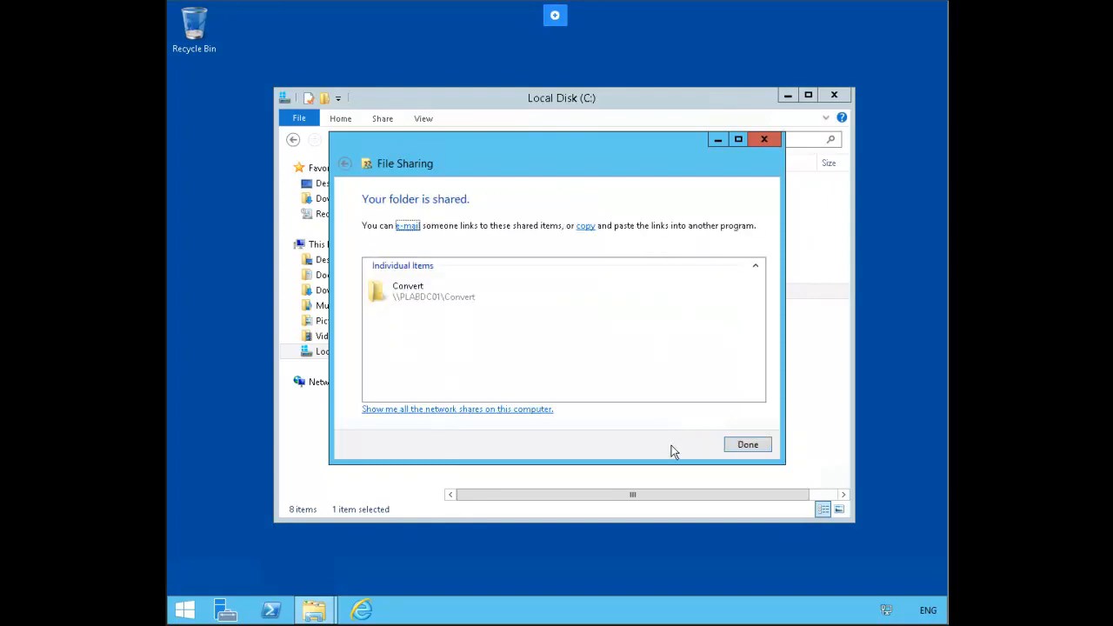
mouse_move(409, 329)
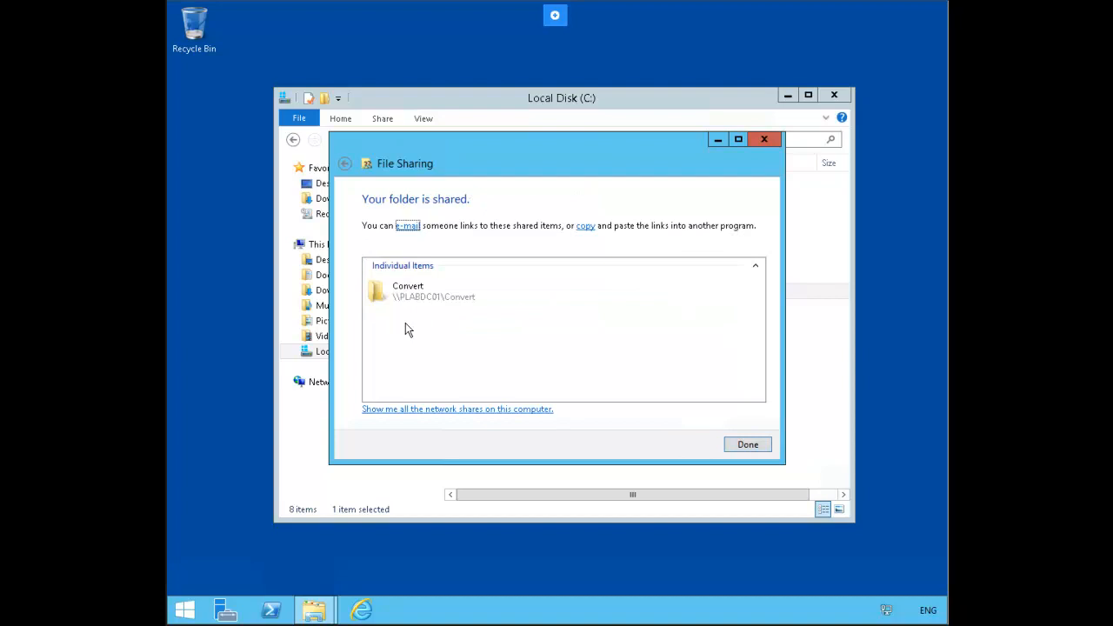
left_click(409, 292)
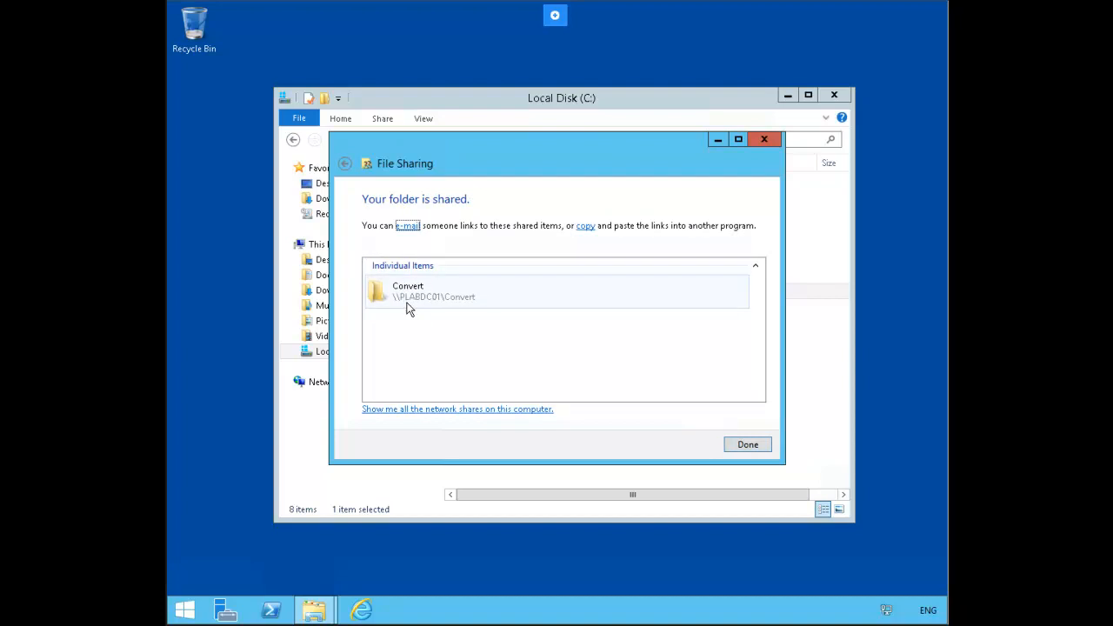
mouse_move(441, 309)
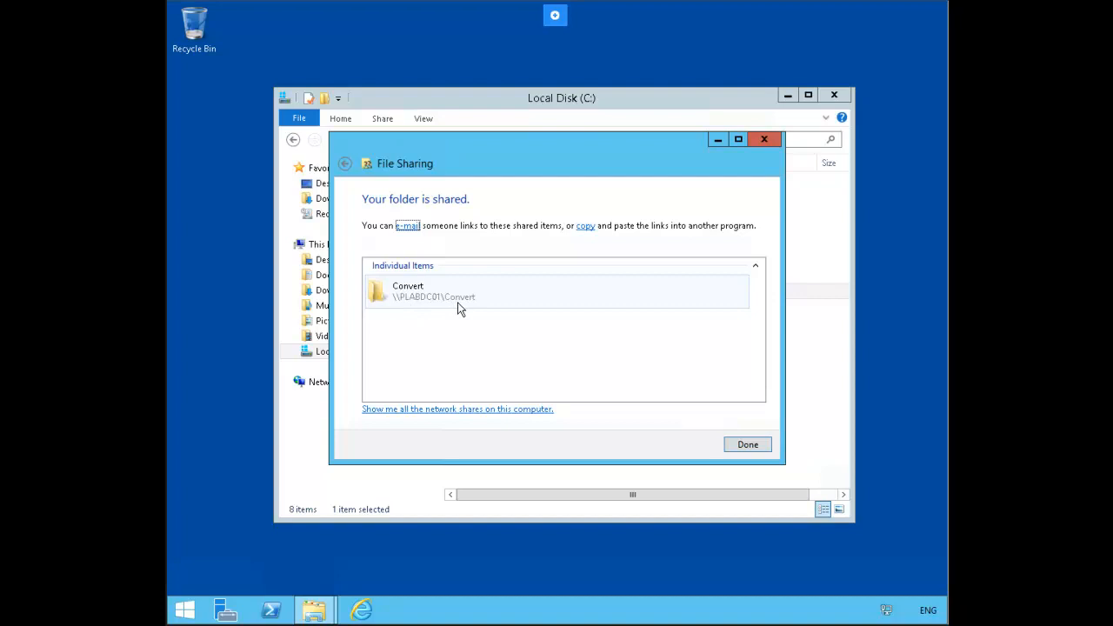
mouse_move(198, 214)
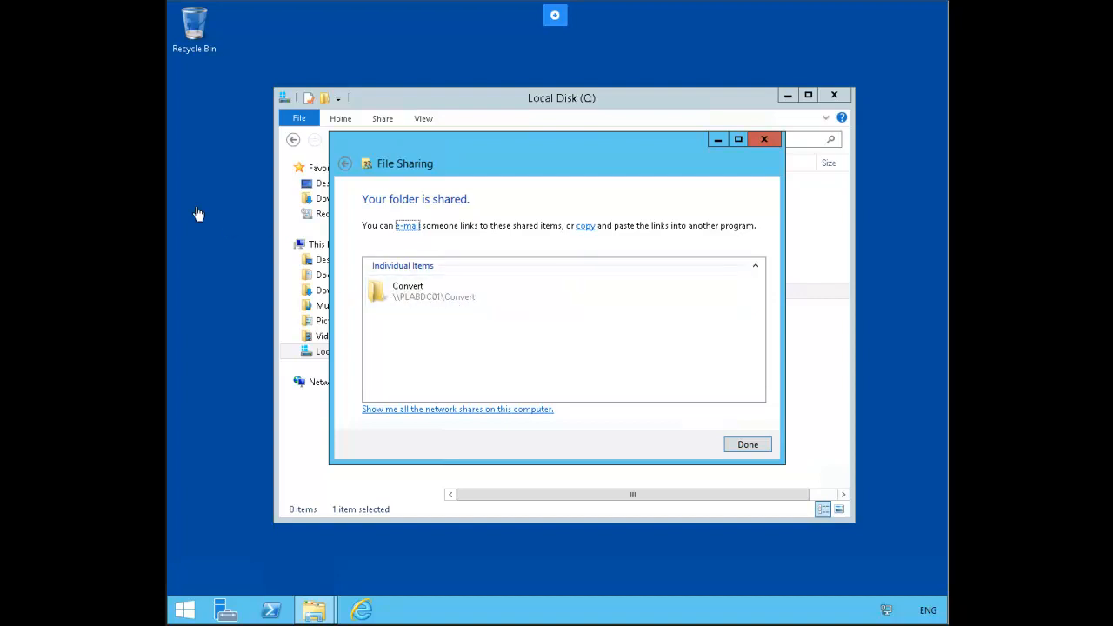
- Start a conversion from remote Windows machine 192.168.0.7 with credentials
left_click(746, 444)
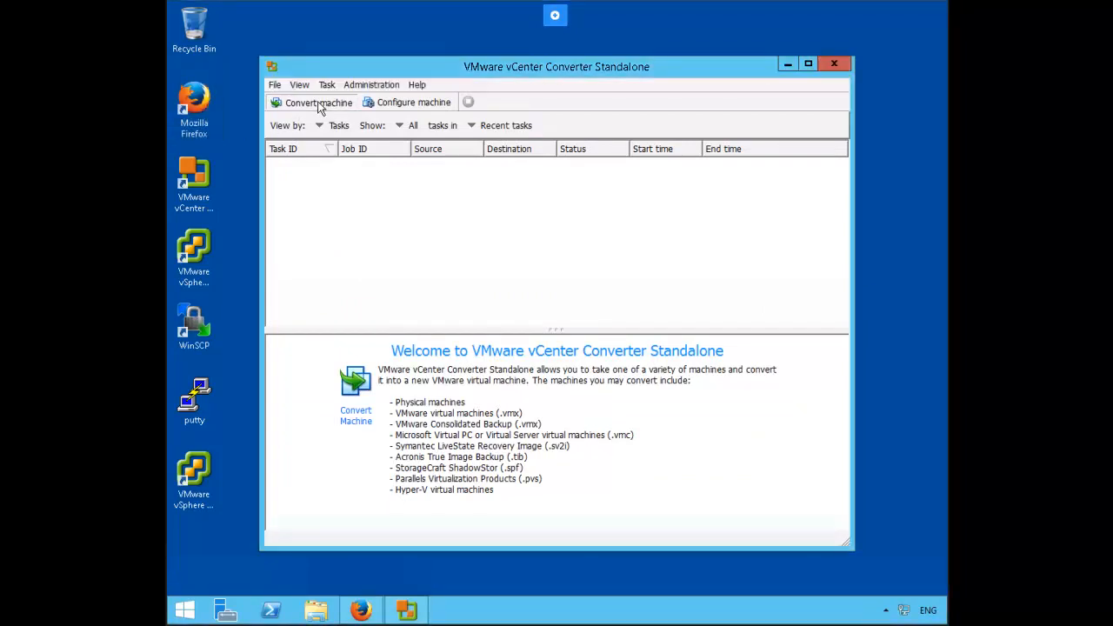
left_click(311, 102)
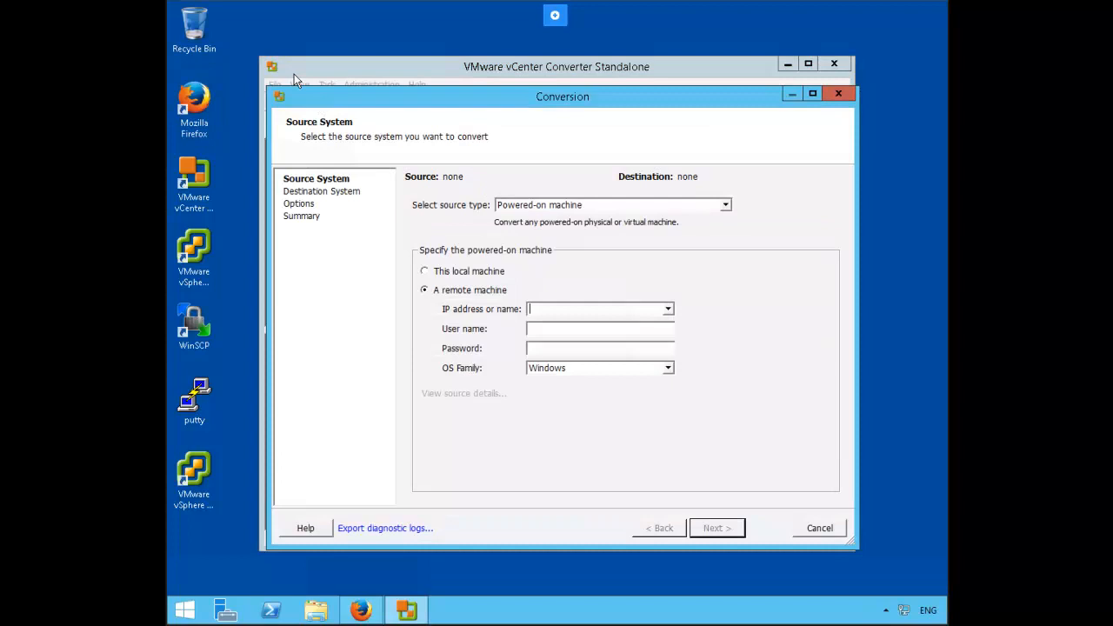
mouse_move(557, 315)
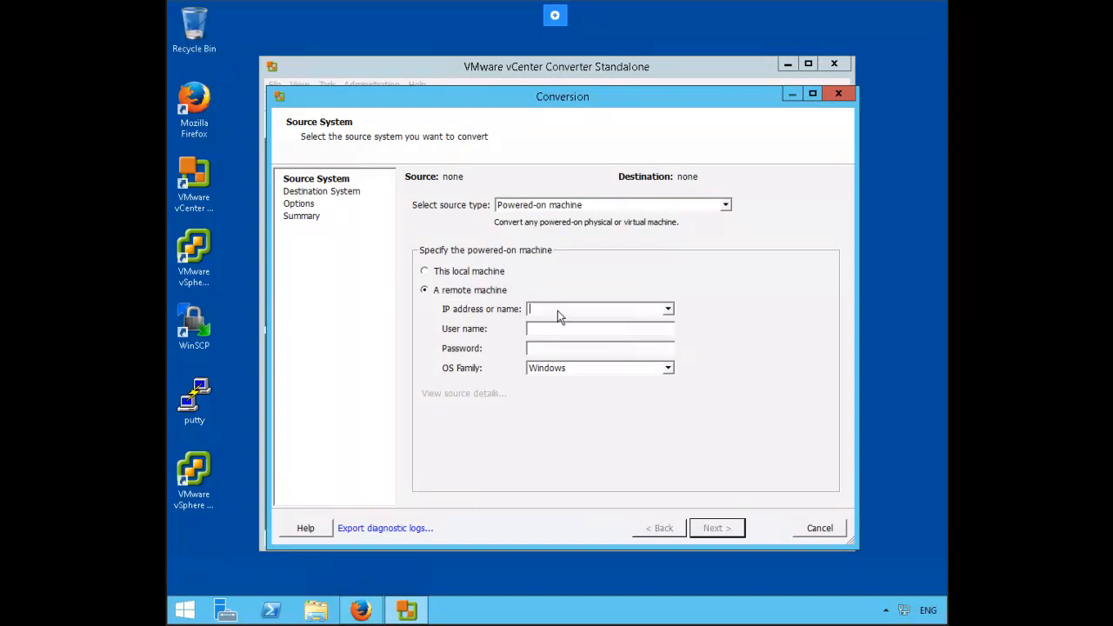
type("192.168.0.7")
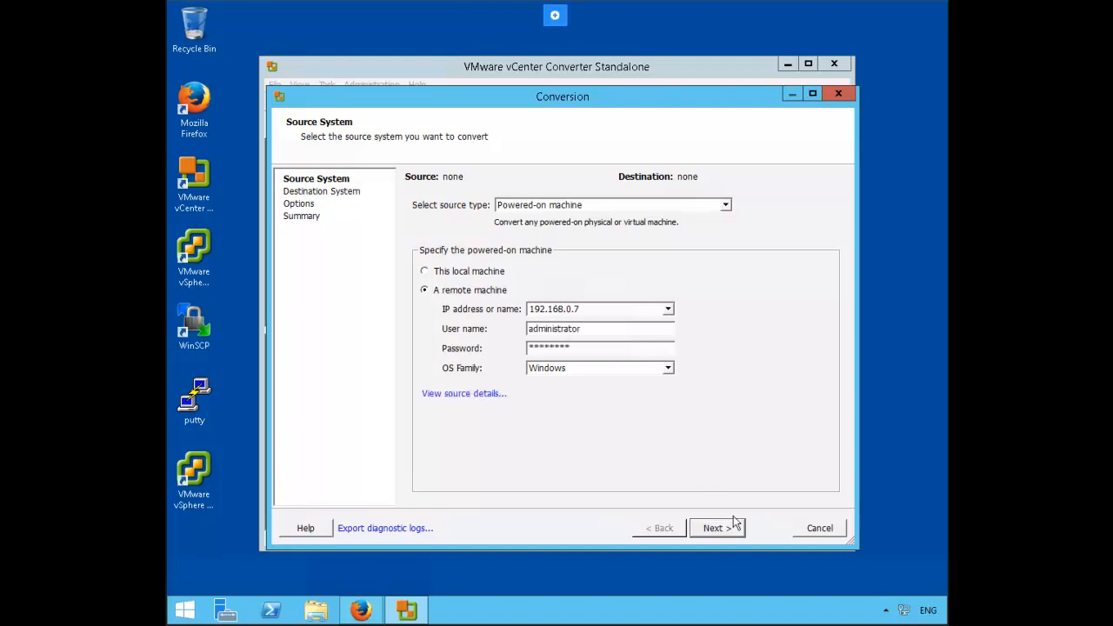
left_click(717, 528)
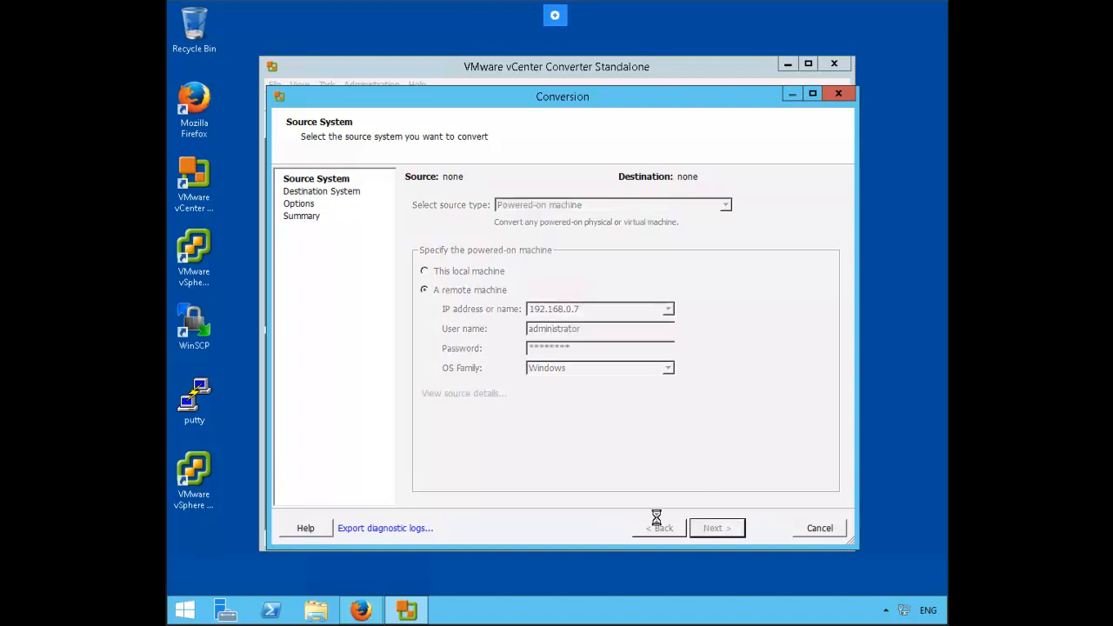
- Retry connecting to source 192.168.0.7 from the Source System page
left_click(717, 528)
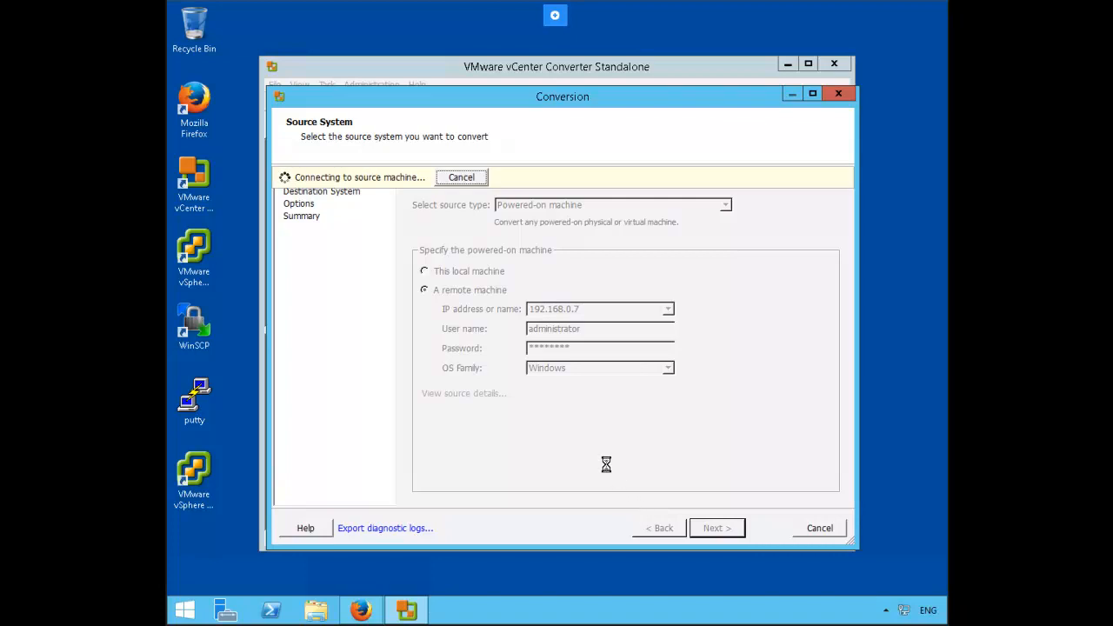
mouse_move(615, 469)
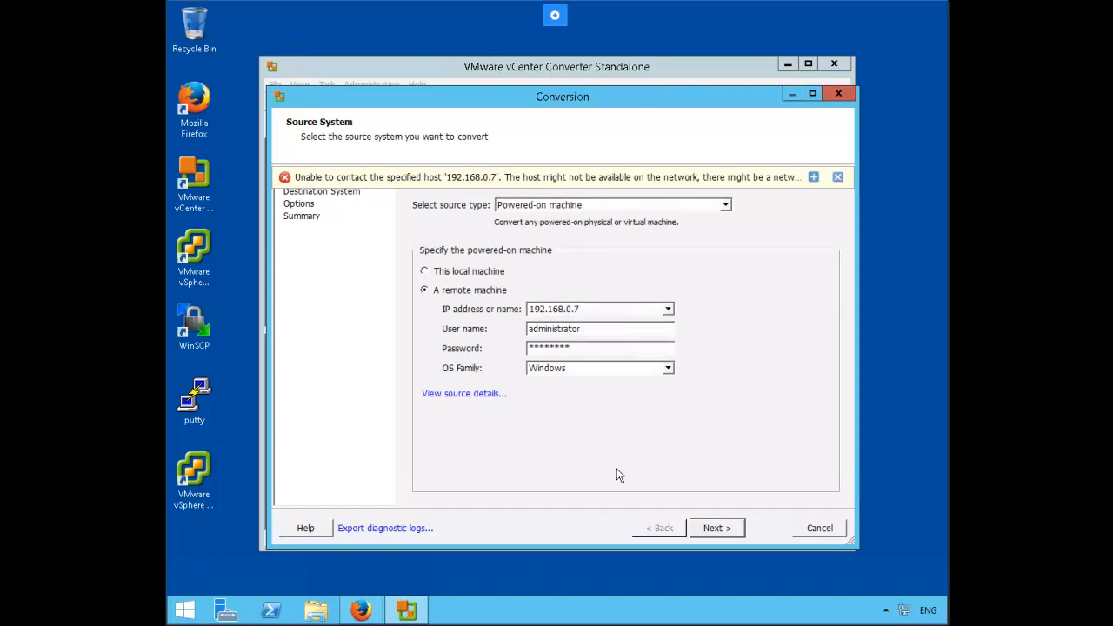
mouse_move(492, 185)
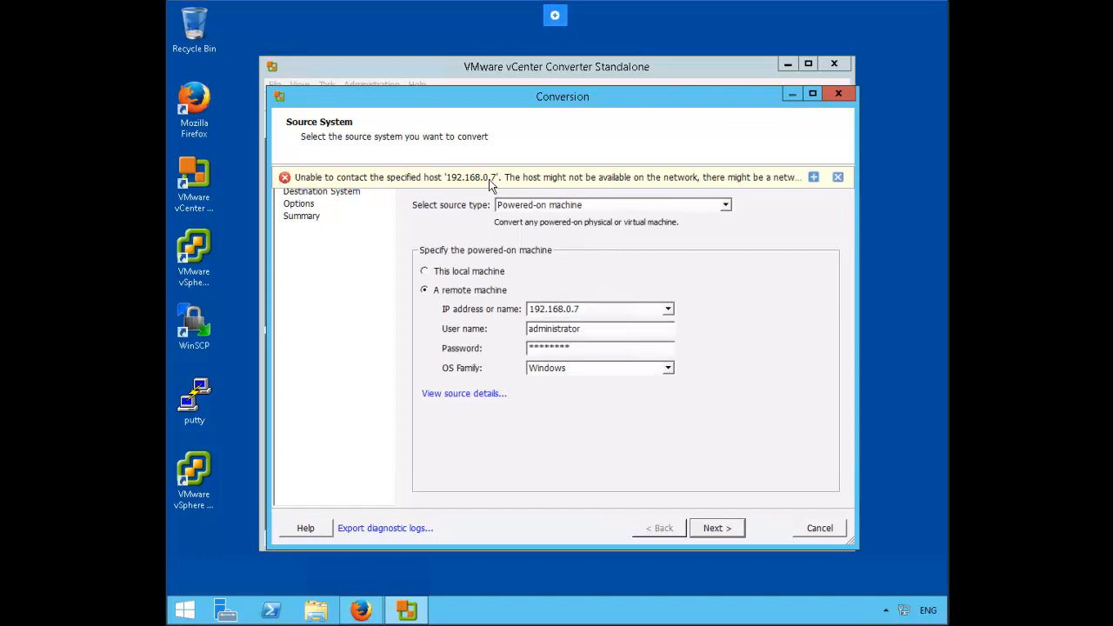
mouse_move(502, 177)
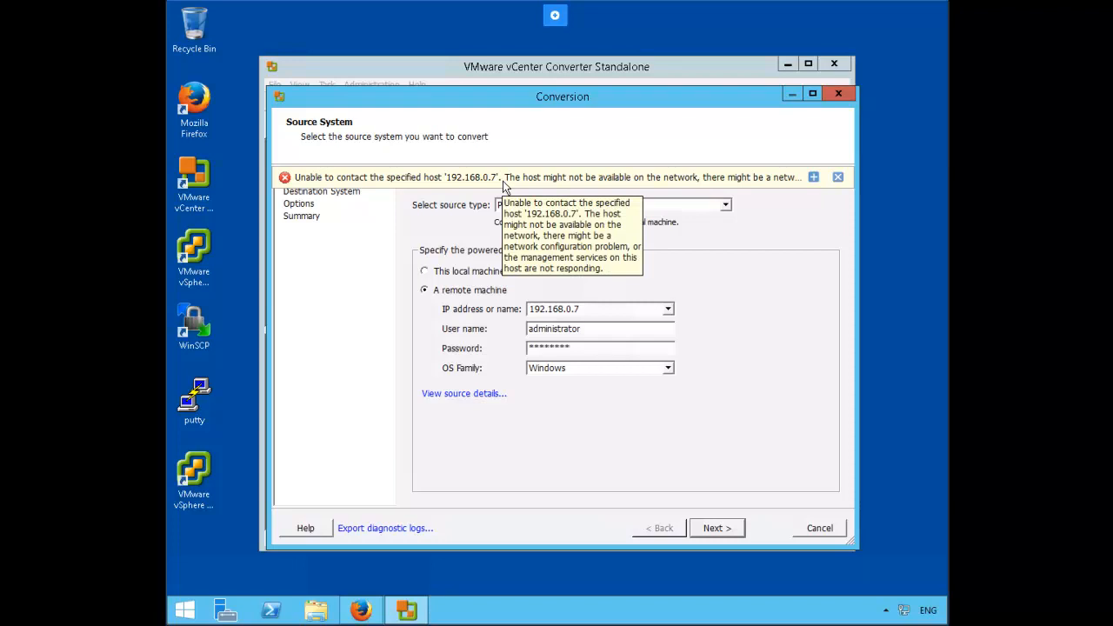
mouse_move(489, 191)
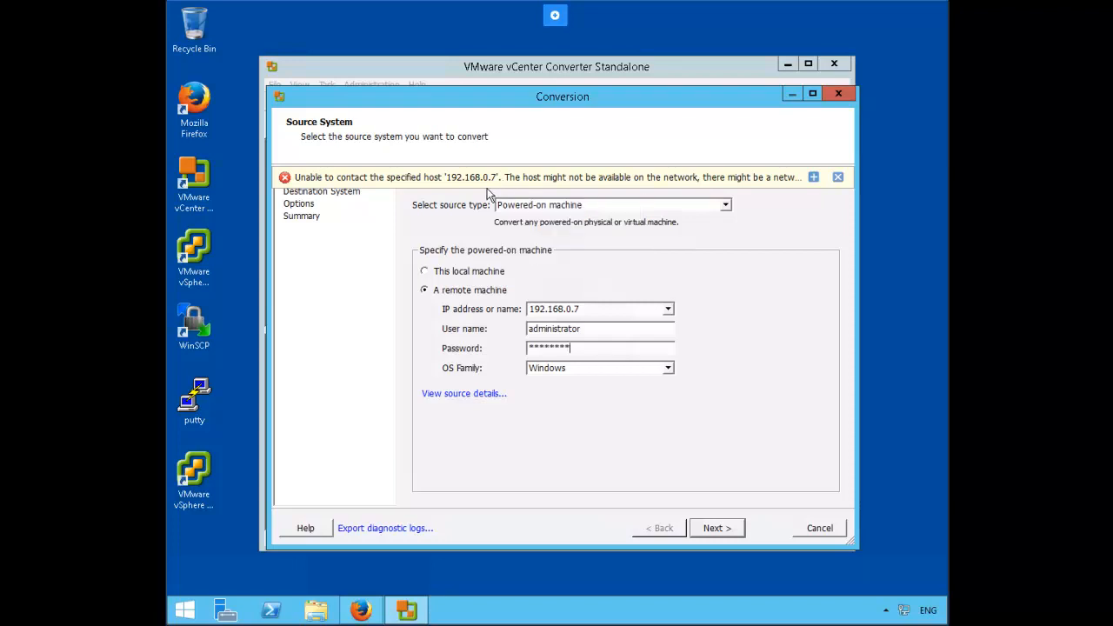
mouse_move(172, 304)
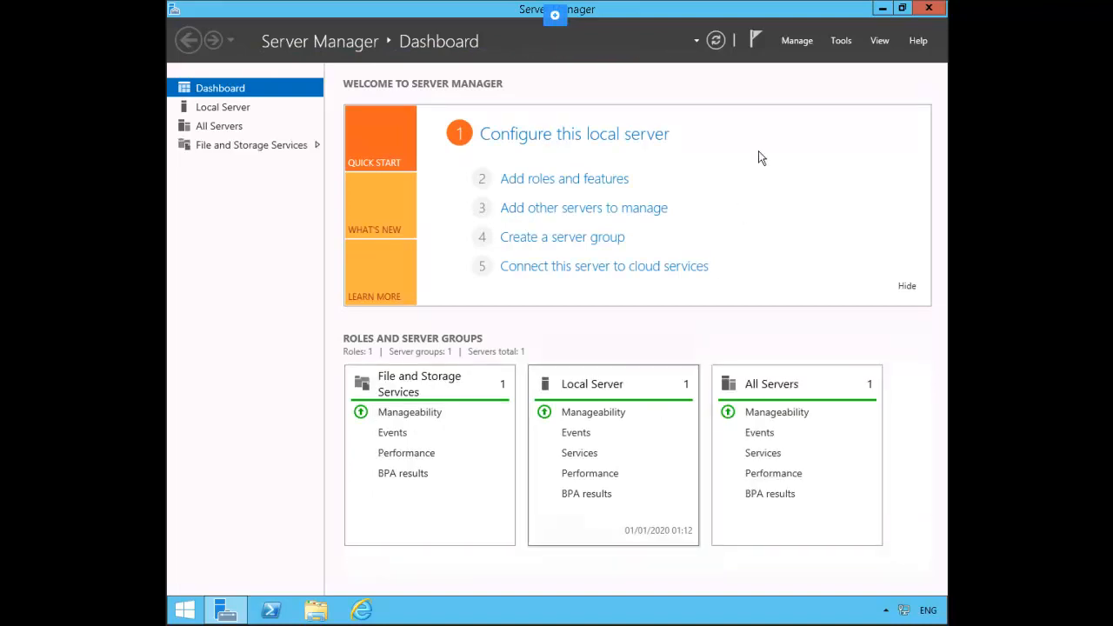
- Open Windows Firewall with Advanced Security and show its inbound rules list
left_click(841, 40)
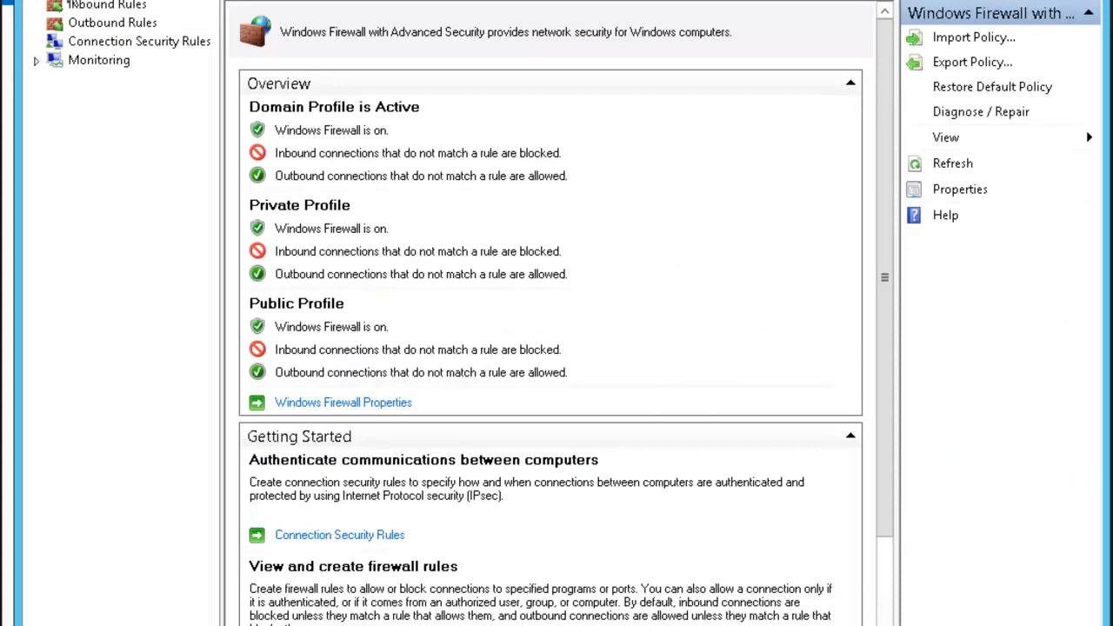
left_click(108, 5)
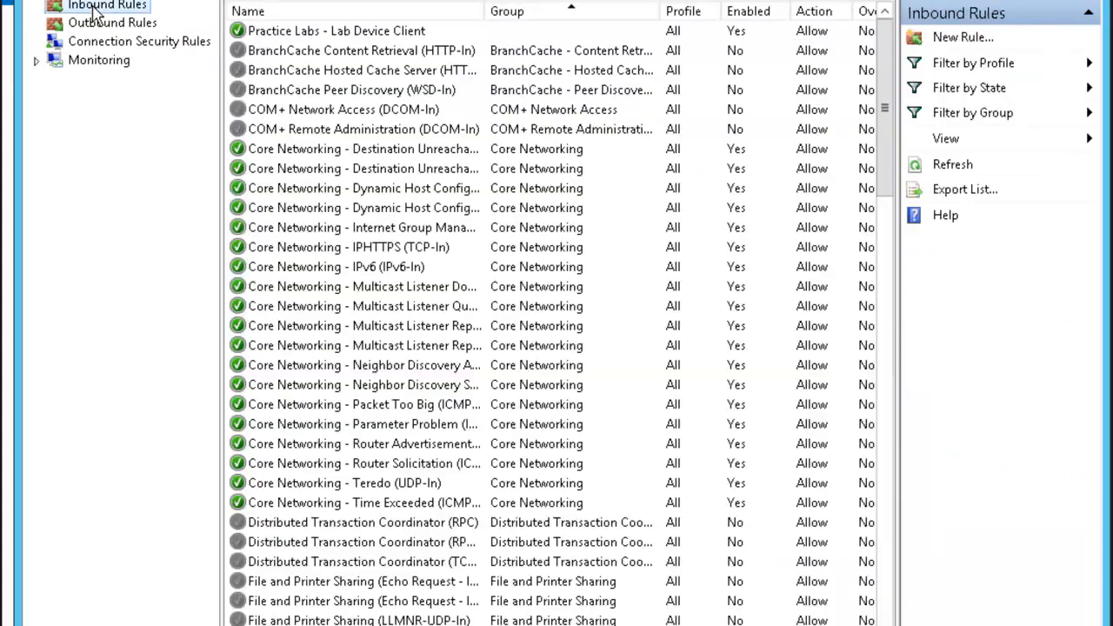
mouse_move(143, 240)
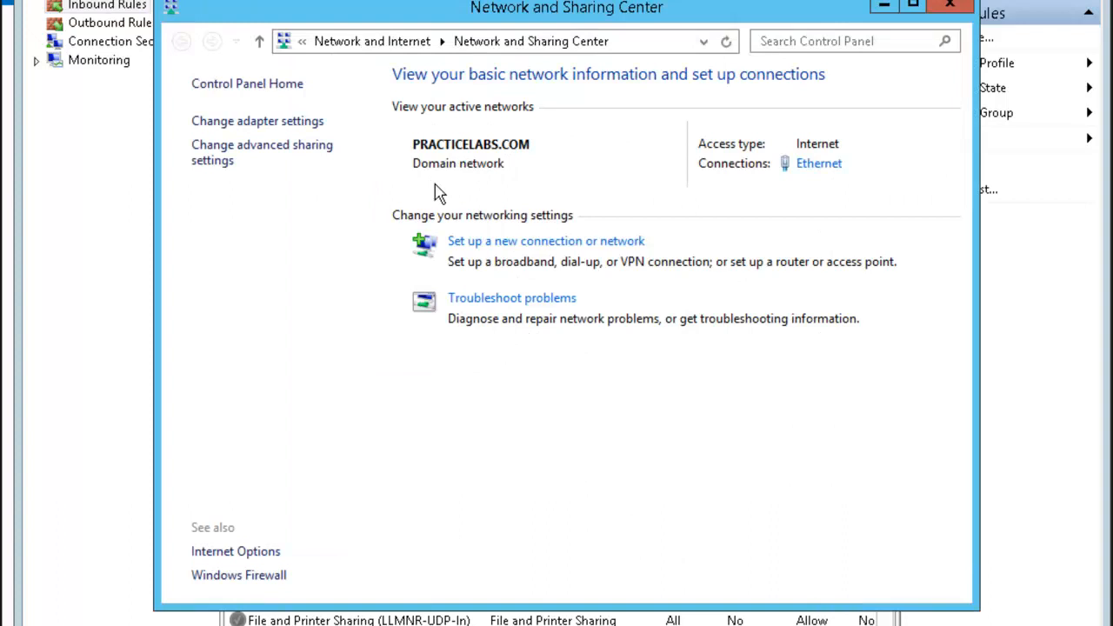
mouse_move(326, 312)
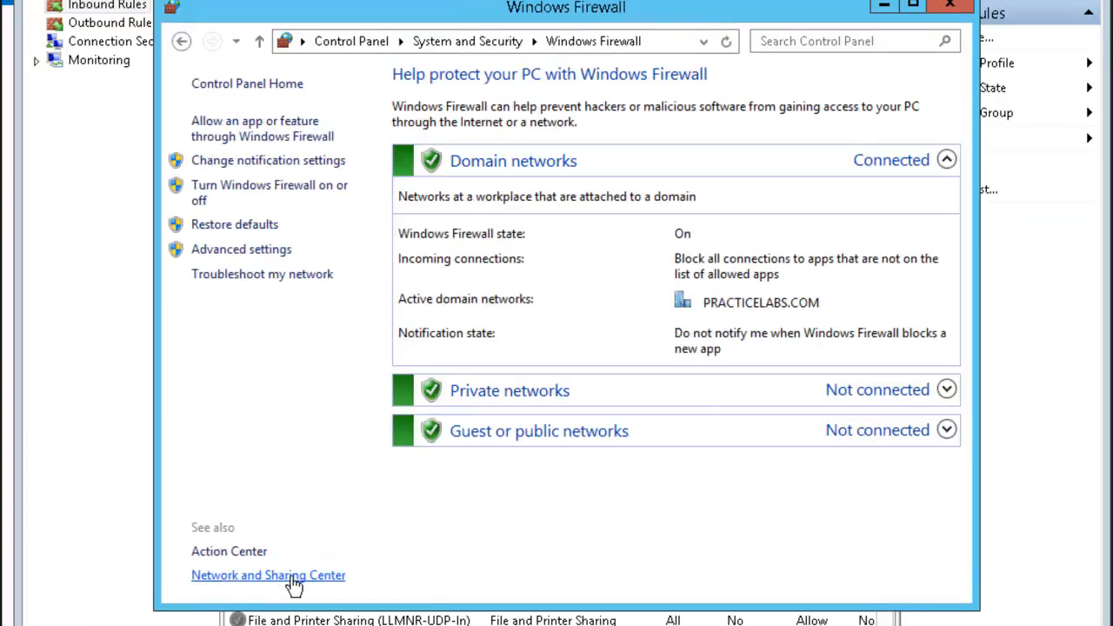
- Turn off Windows Firewall for domain, private and public networks
left_click(270, 193)
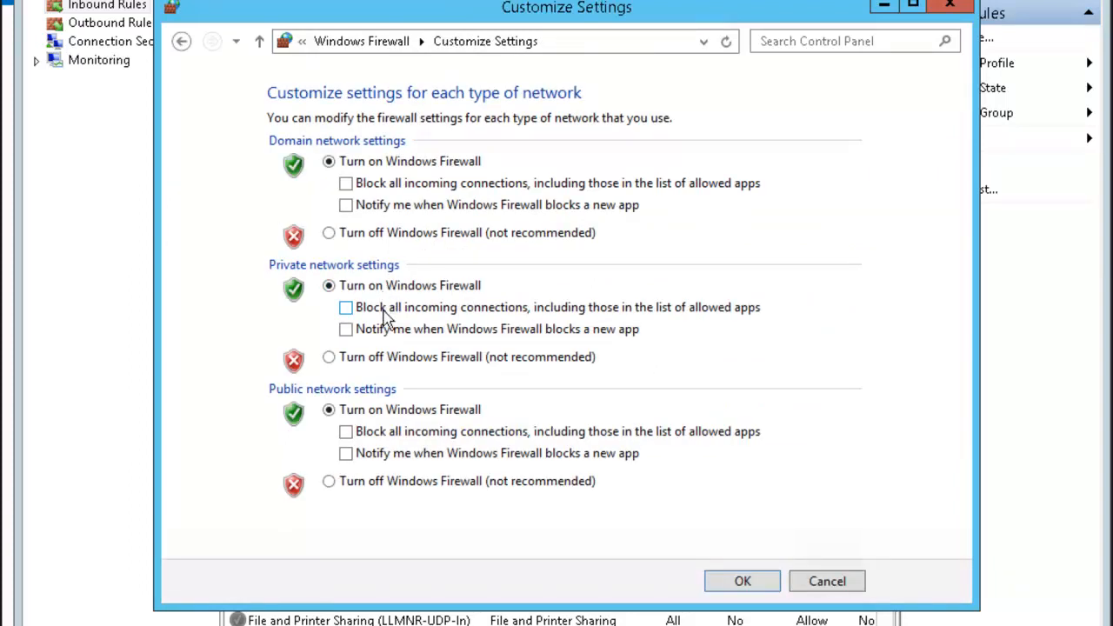
left_click(329, 233)
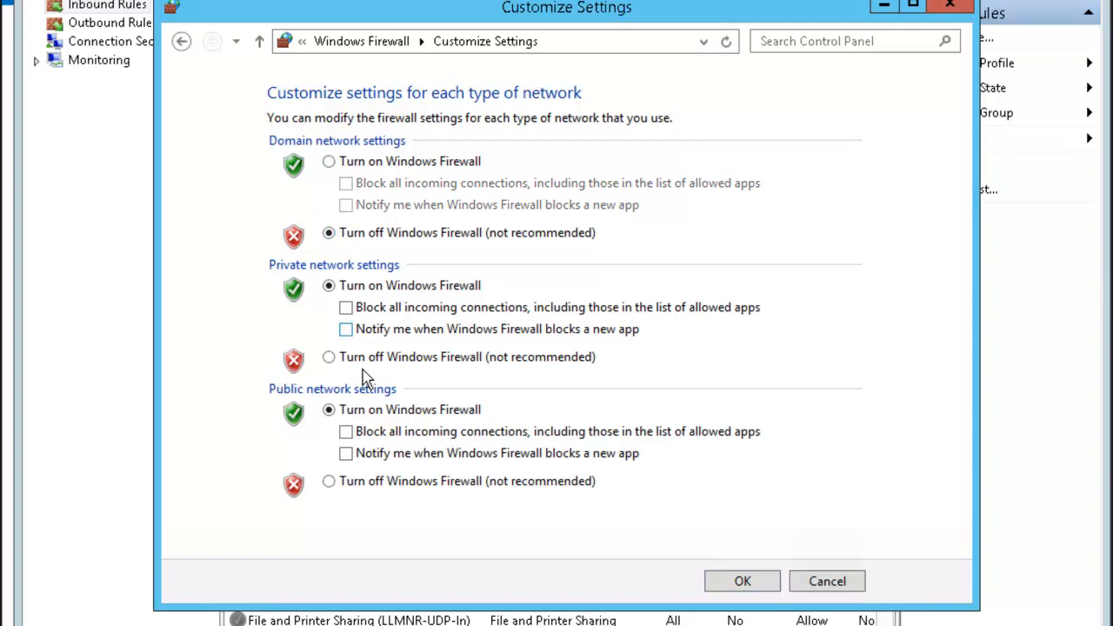
left_click(328, 357)
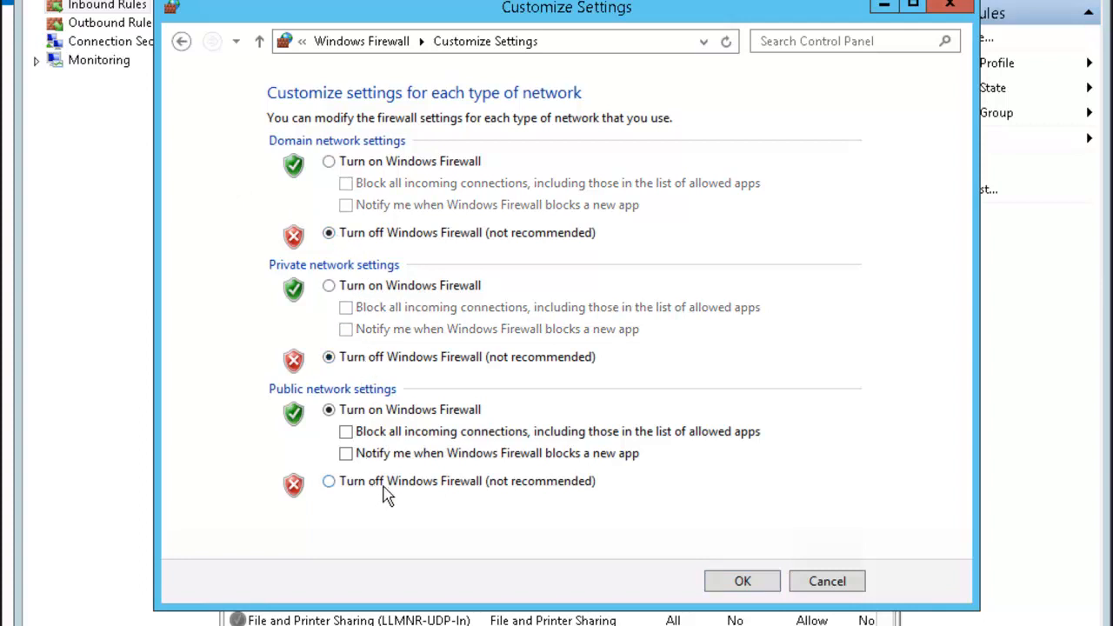
left_click(741, 581)
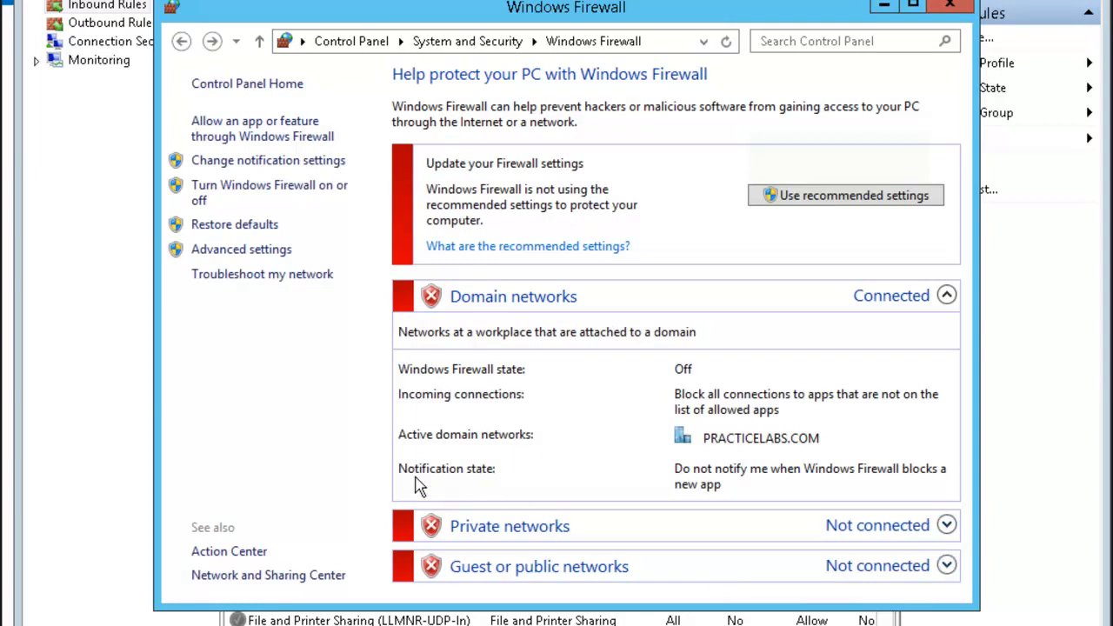
mouse_move(19, 172)
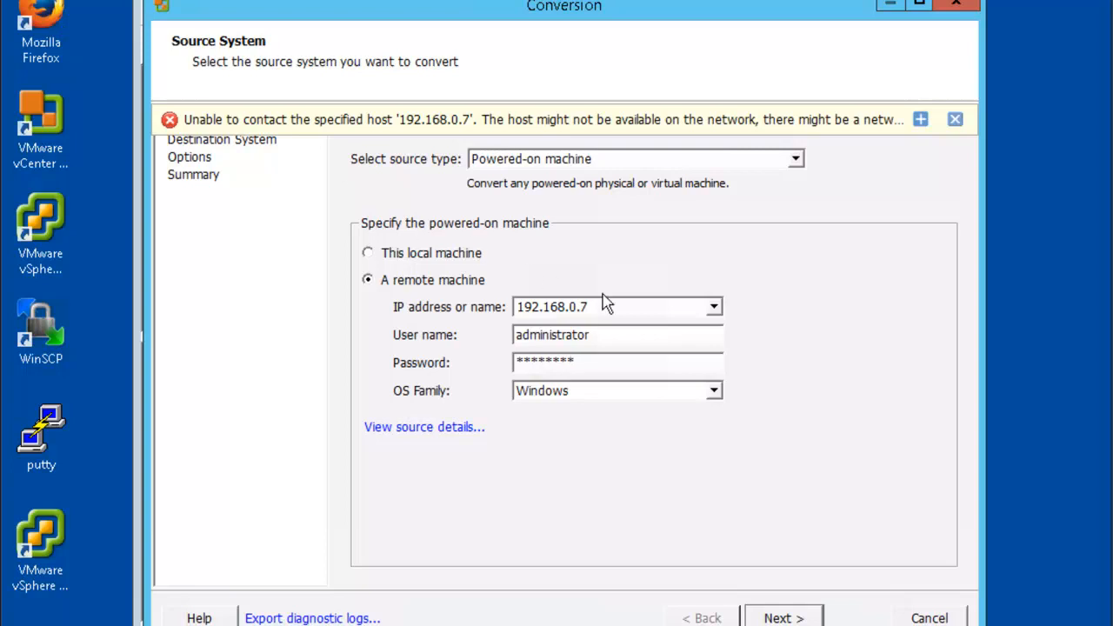
- Retry connecting to source 192.168.0.7 until the agent deployment prompt appears
left_click(781, 617)
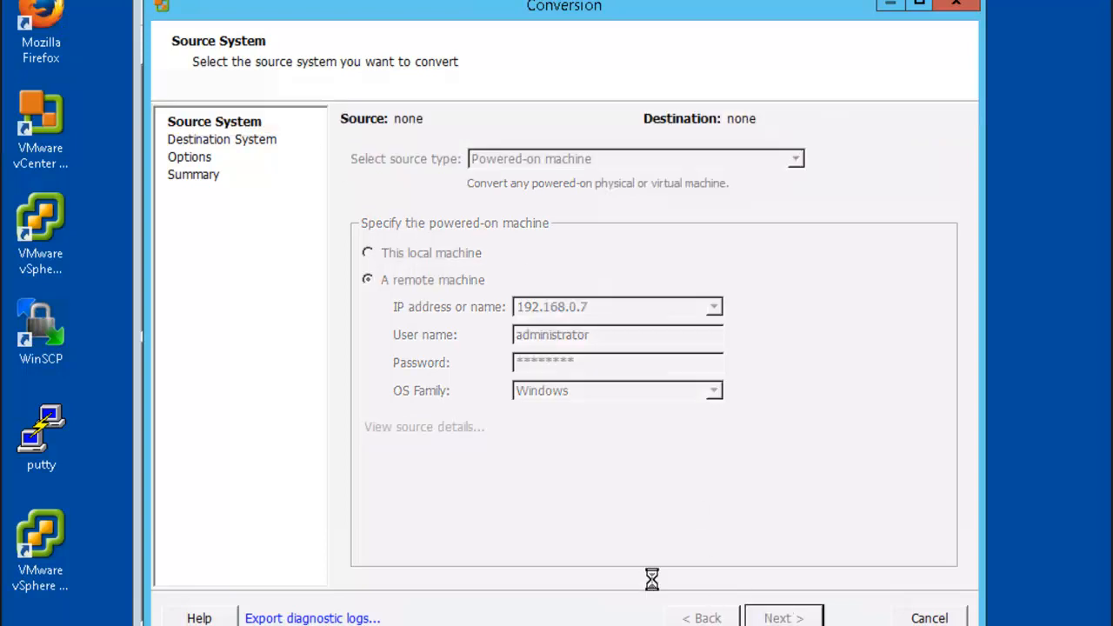
left_click(781, 619)
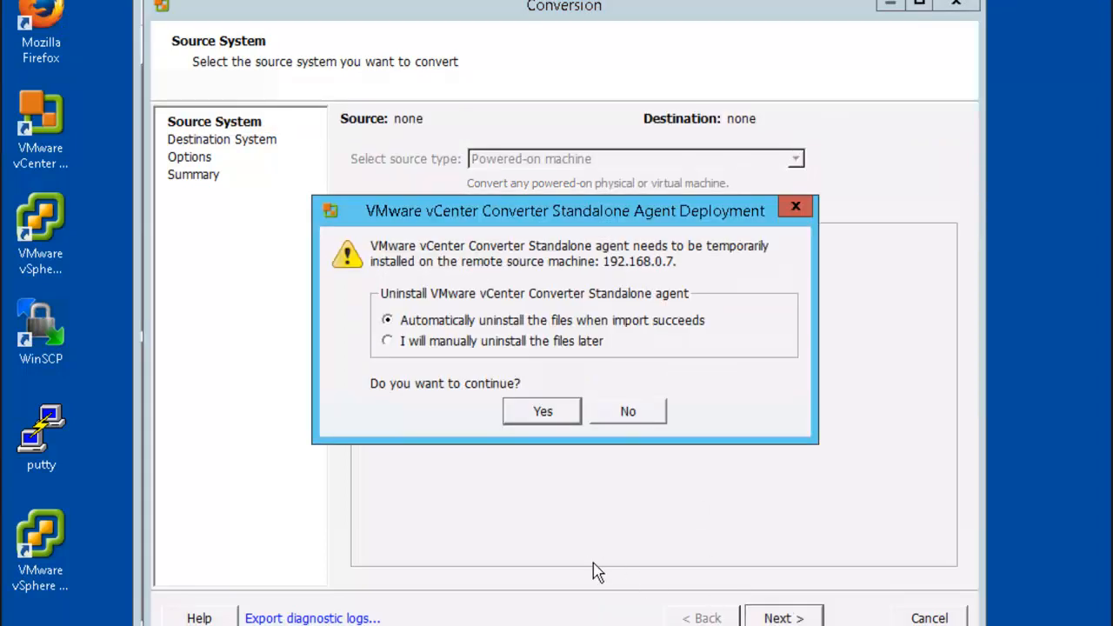
mouse_move(541, 565)
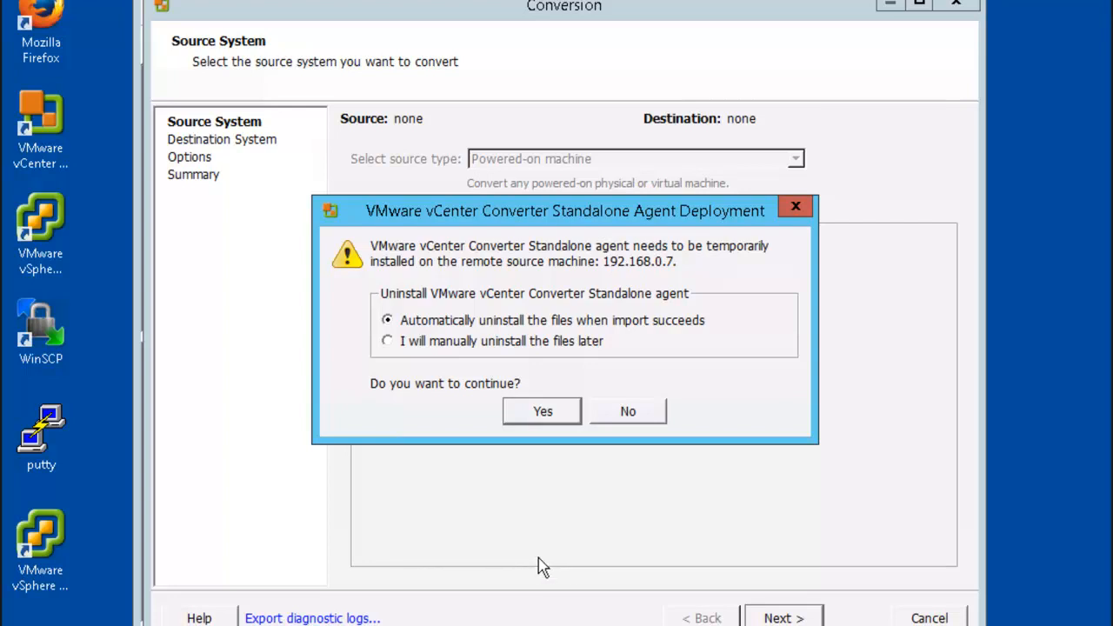
mouse_move(496, 533)
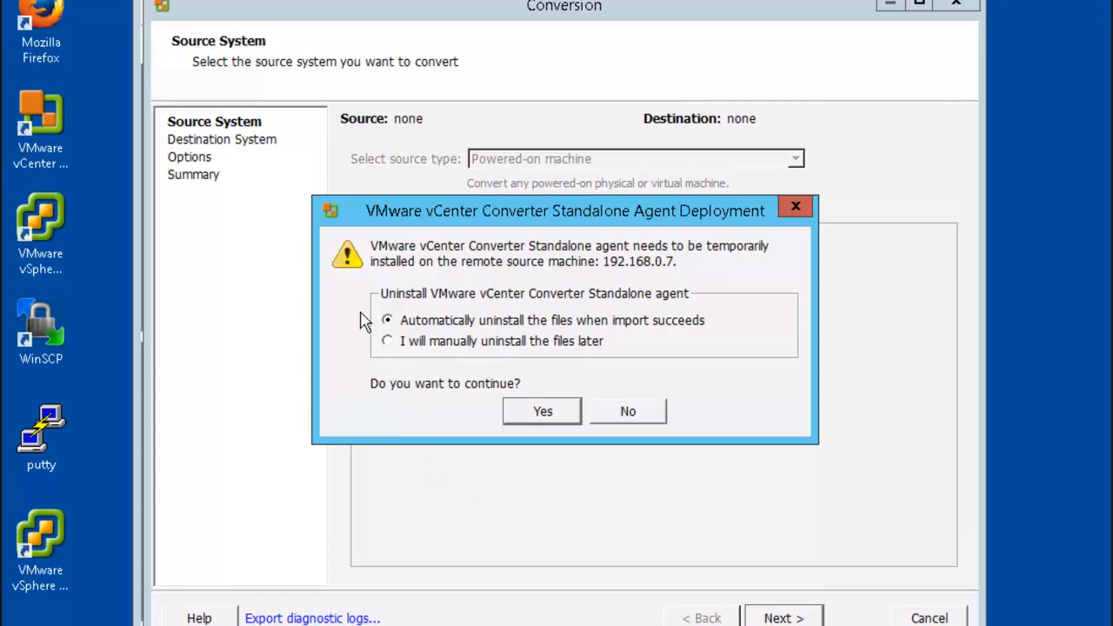
mouse_move(393, 304)
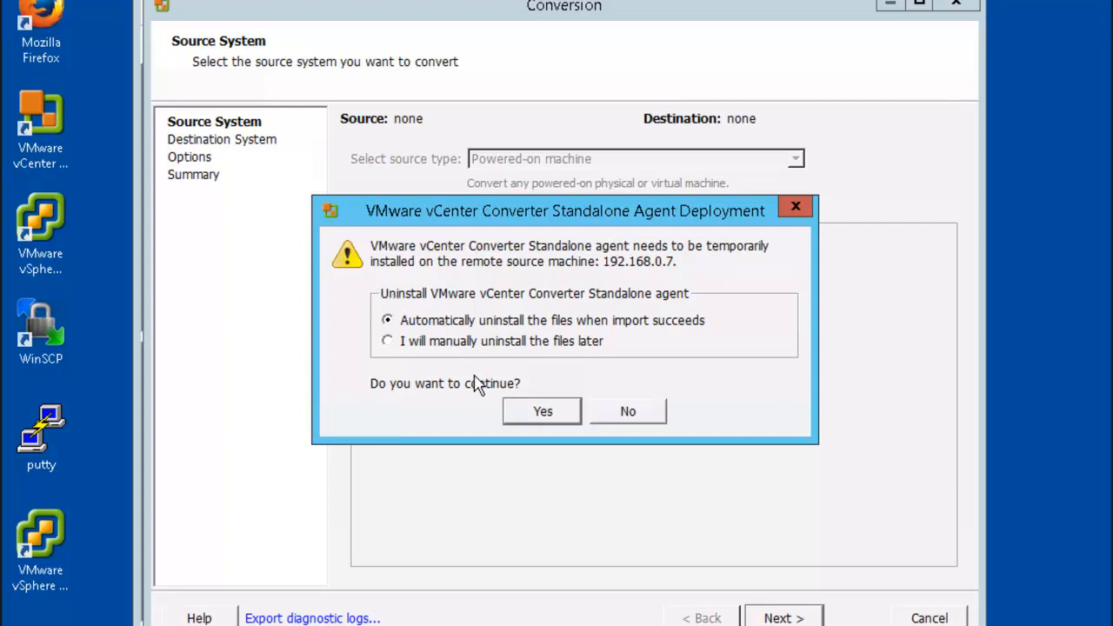
mouse_move(544, 389)
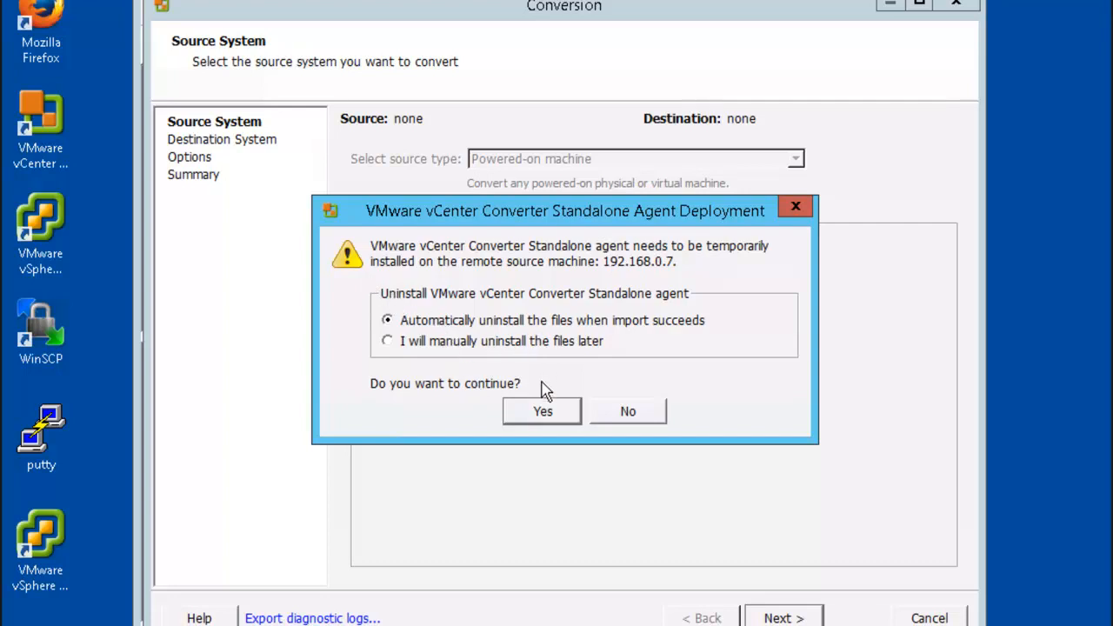
- Approve temporary Converter agent deployment on 192.168.0.7 and advance to Destination System
left_click(542, 412)
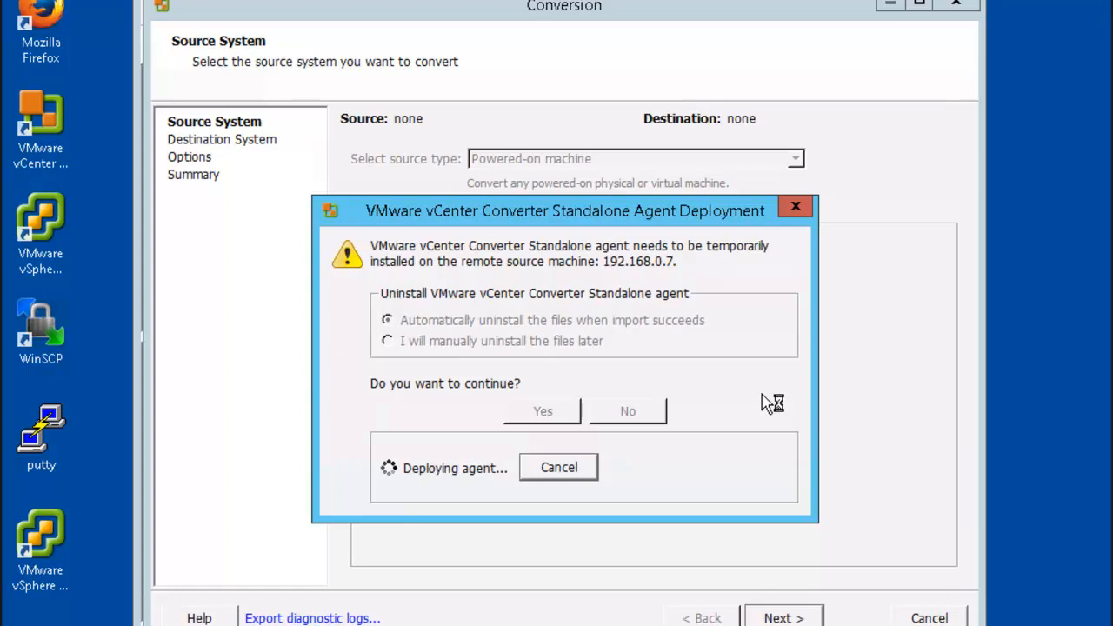
left_click(542, 410)
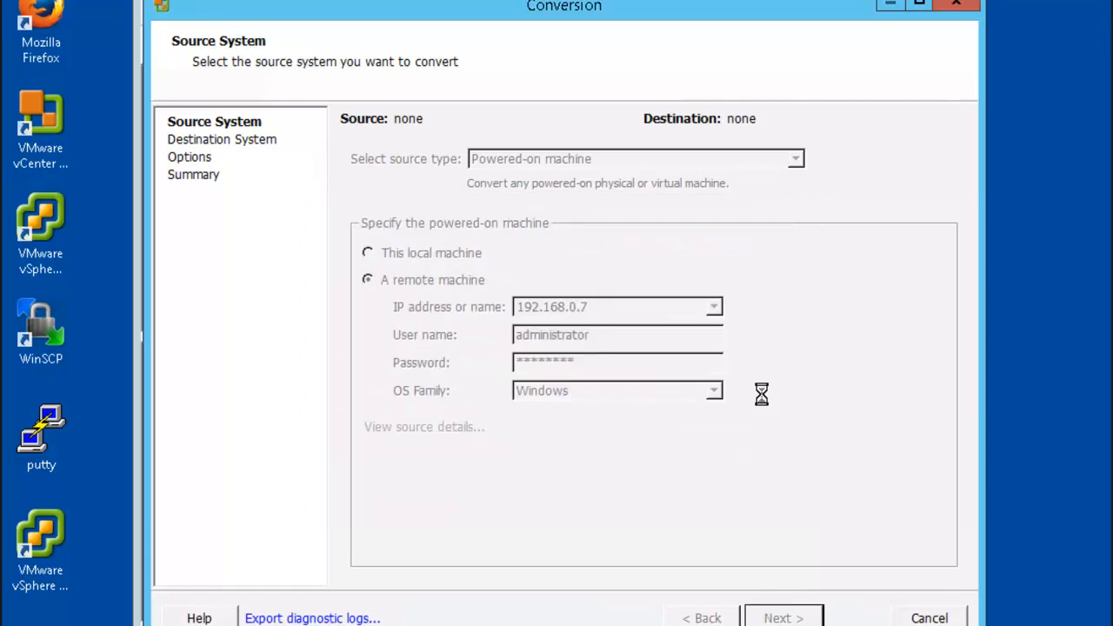
left_click(782, 617)
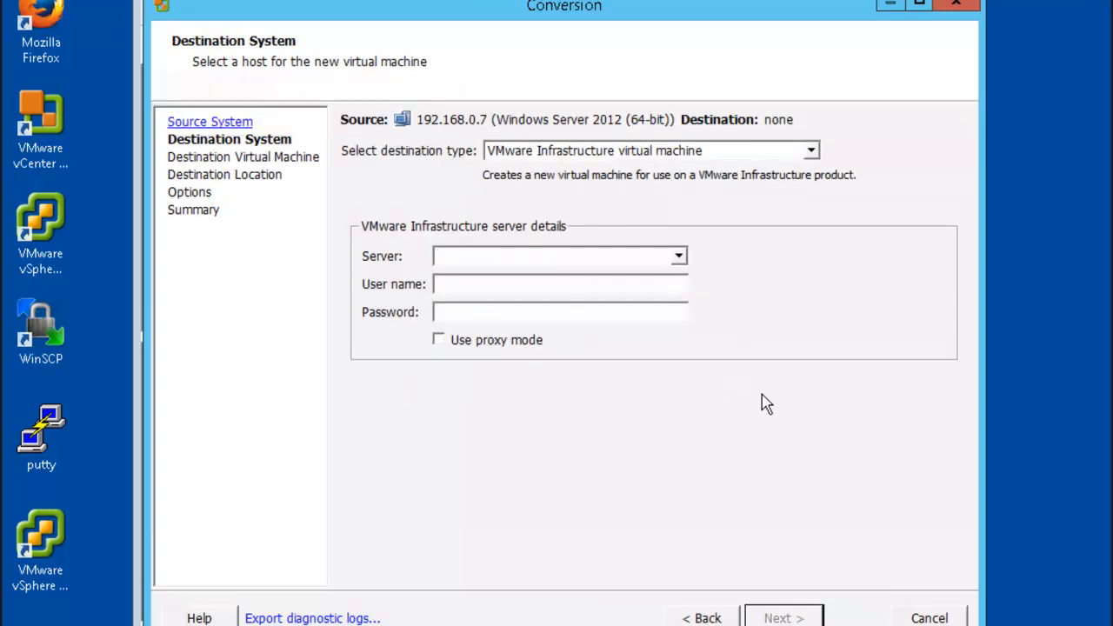
- Target a VMware Workstation 11.0.x machine at \\PLABDC01\CONVERT and continue to Options
left_click(557, 255)
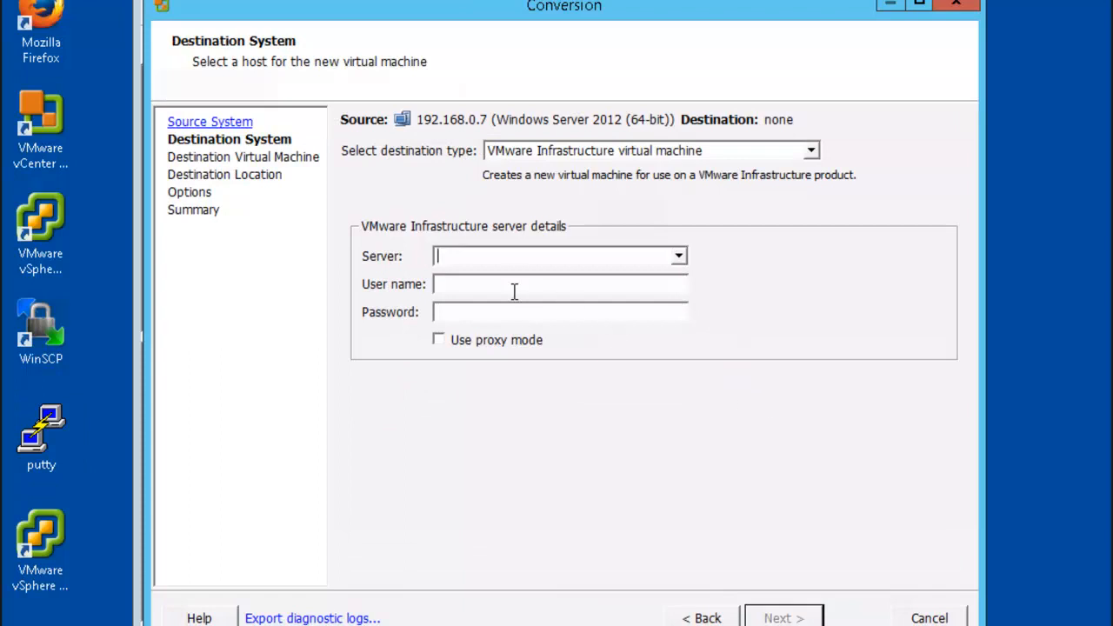
mouse_move(507, 283)
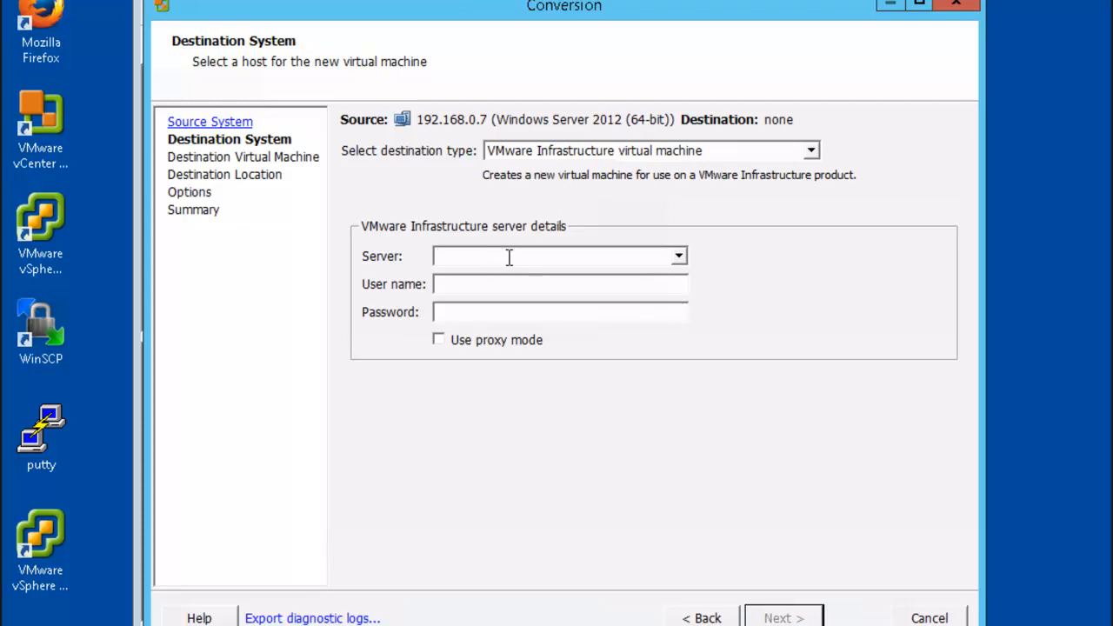
left_click(811, 150)
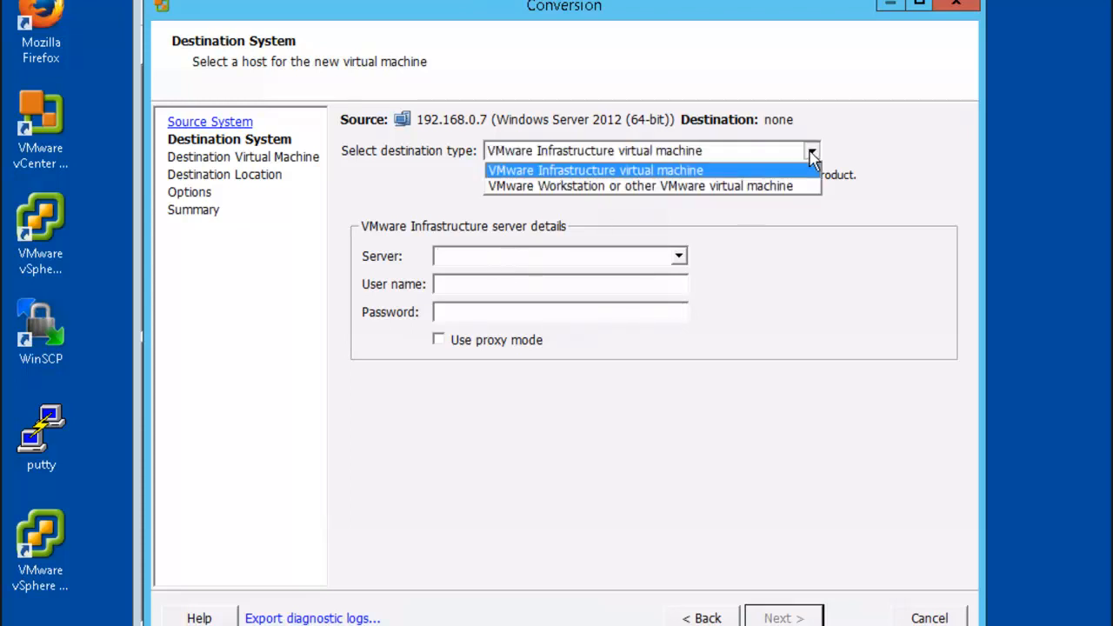
left_click(651, 185)
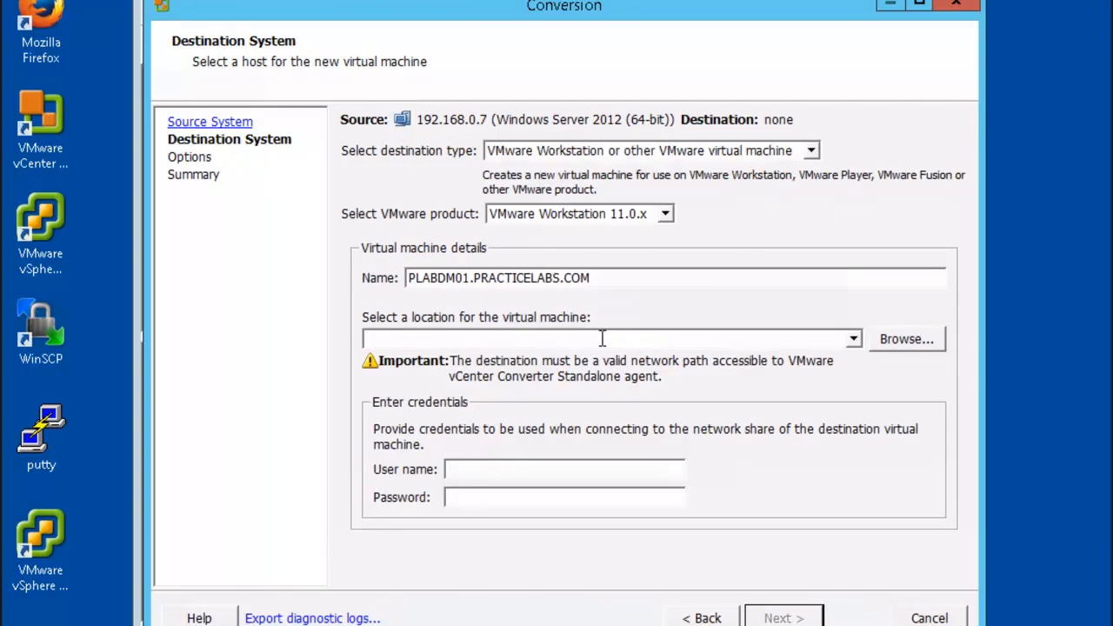
type("\\\\")
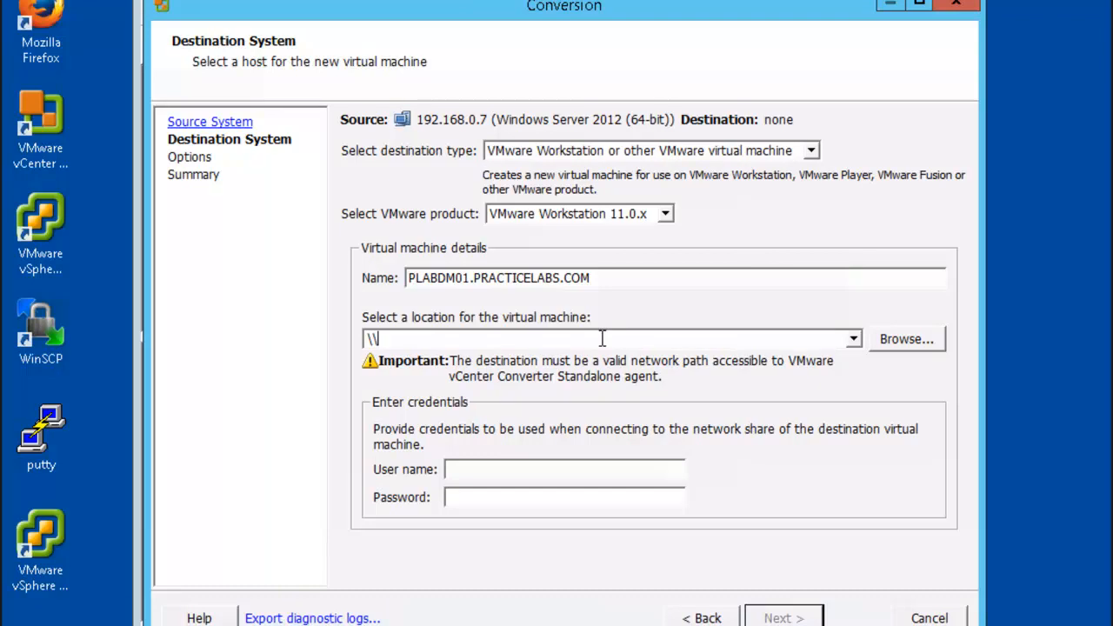
type("PLABDC0")
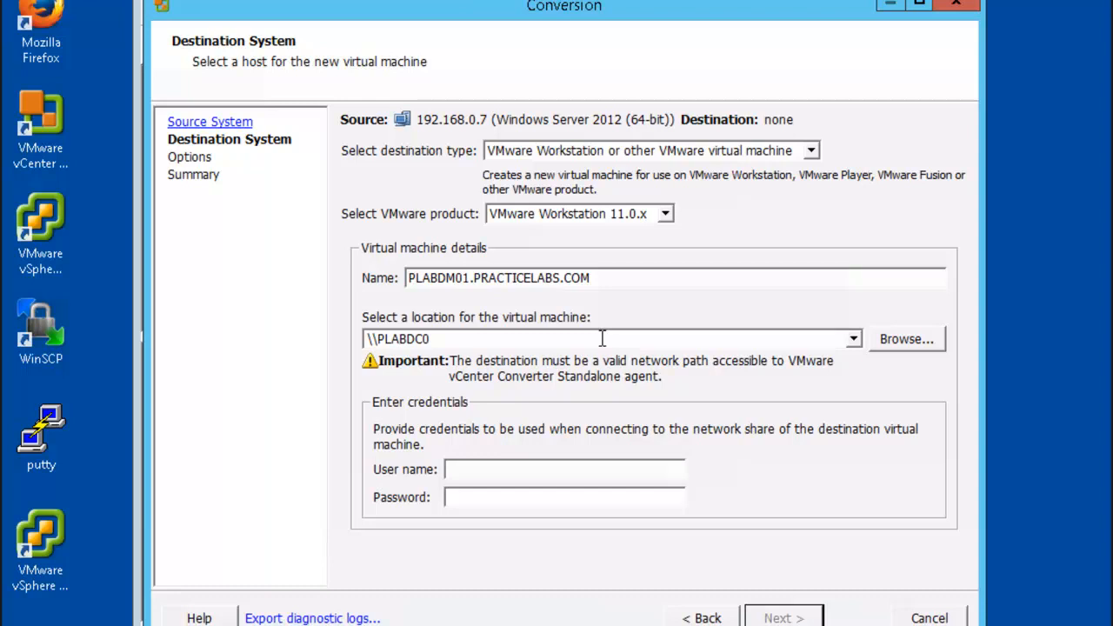
type("1")
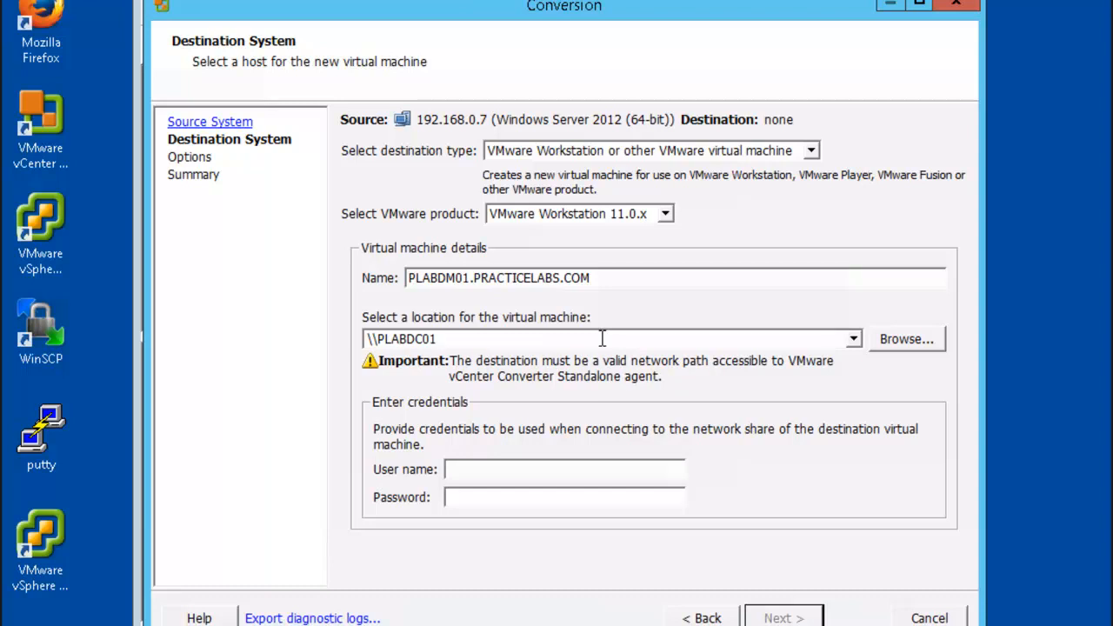
type("\\C")
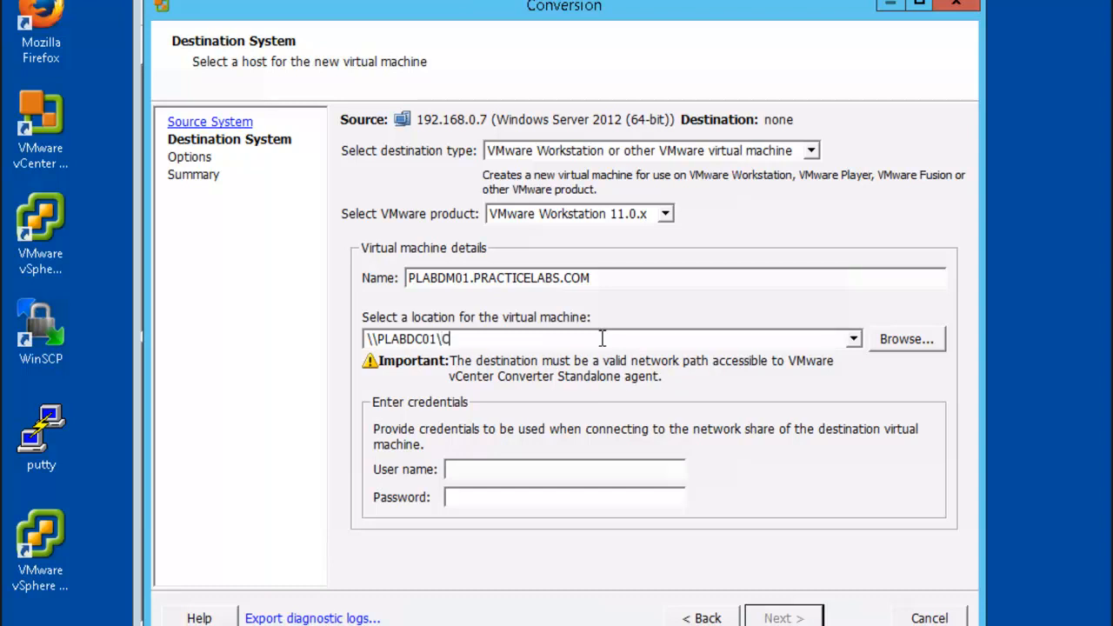
type("CONVERT")
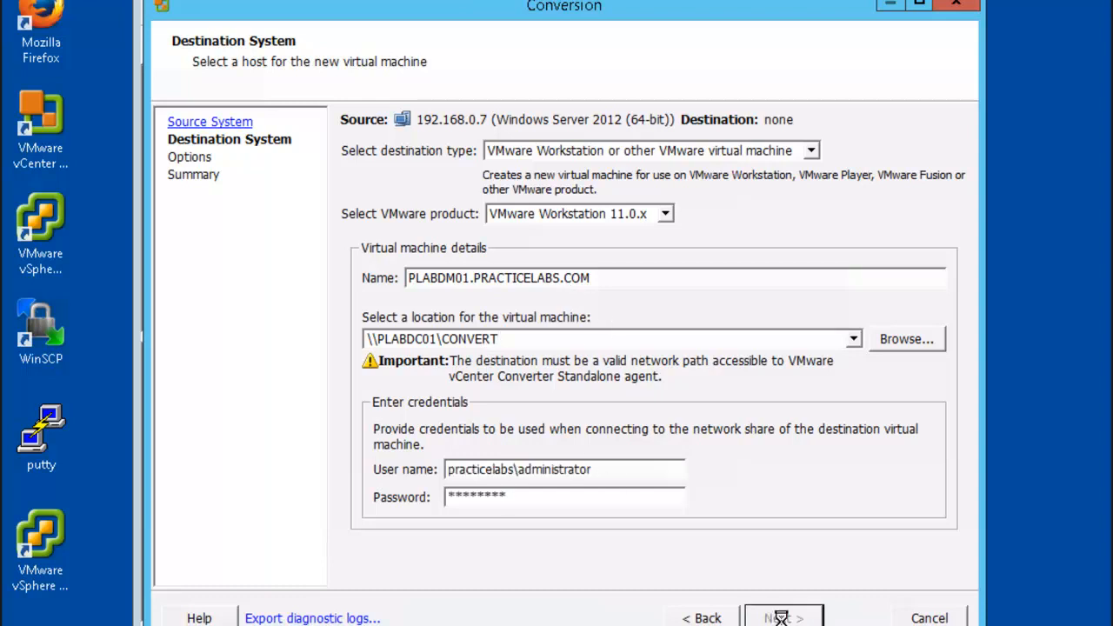
left_click(781, 617)
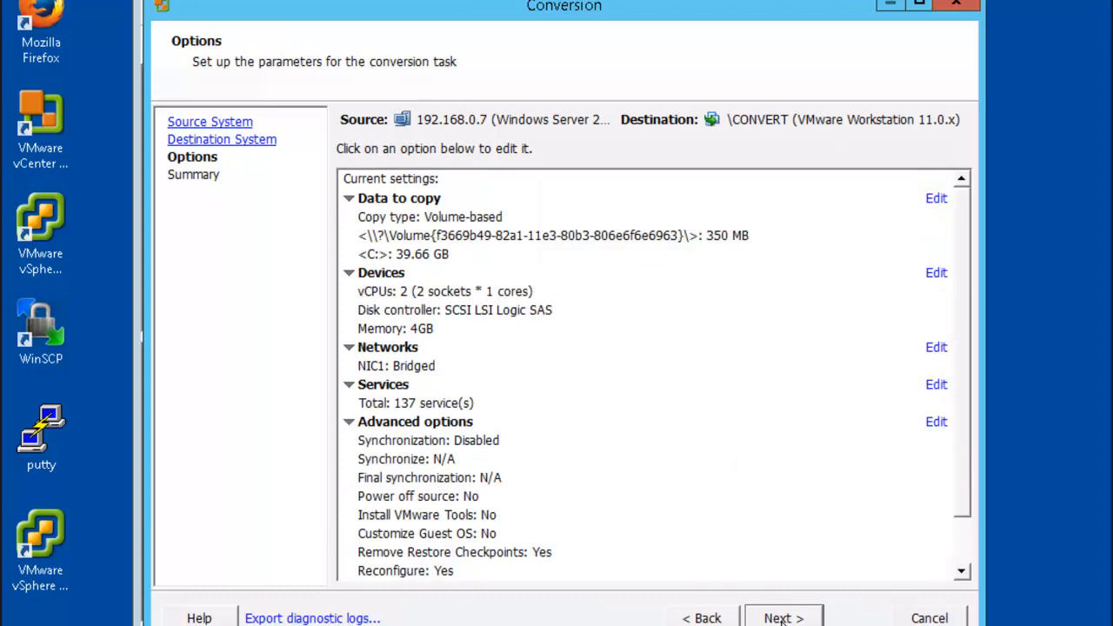
mouse_move(711, 599)
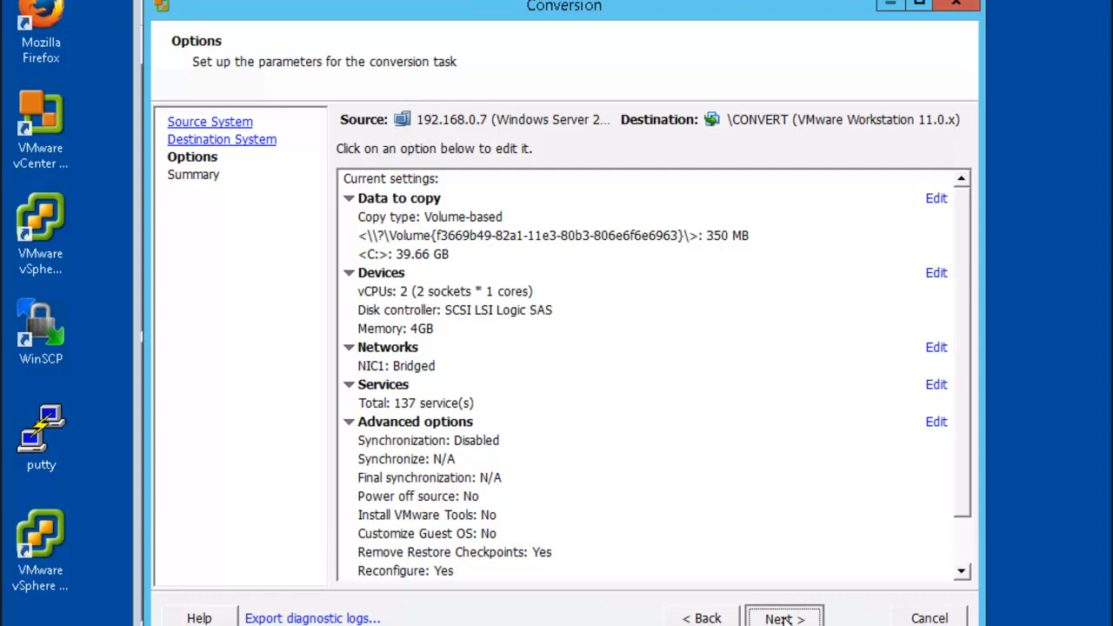
- Pass the Options and Summary pages and submit the PLABDM01 conversion job
left_click(783, 618)
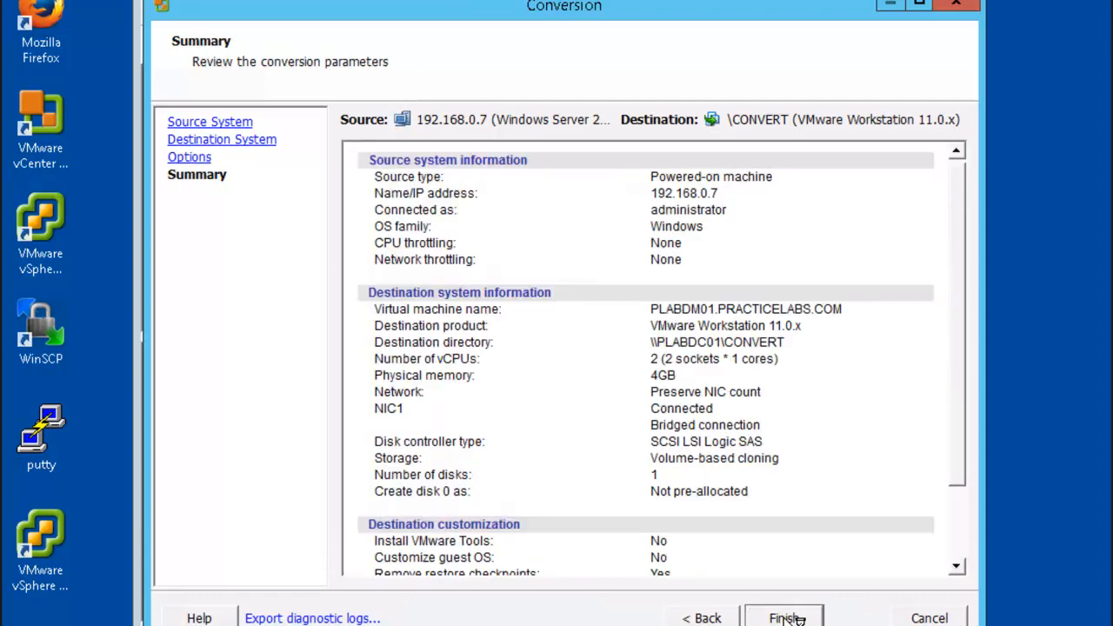
left_click(783, 617)
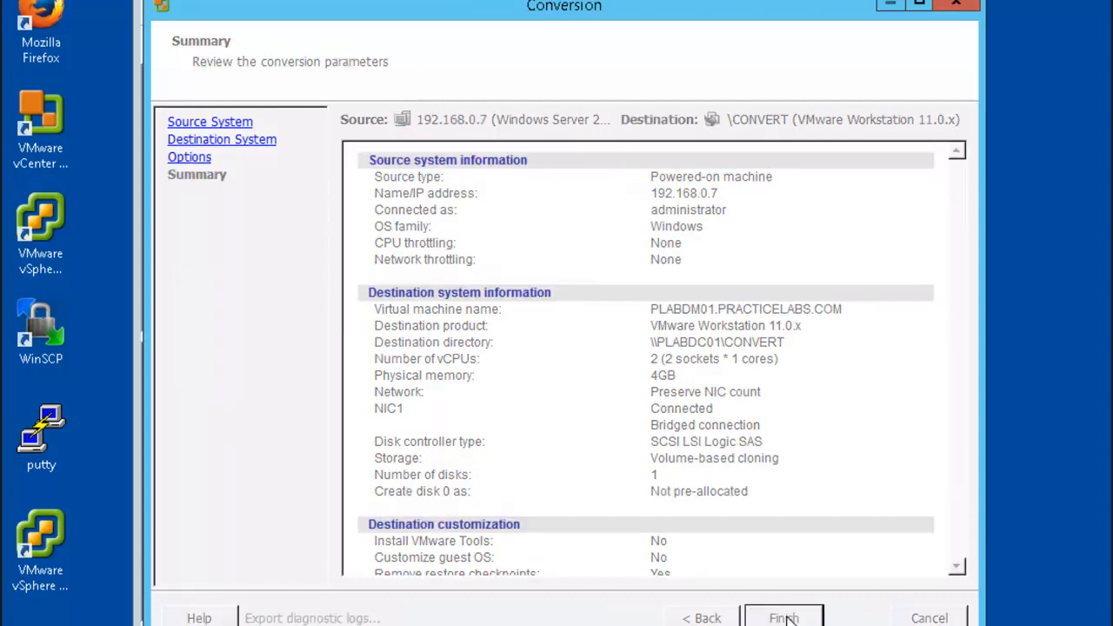
left_click(782, 617)
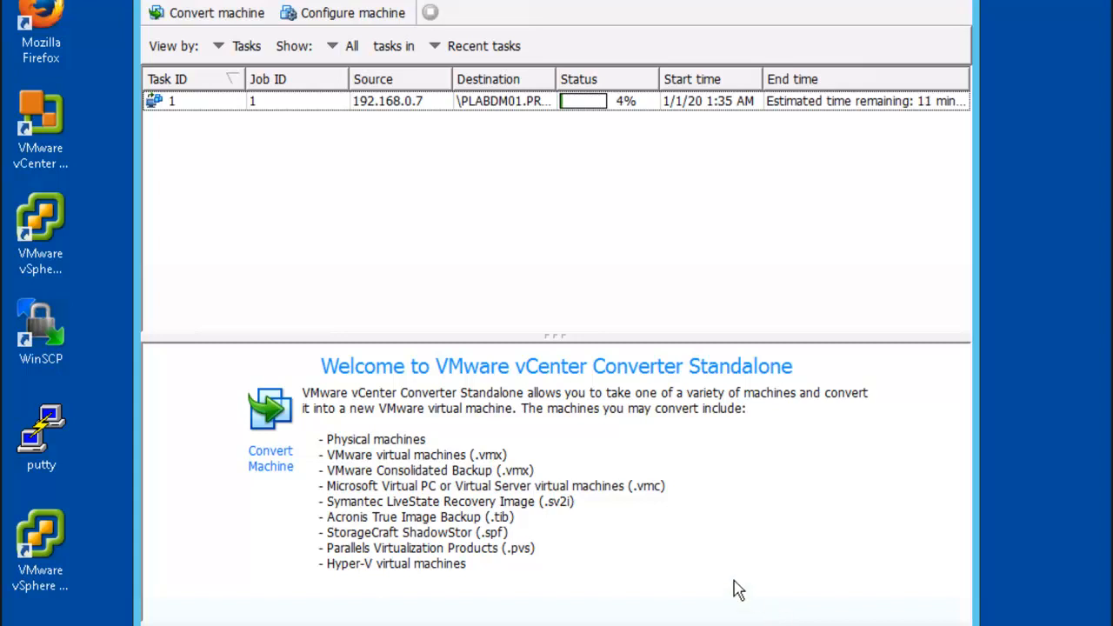
mouse_move(583, 125)
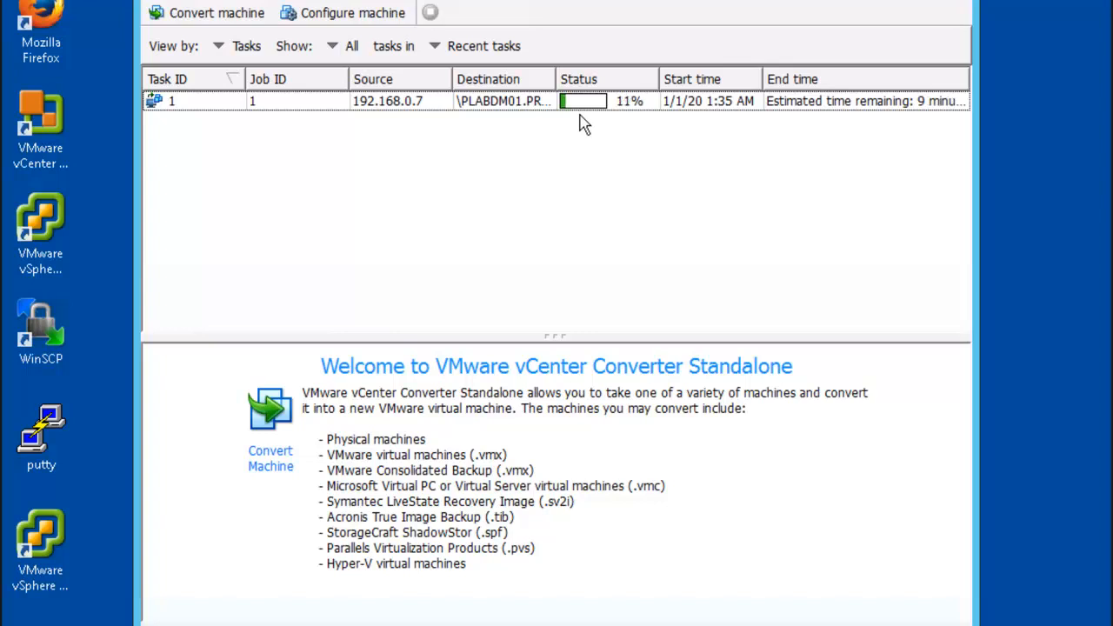
mouse_move(617, 129)
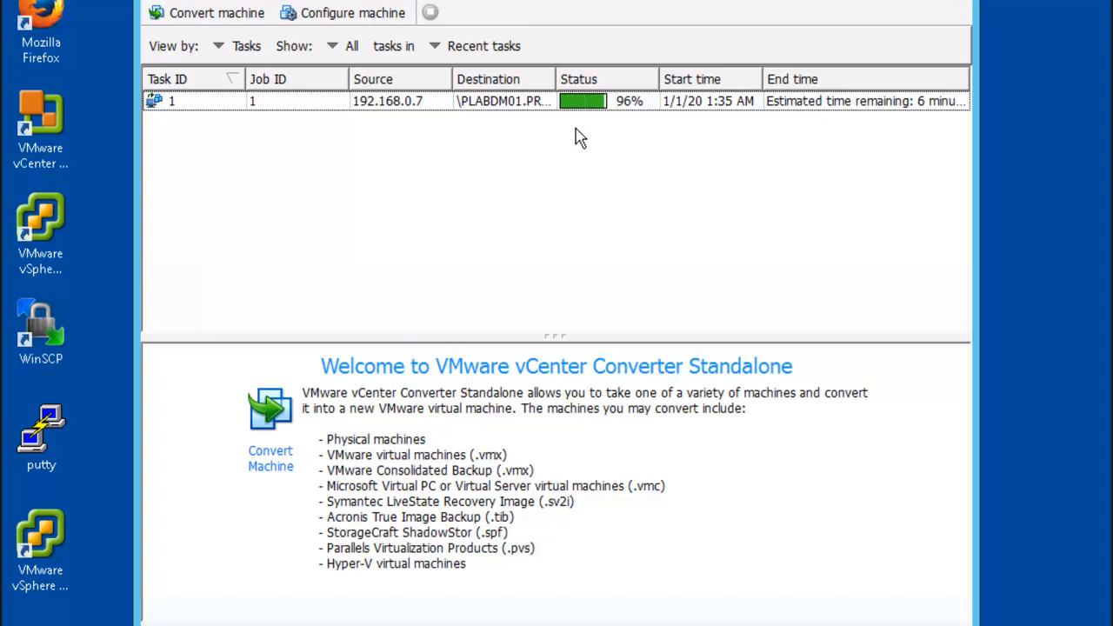
mouse_move(511, 152)
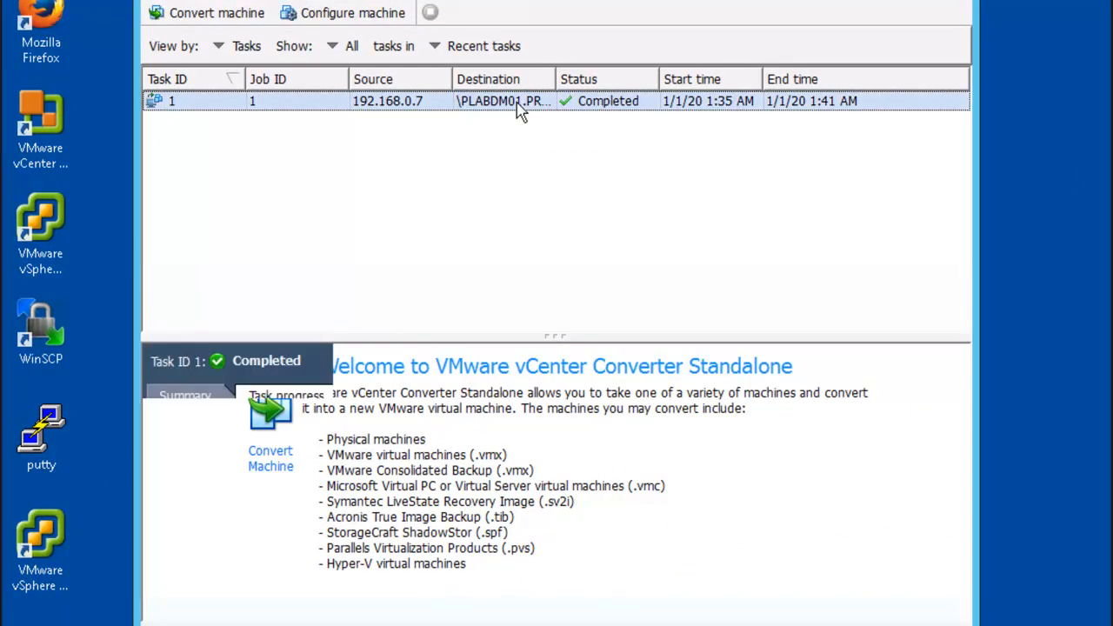
- Show the details of the finished conversion task 1
left_click(285, 395)
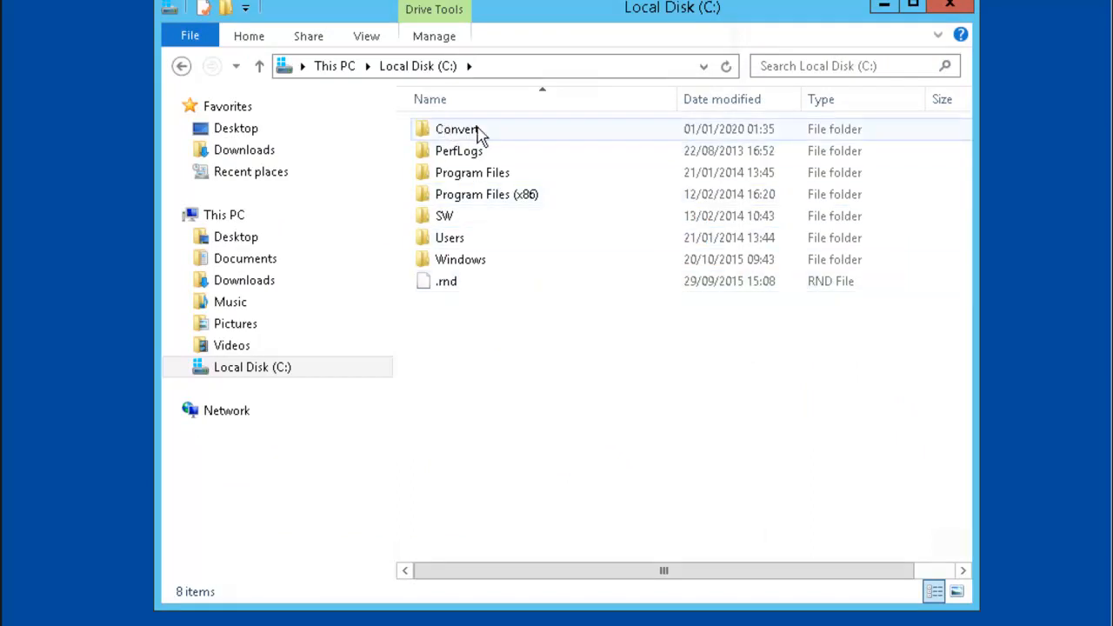
- Browse into C:\Convert\PLABDM01.PRACTICELABS.COM to see the .vmdk and .vmx files
double_click(456, 128)
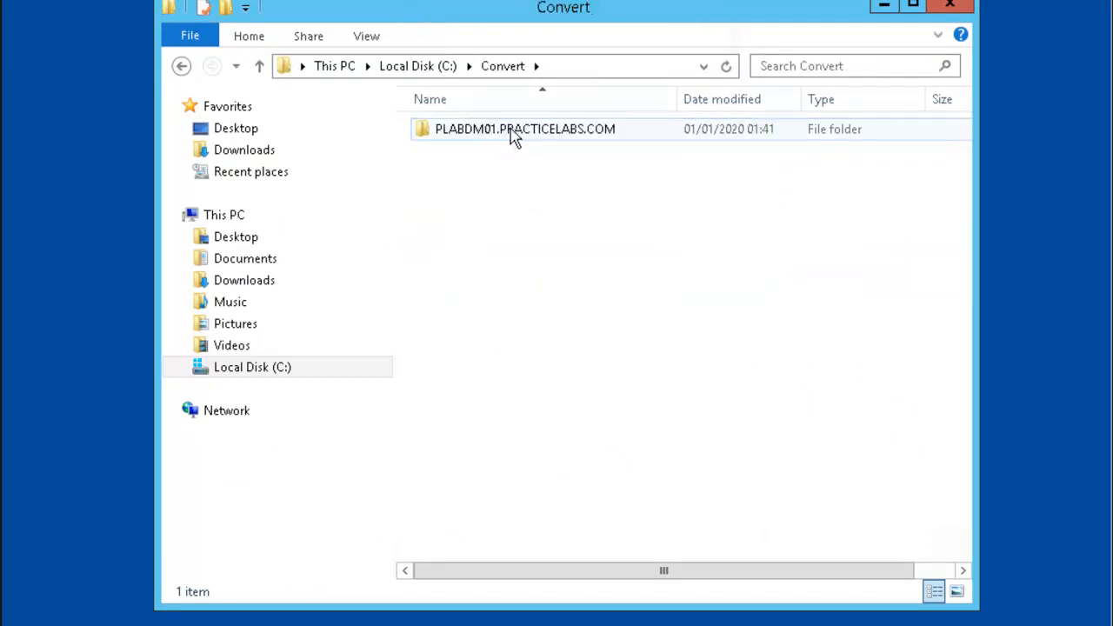
mouse_move(635, 132)
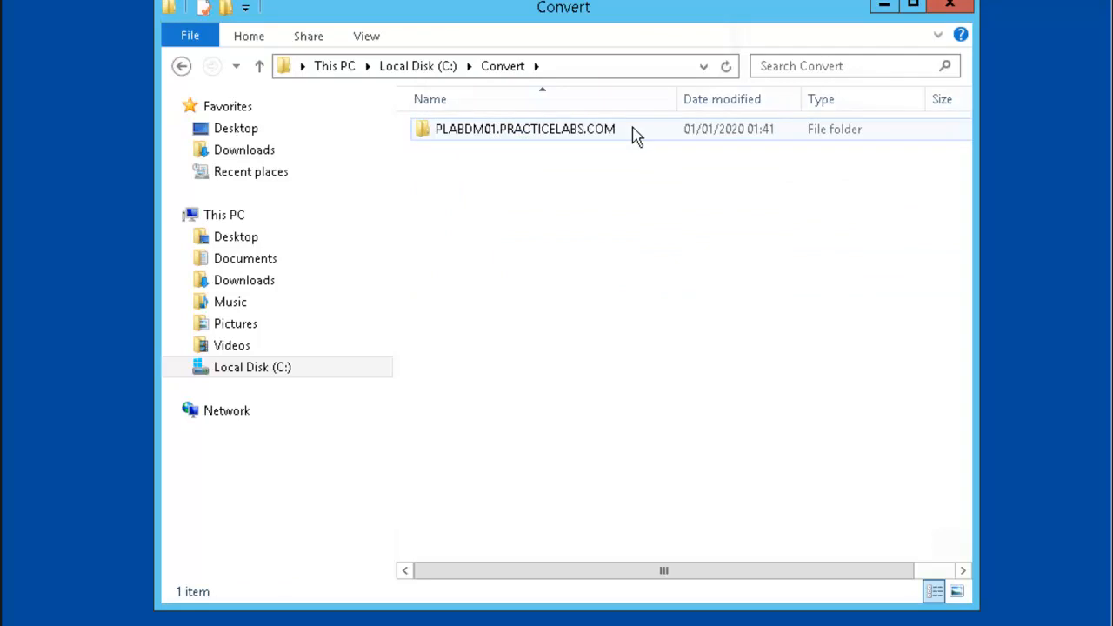
double_click(526, 129)
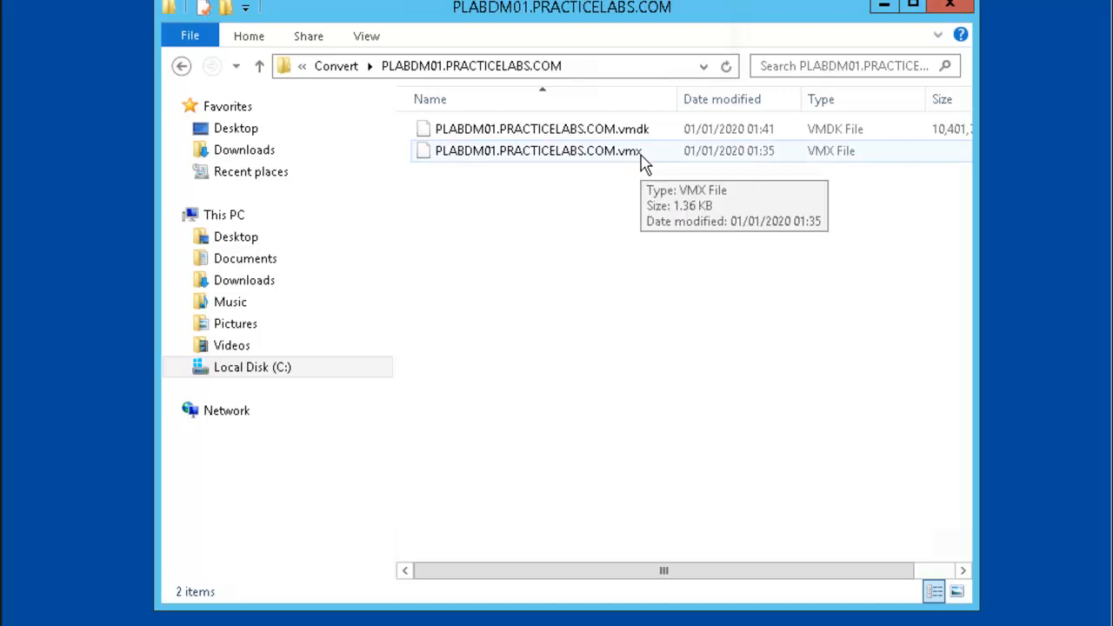
mouse_move(641, 209)
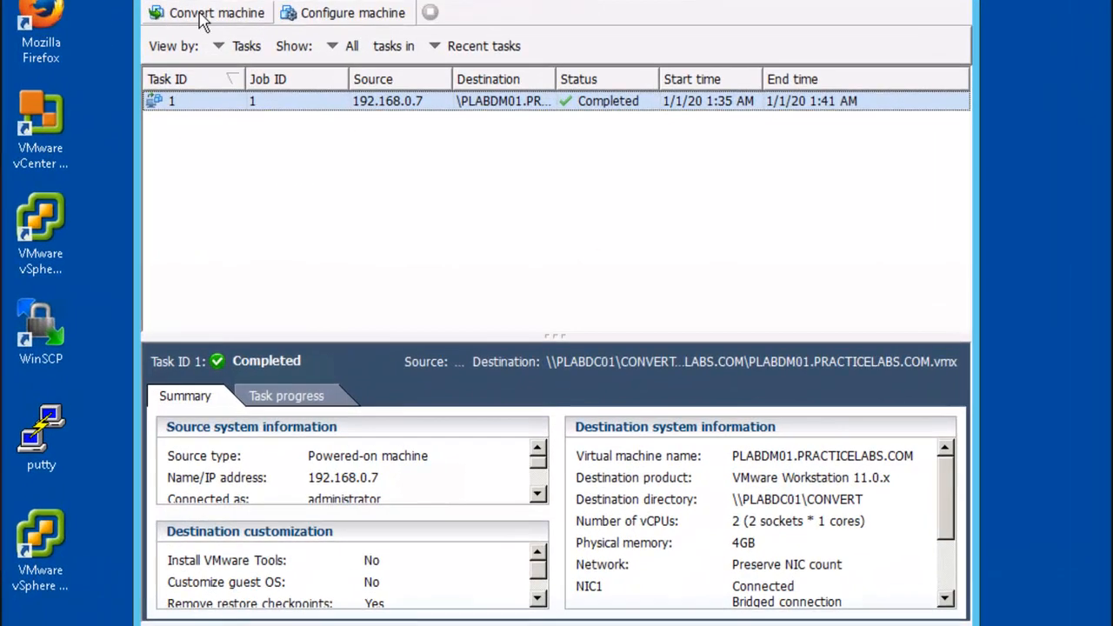
- Start a new conversion using the PLABDM01.PRACTICELABS.COM.vmx Workstation VM as source
left_click(207, 12)
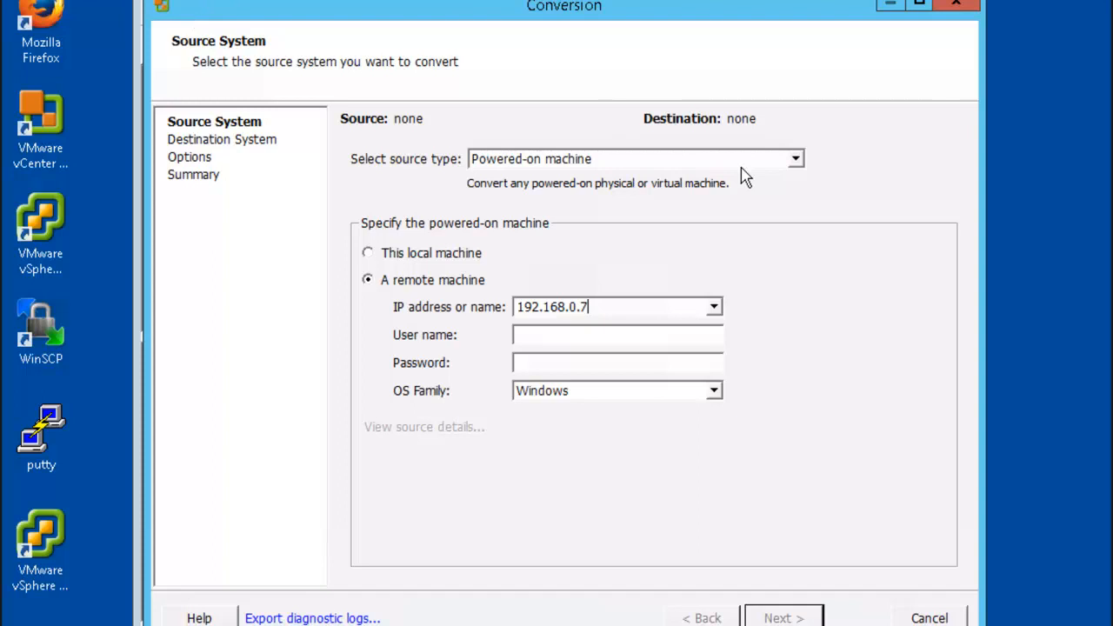
left_click(794, 158)
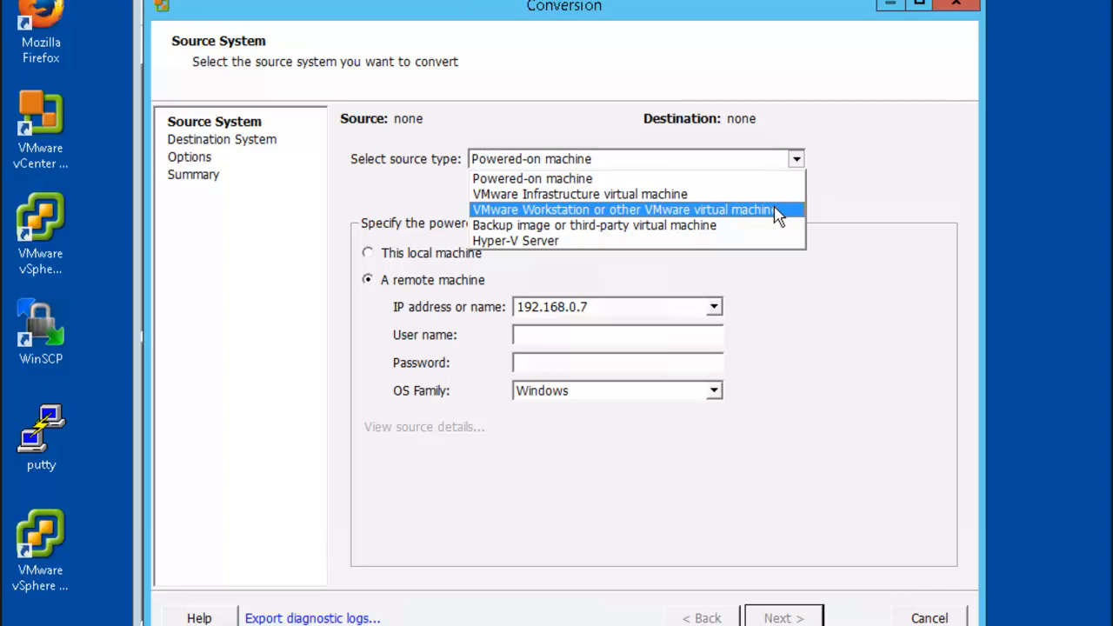
left_click(623, 209)
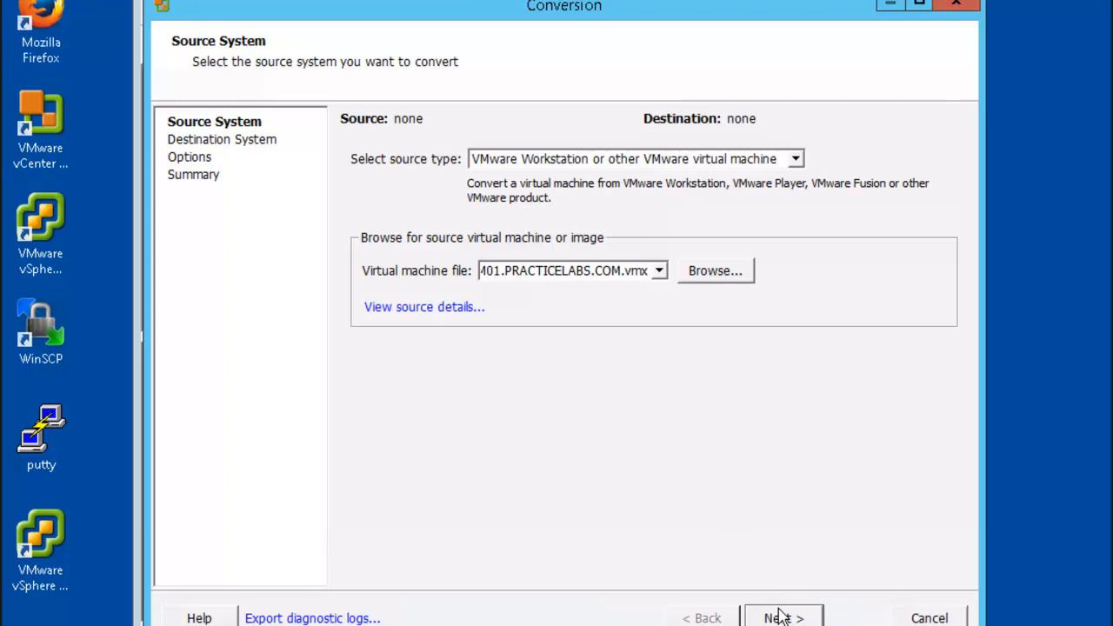
left_click(781, 617)
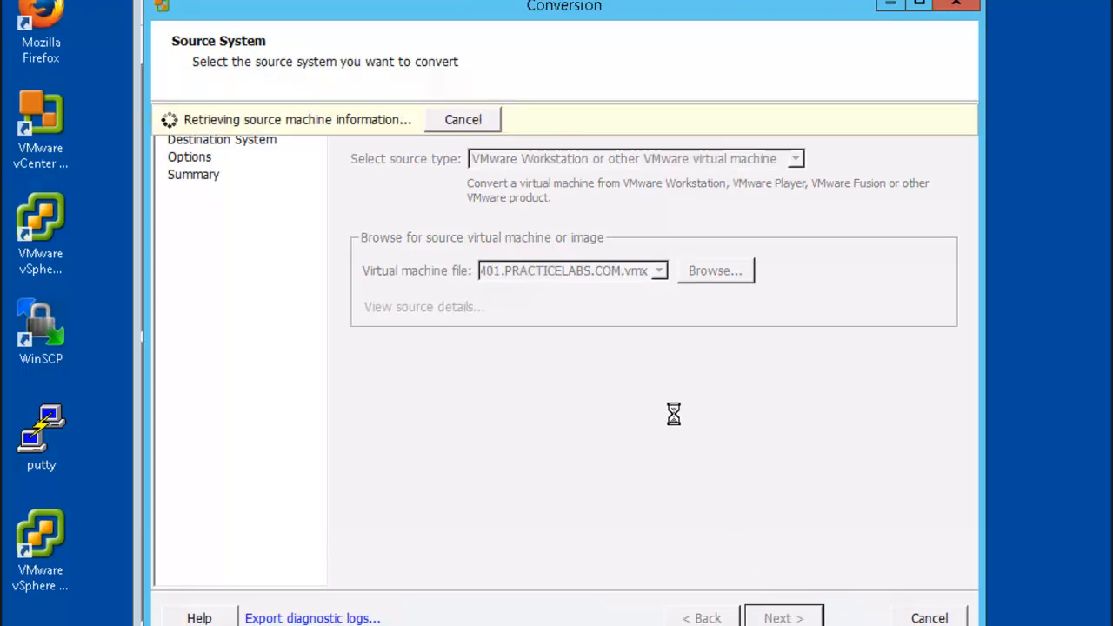
left_click(781, 617)
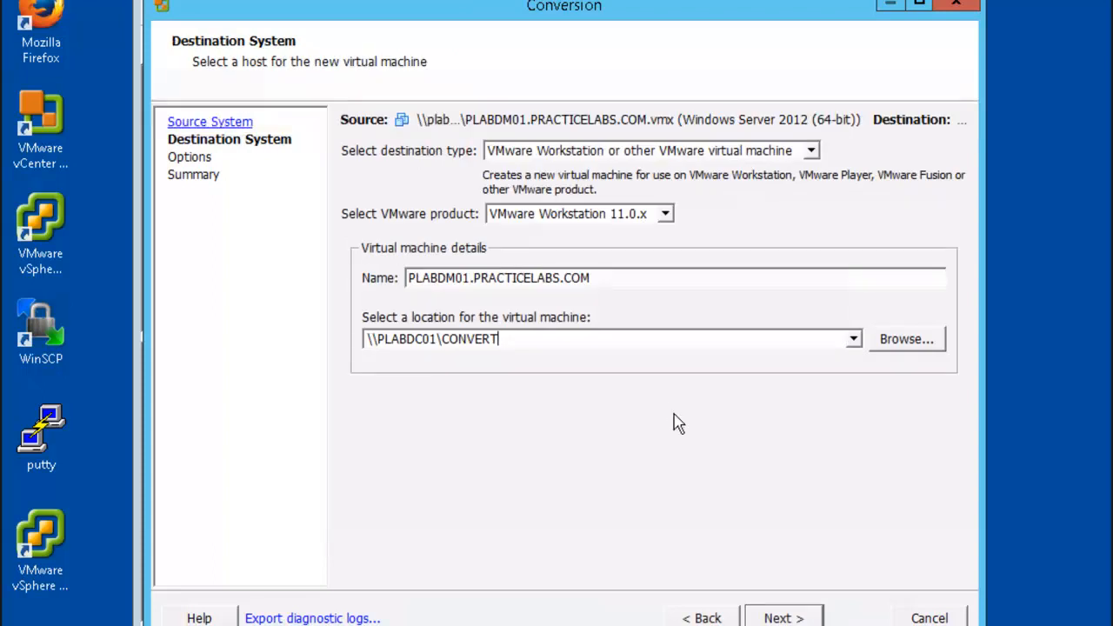
mouse_move(67, 574)
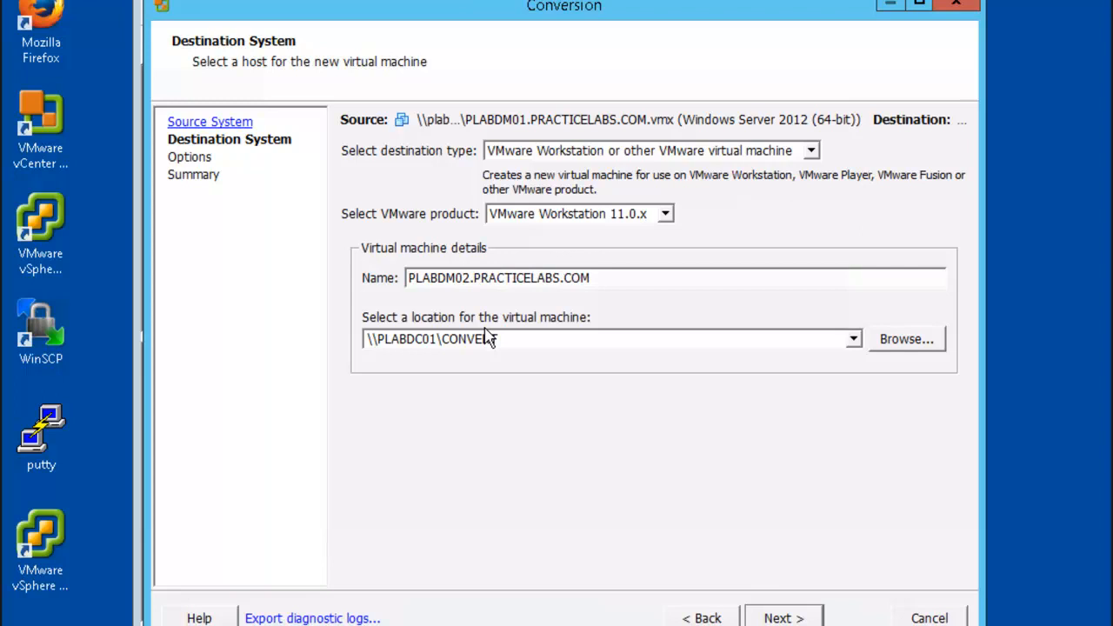
mouse_move(491, 342)
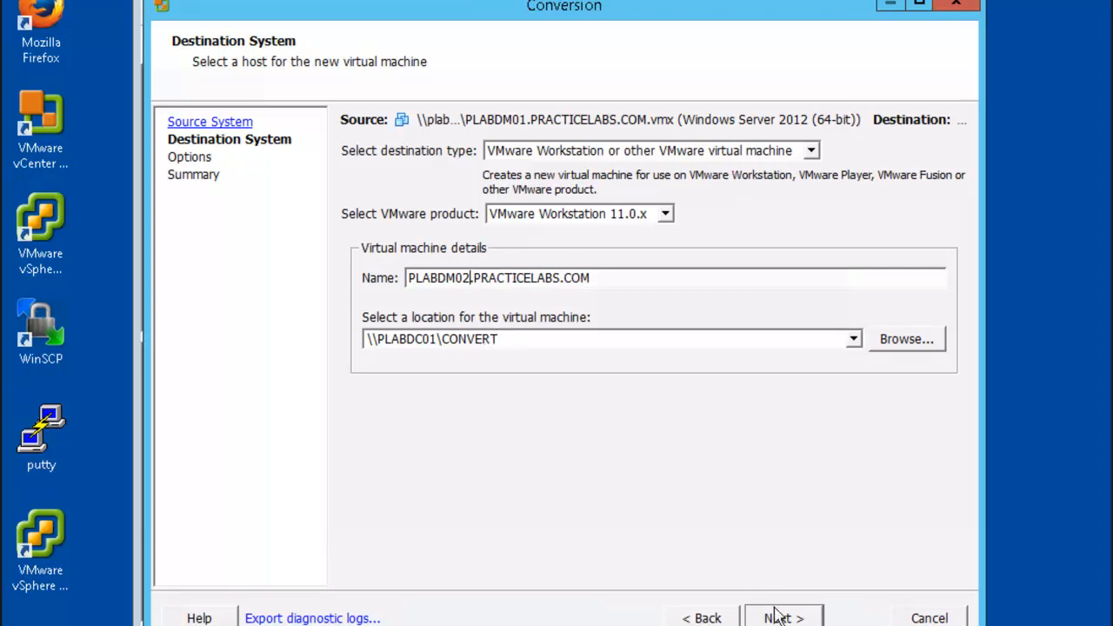
- Accept destination PLABDM02.PRACTICELABS.COM in \\PLABDC01\CONVERT and move on to Options
left_click(781, 618)
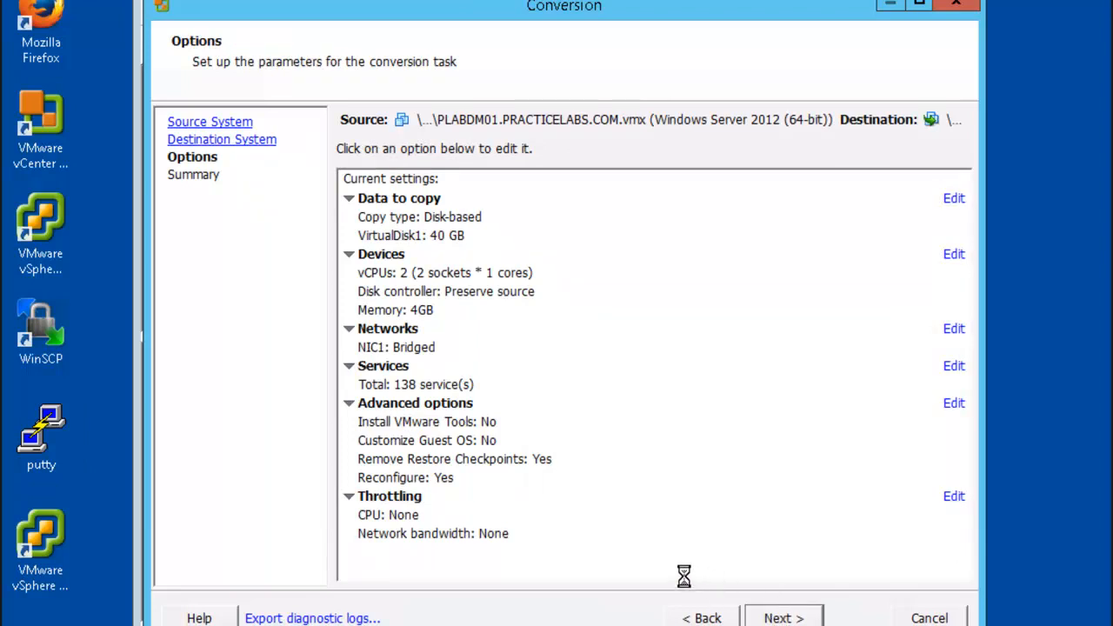
mouse_move(665, 561)
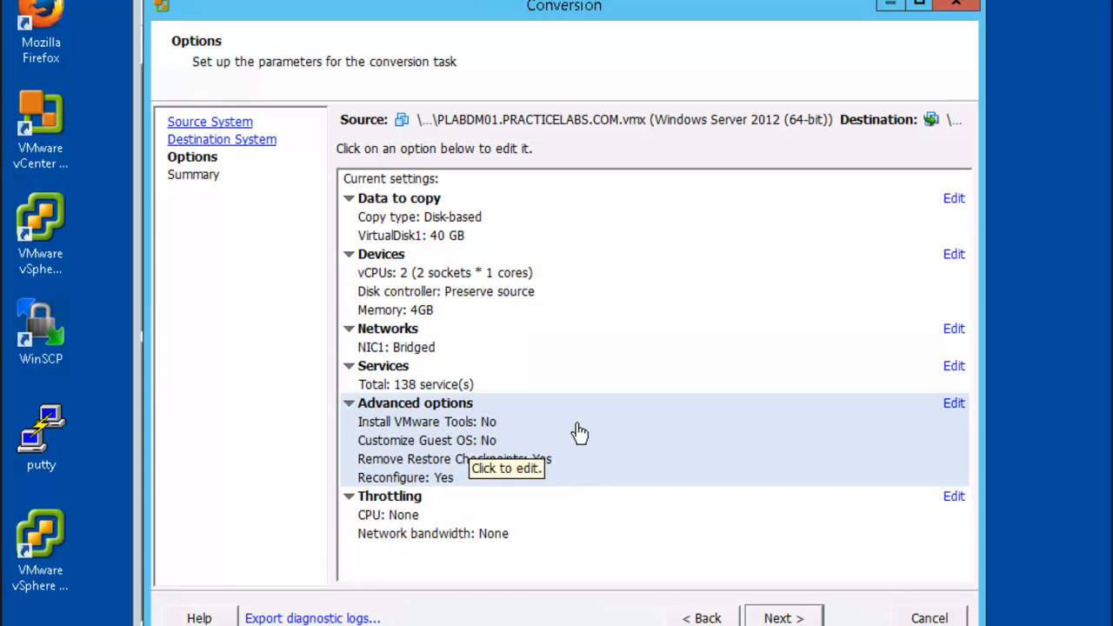
- Set VMware Tools installation and guest customization to off, then advance to the Summary page
left_click(954, 403)
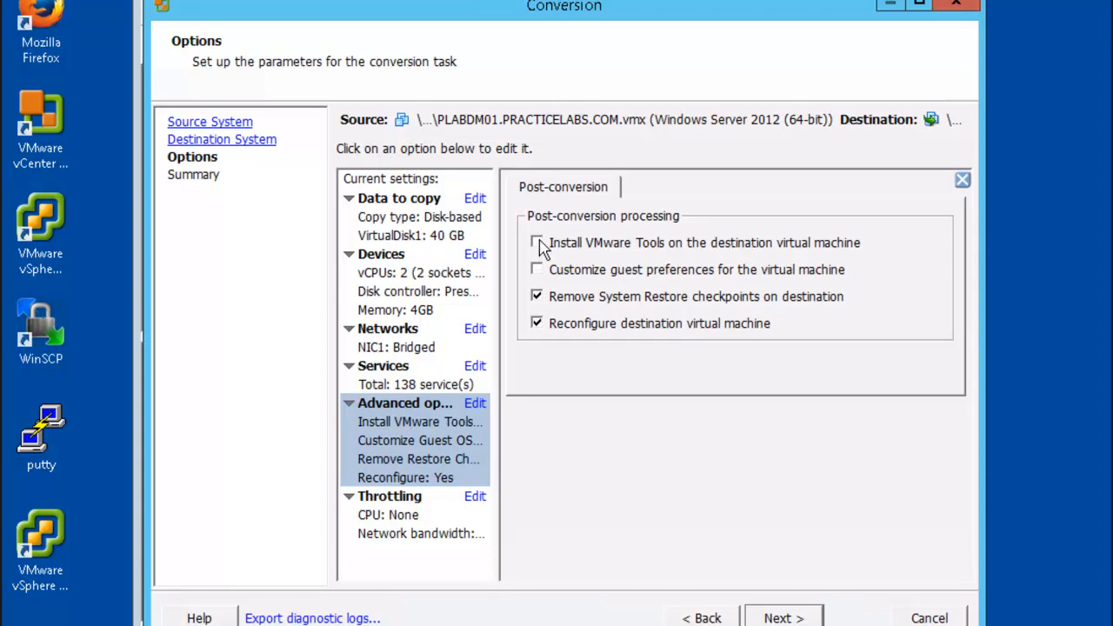
left_click(537, 243)
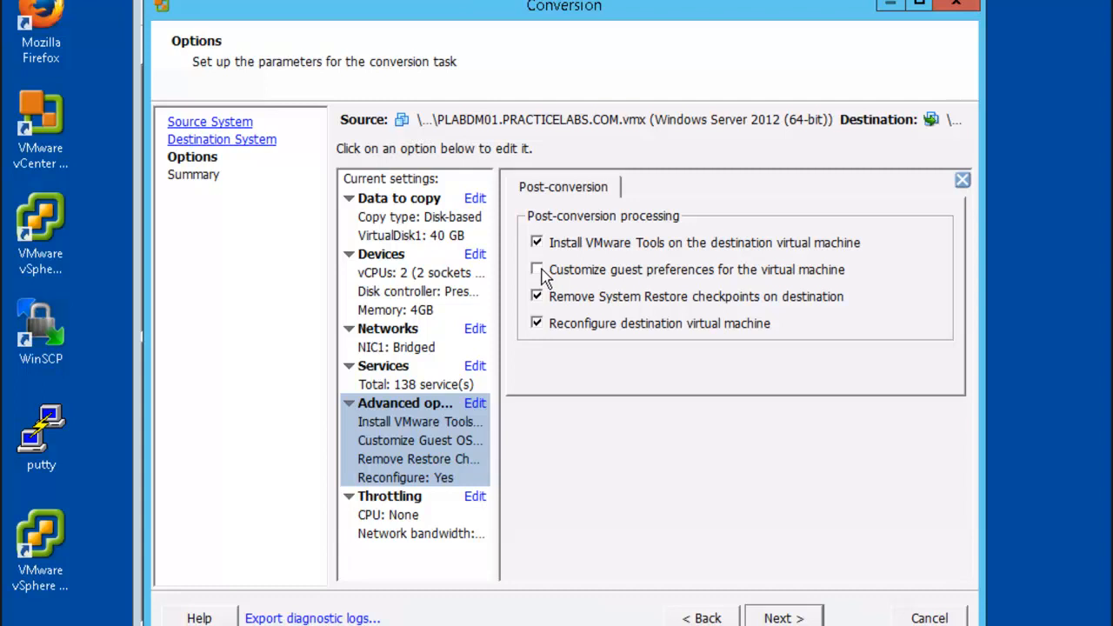
left_click(537, 270)
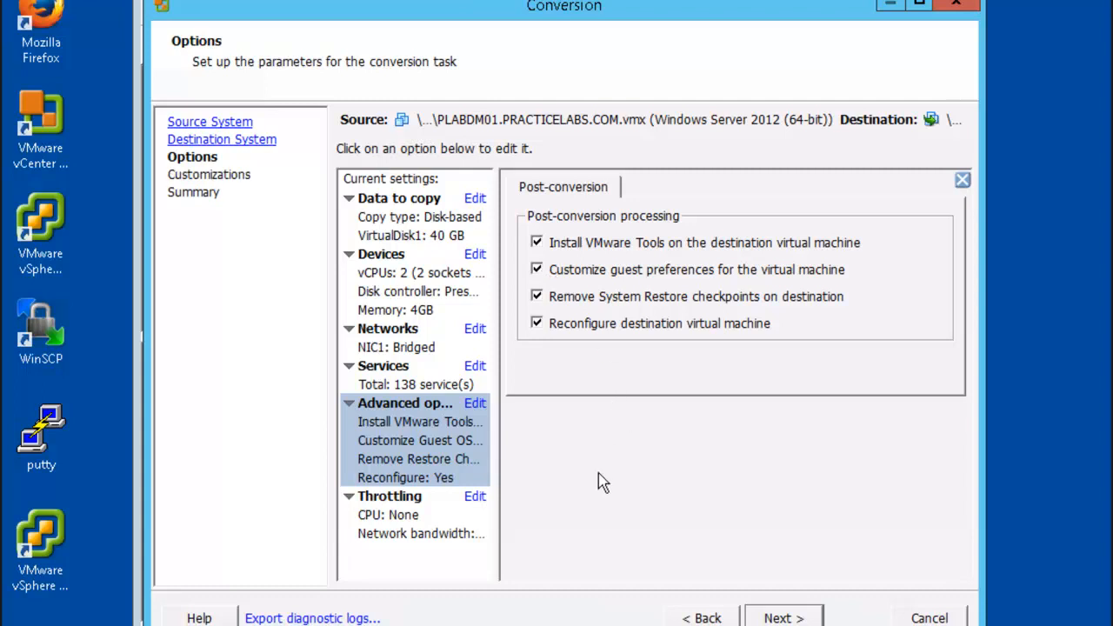
mouse_move(606, 528)
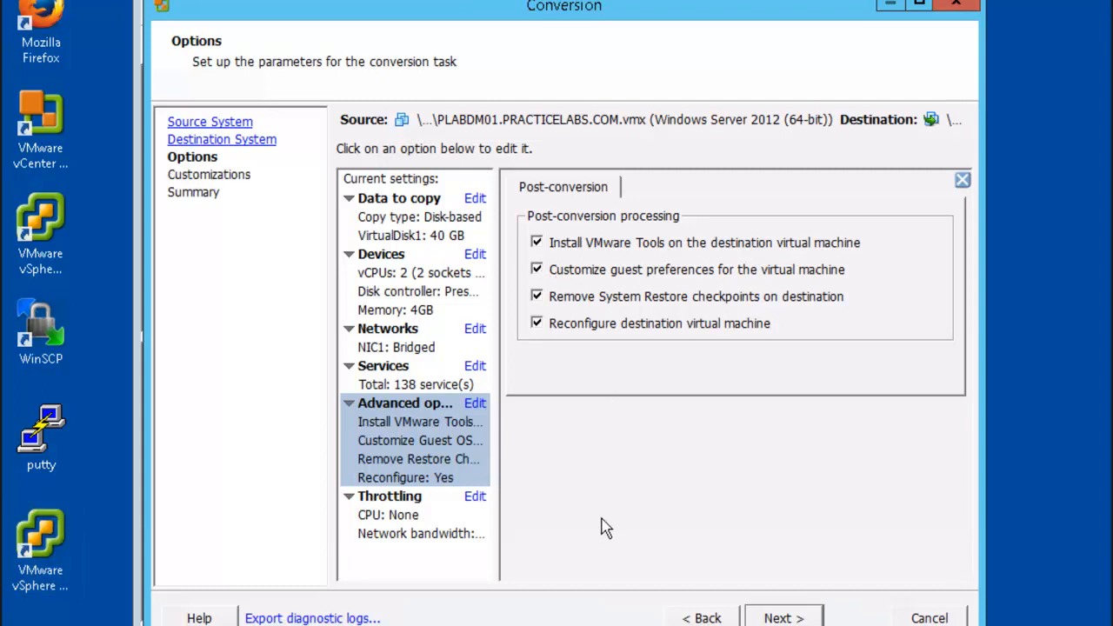
left_click(782, 618)
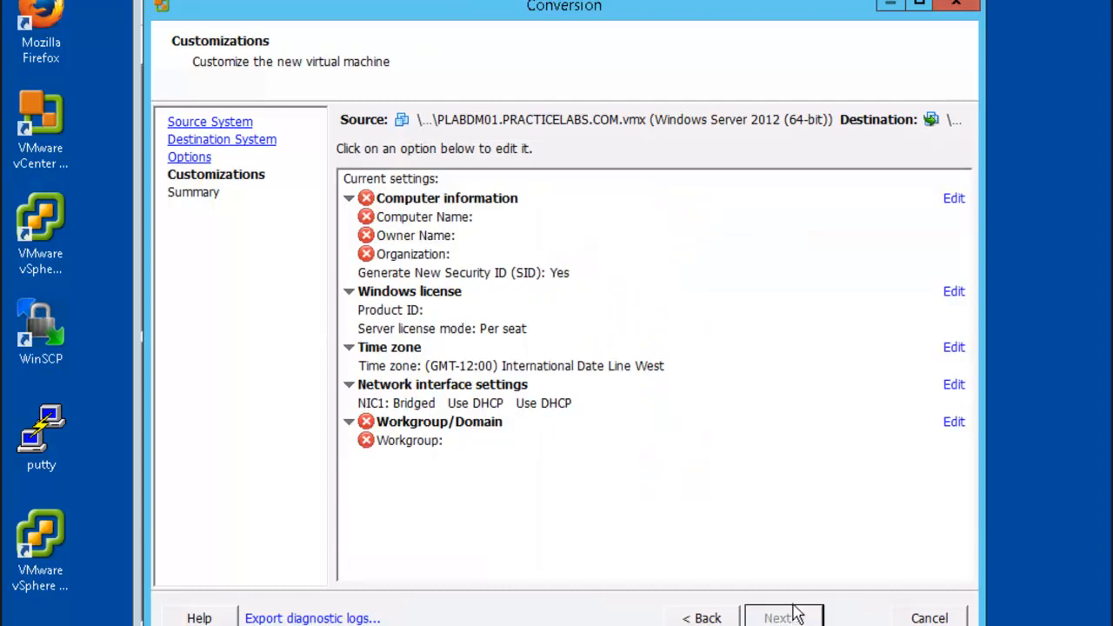
left_click(782, 617)
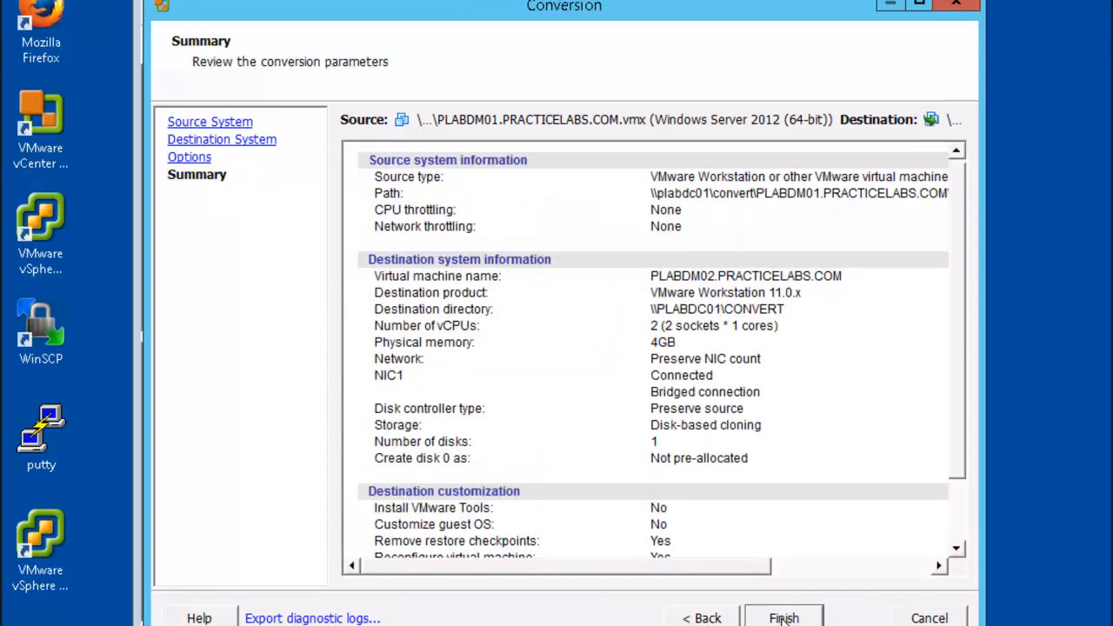
- Finish the wizard to launch the PLABDM02 conversion task
left_click(782, 618)
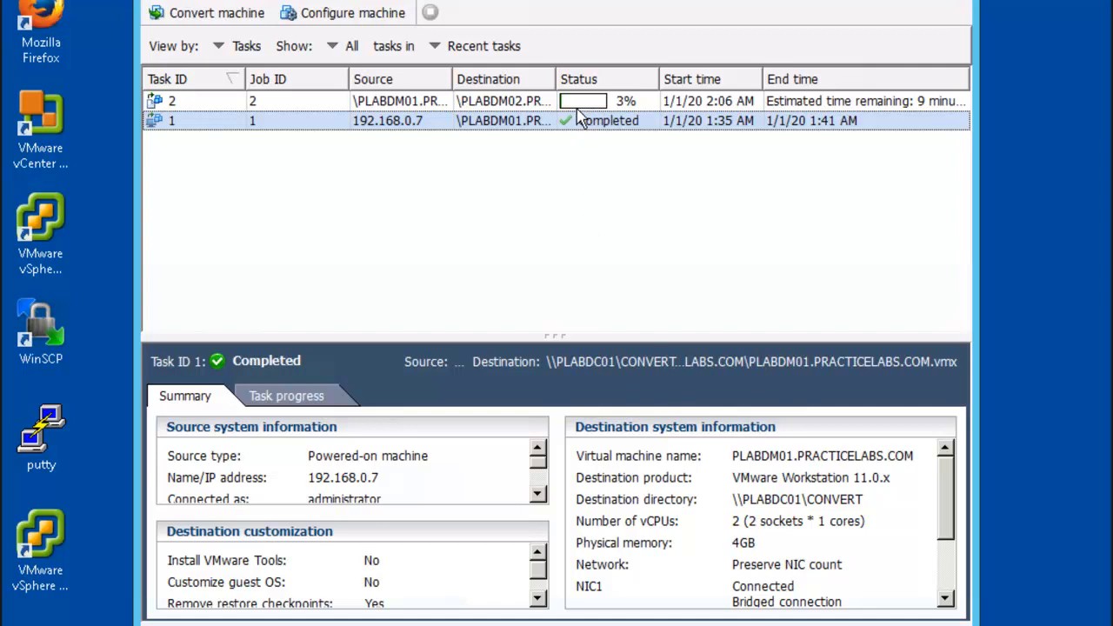
mouse_move(581, 120)
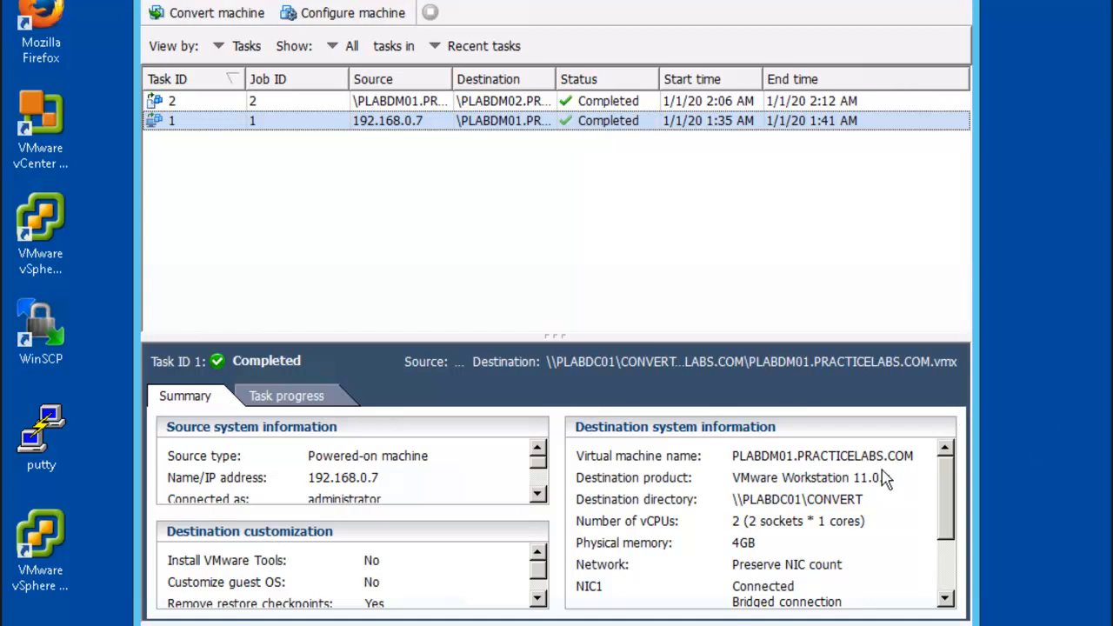
mouse_move(509, 139)
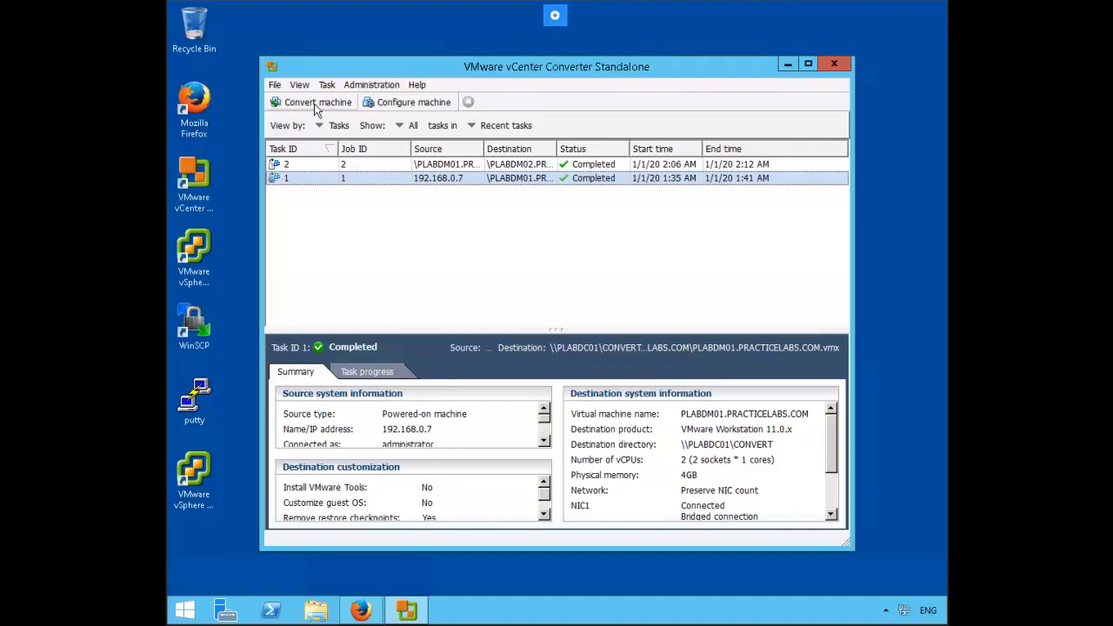
- Start a new conversion using PLABDM01.PRACTICELABS.COM.vmx as the source virtual machine file
left_click(310, 102)
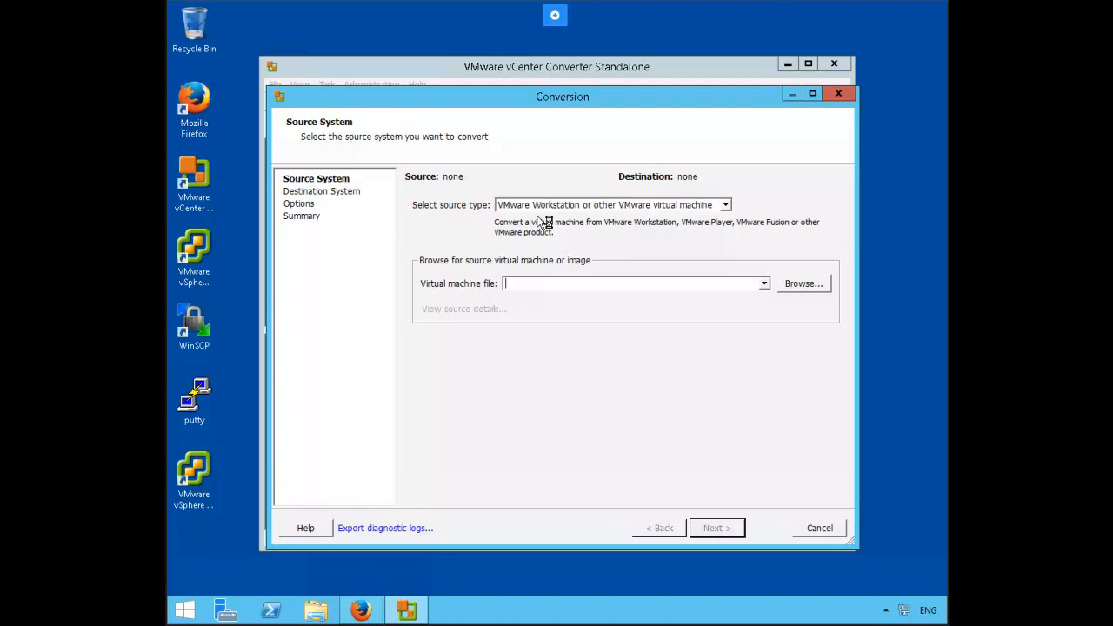
mouse_move(537, 220)
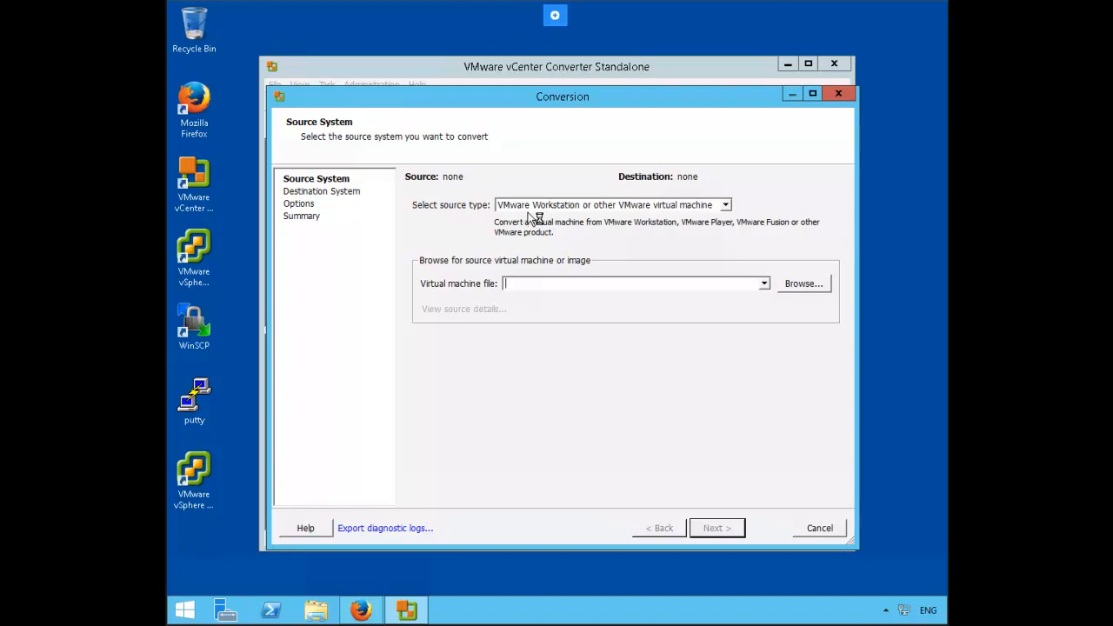
mouse_move(665, 220)
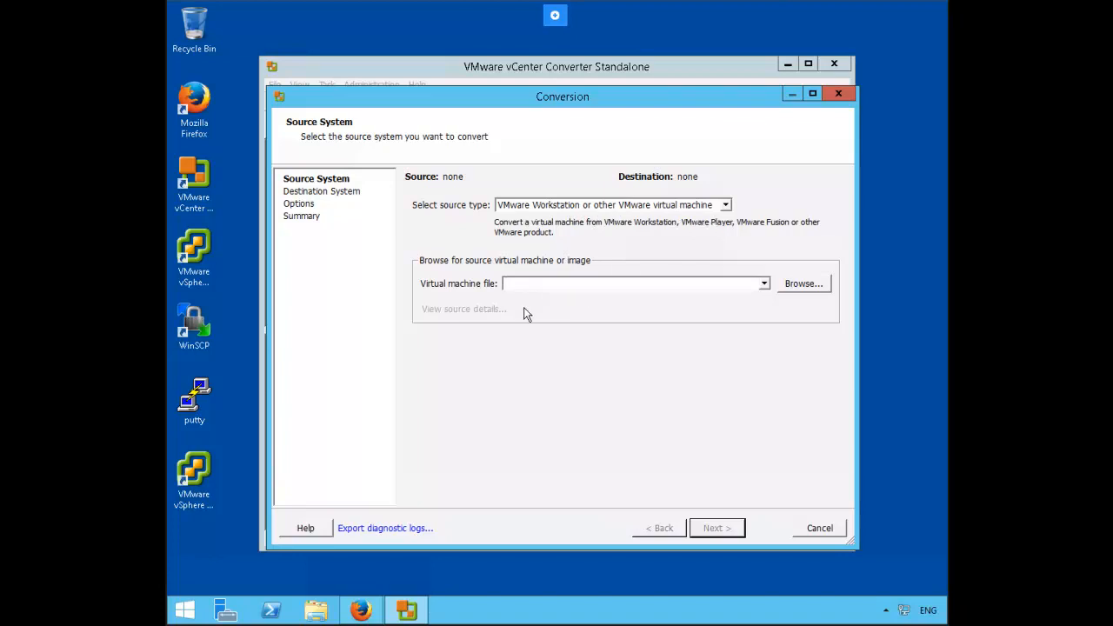
type("M01.PRACTICELABS.COM\\PLABDM01.PRACTICELABS.COM.vmx")
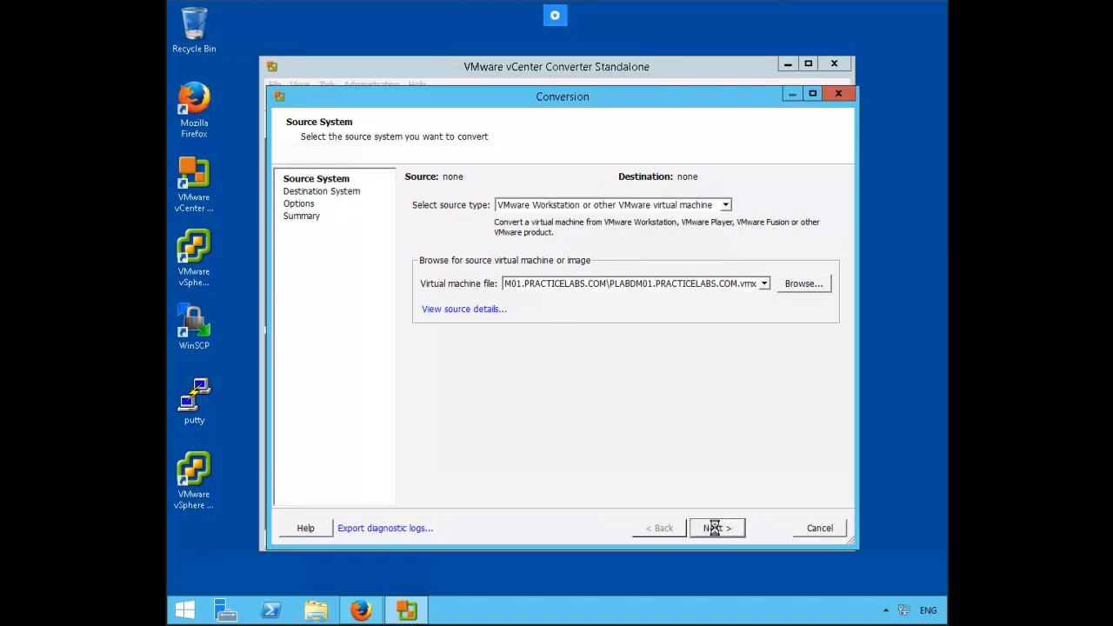
left_click(716, 528)
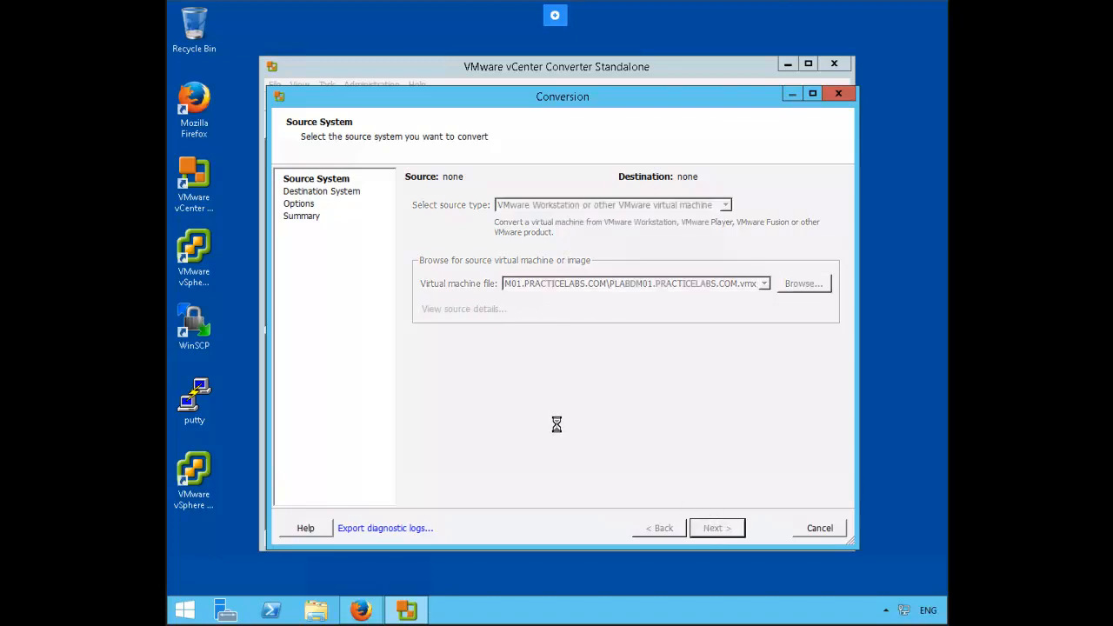
left_click(716, 528)
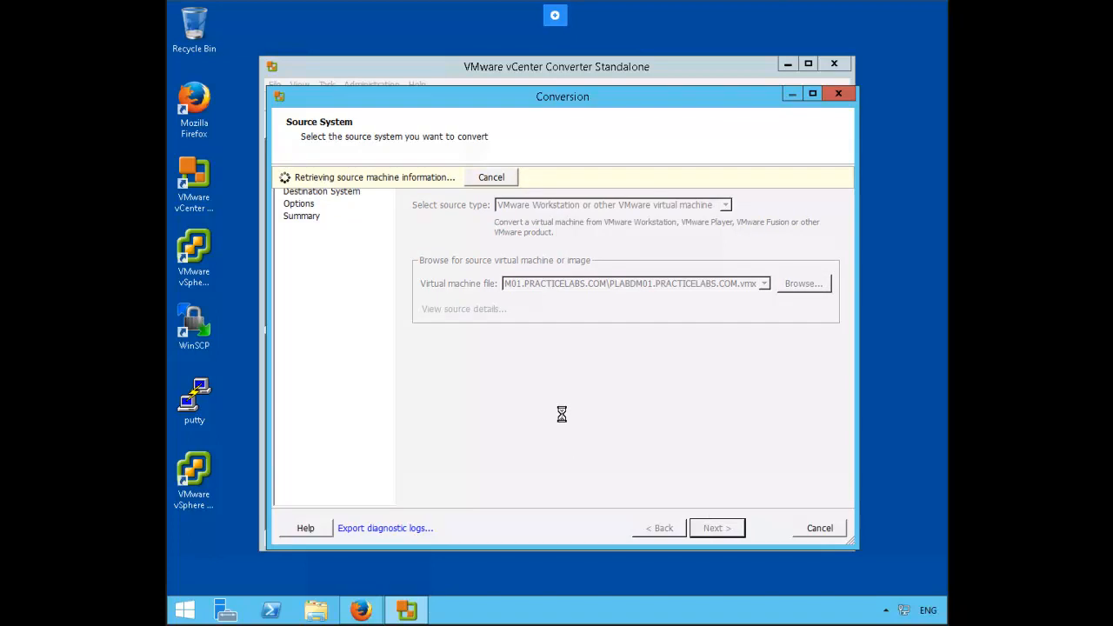
left_click(717, 528)
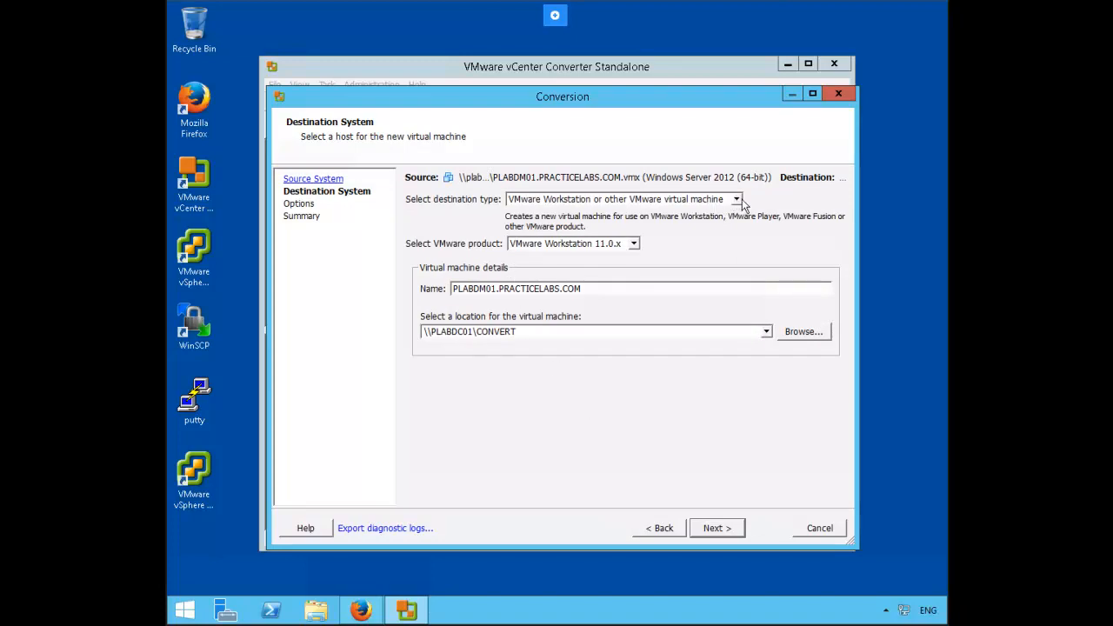
- Target a VMware Infrastructure virtual machine on server plabvc01 with administrator credentials
left_click(736, 199)
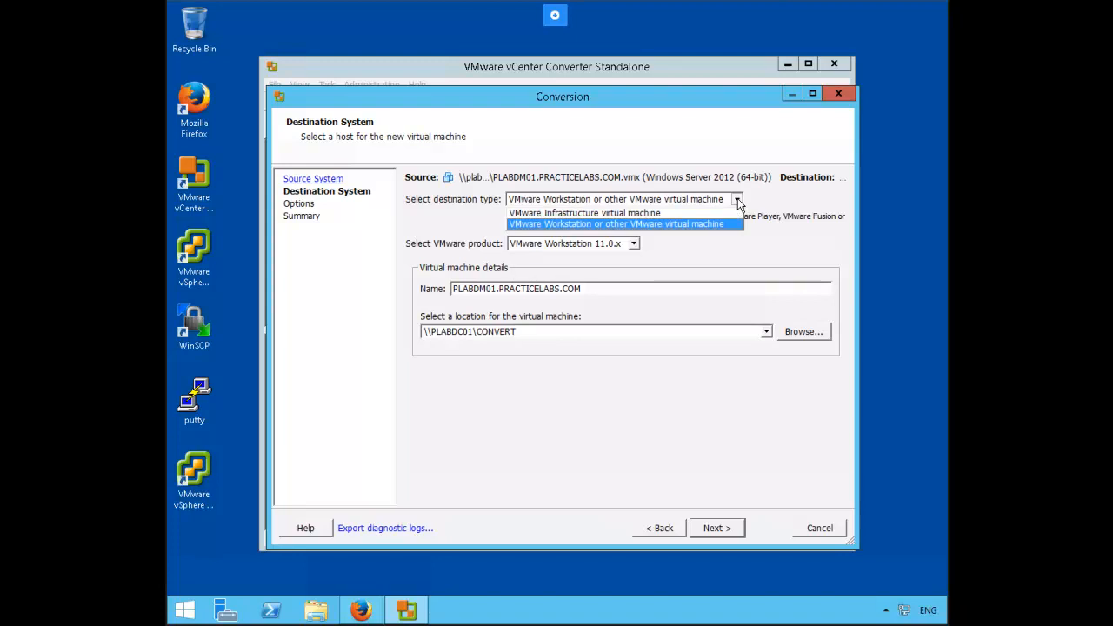
mouse_move(710, 218)
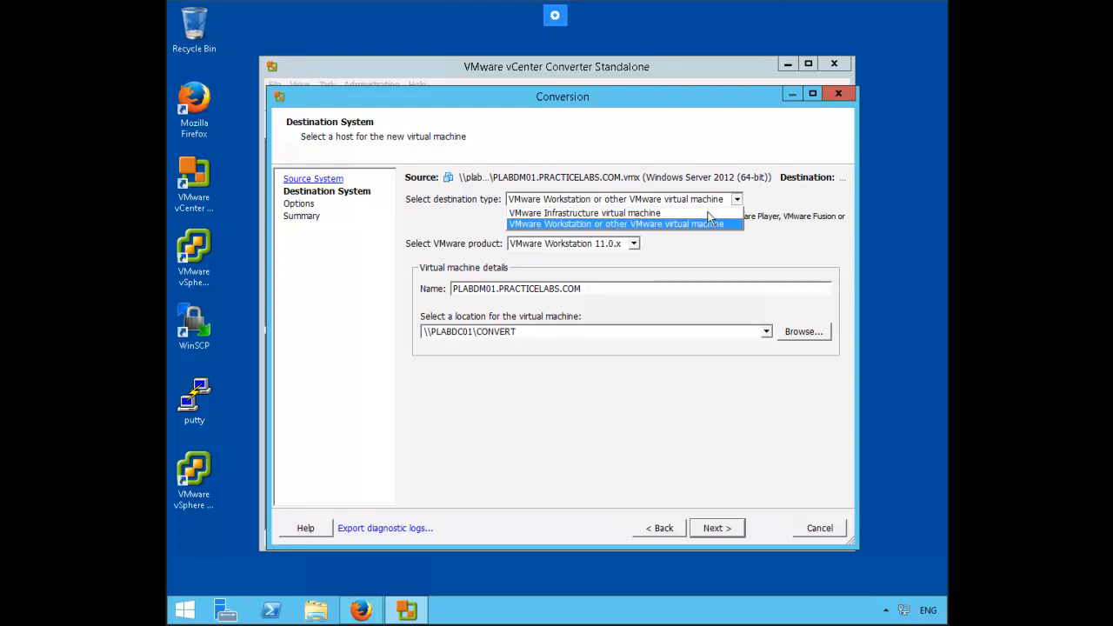
mouse_move(585, 212)
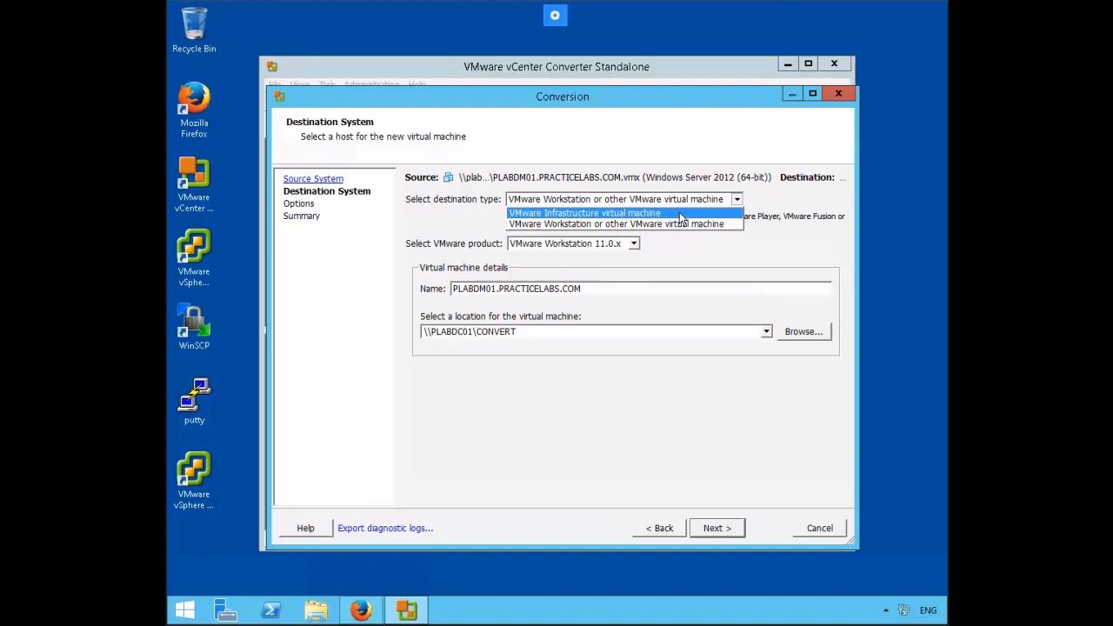
left_click(618, 223)
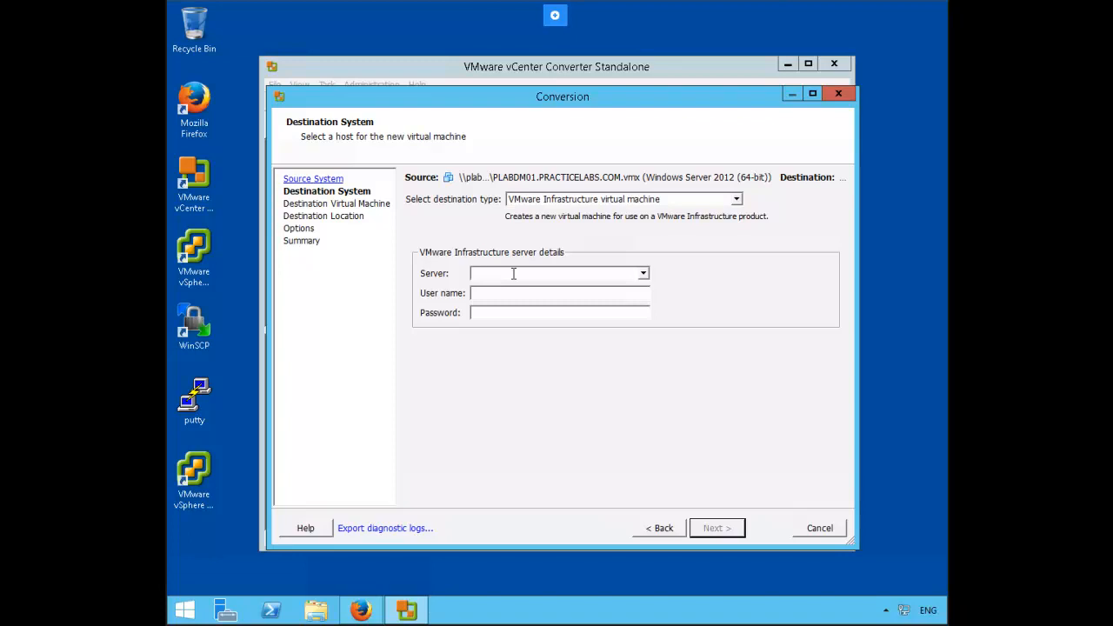
type("p")
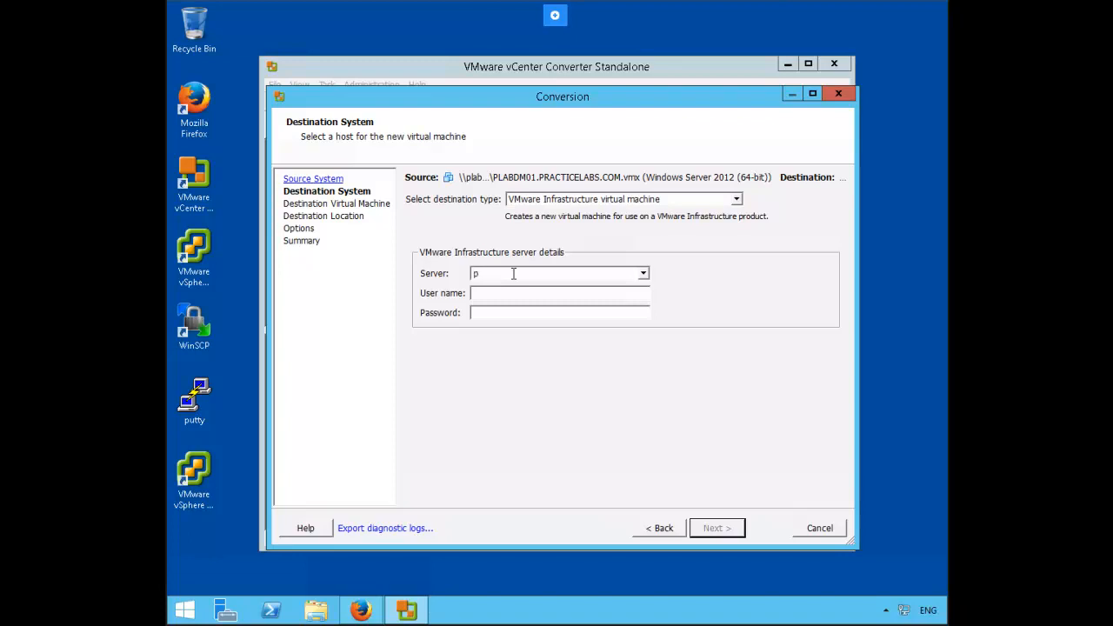
type("labvc01")
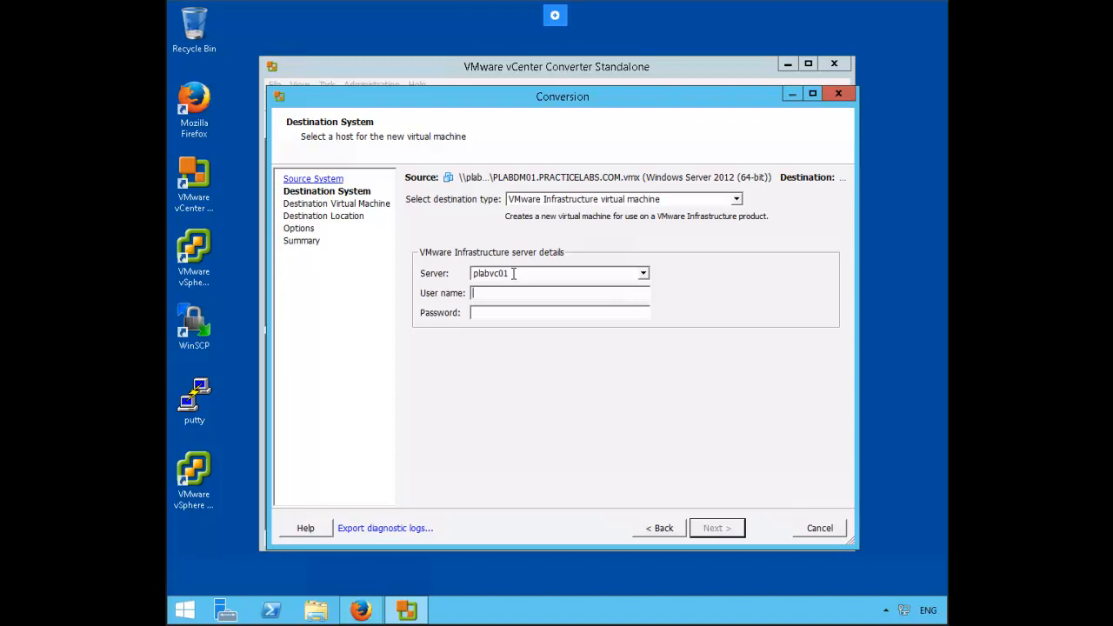
type("administrator@l")
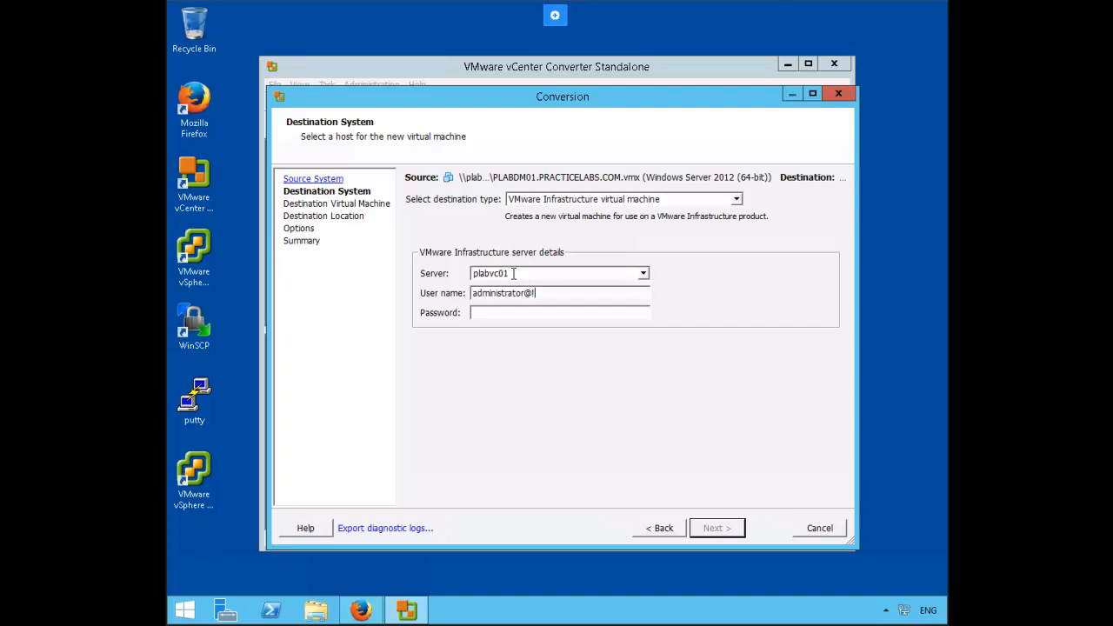
type("vsphere.local")
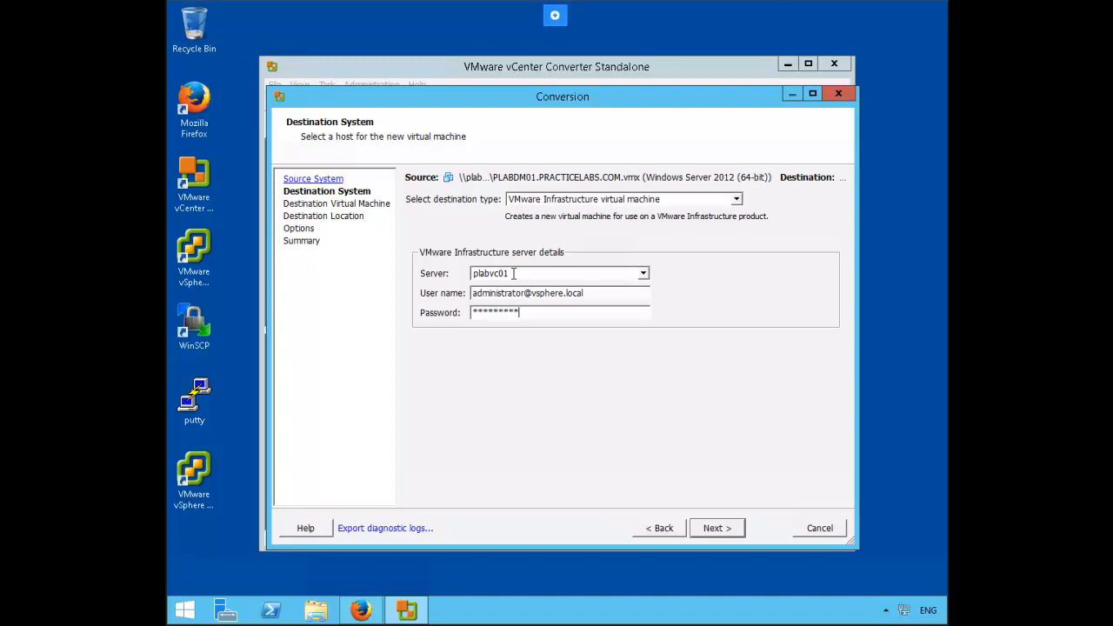
mouse_move(726, 554)
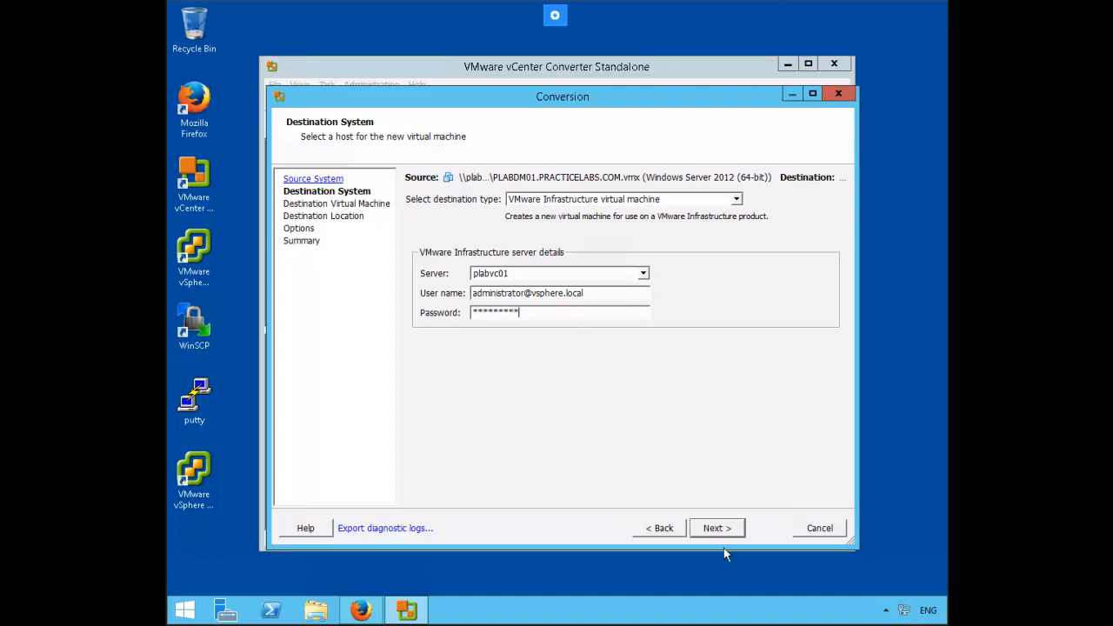
left_click(716, 528)
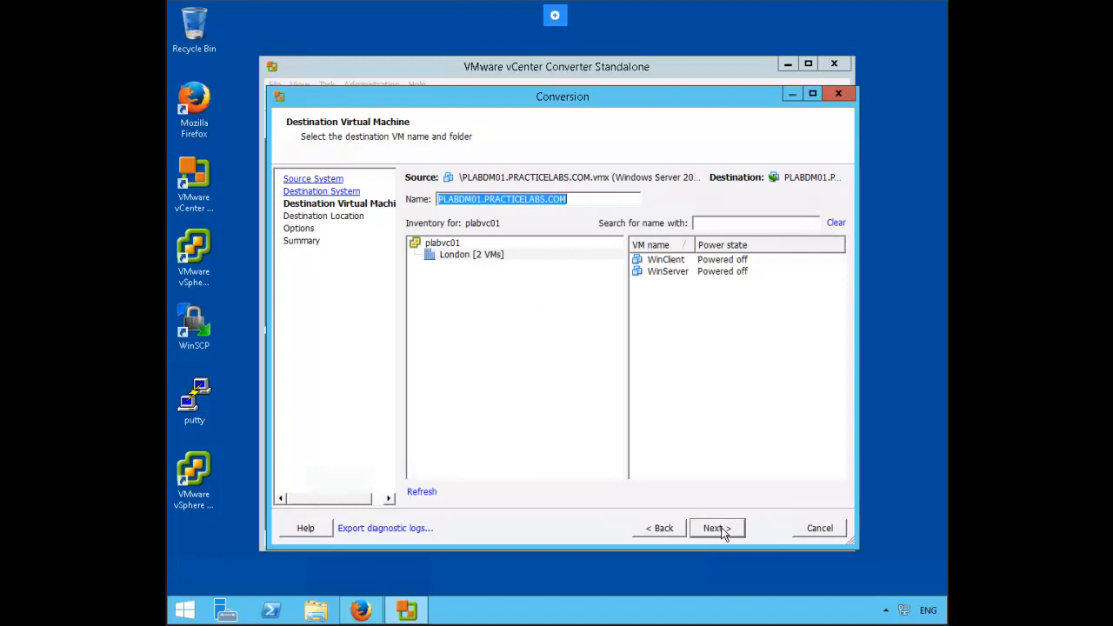
mouse_move(487, 267)
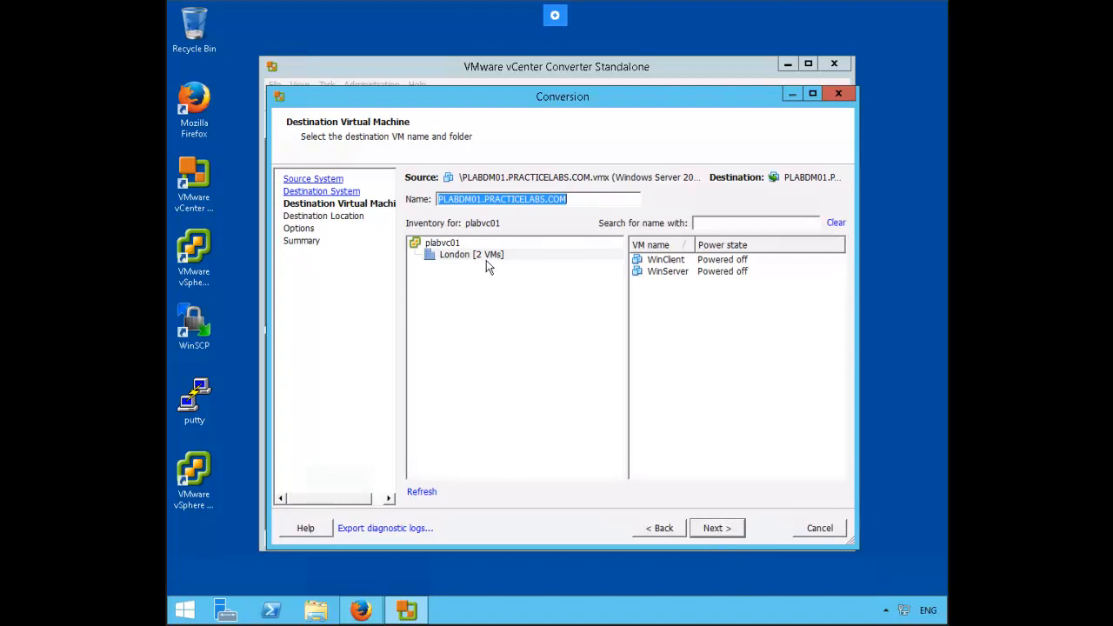
- Place the new VM in London on host plabesx01 using datastore VMFS3_Volume
left_click(469, 254)
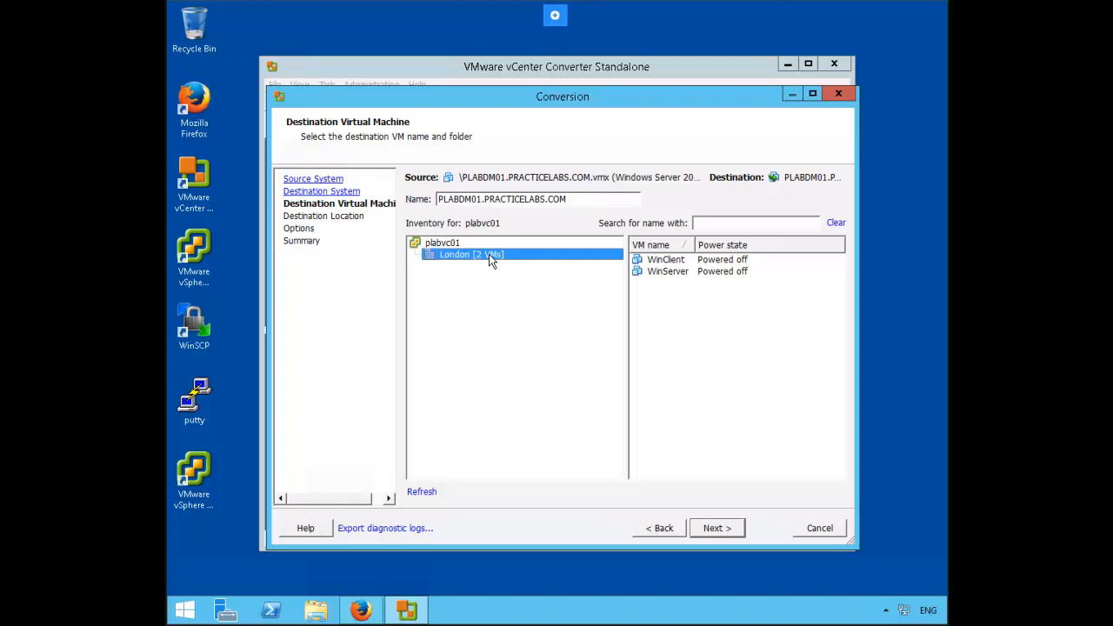
mouse_move(717, 528)
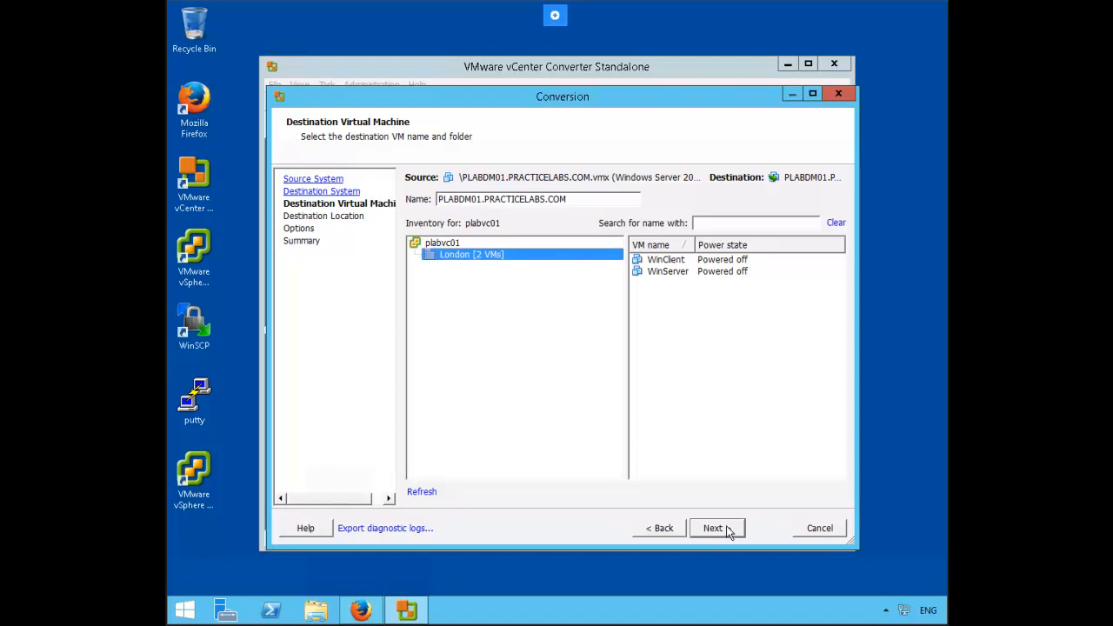
left_click(712, 528)
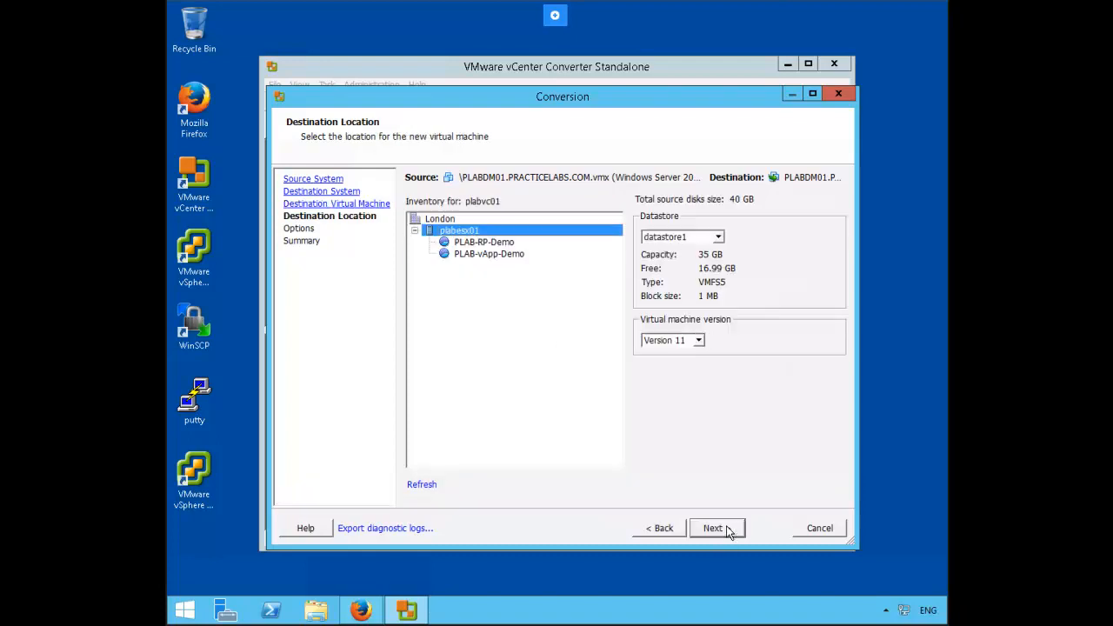
mouse_move(339, 300)
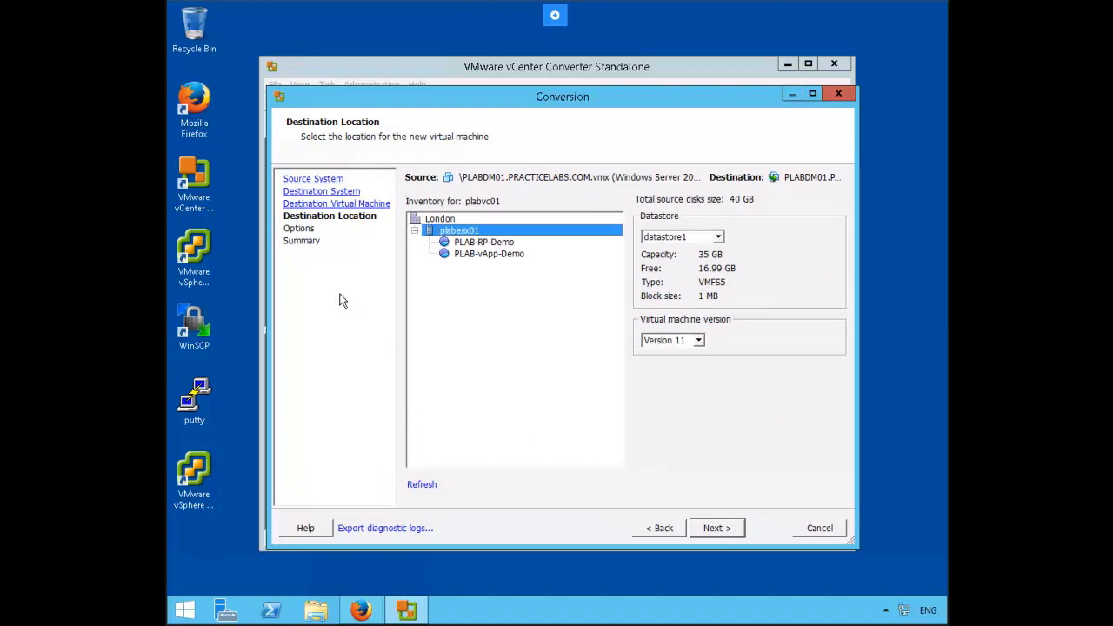
mouse_move(700, 256)
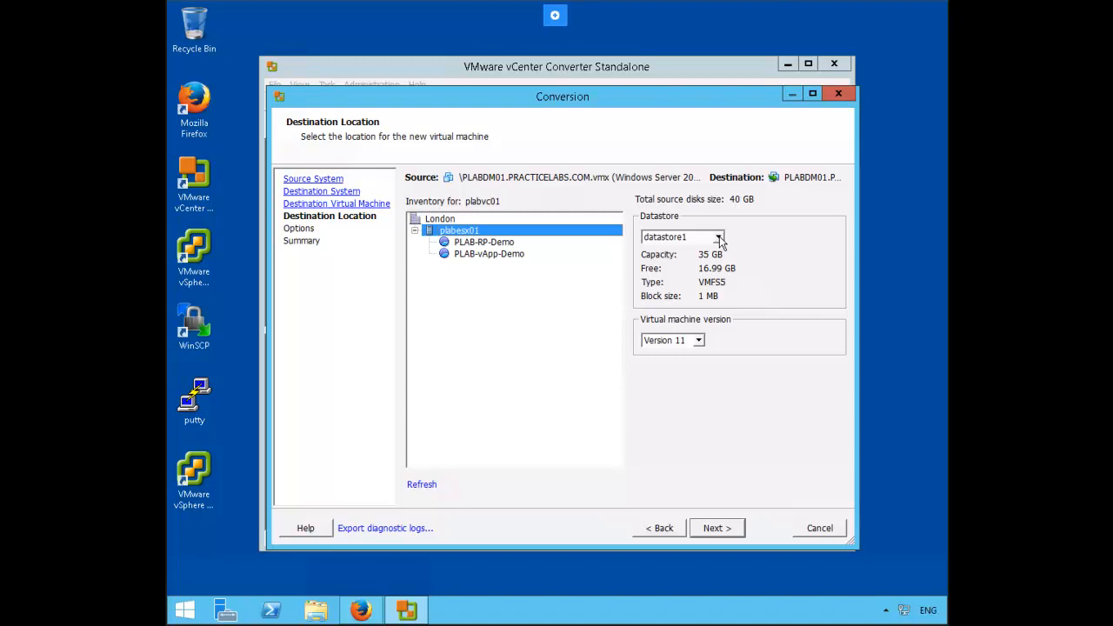
left_click(719, 237)
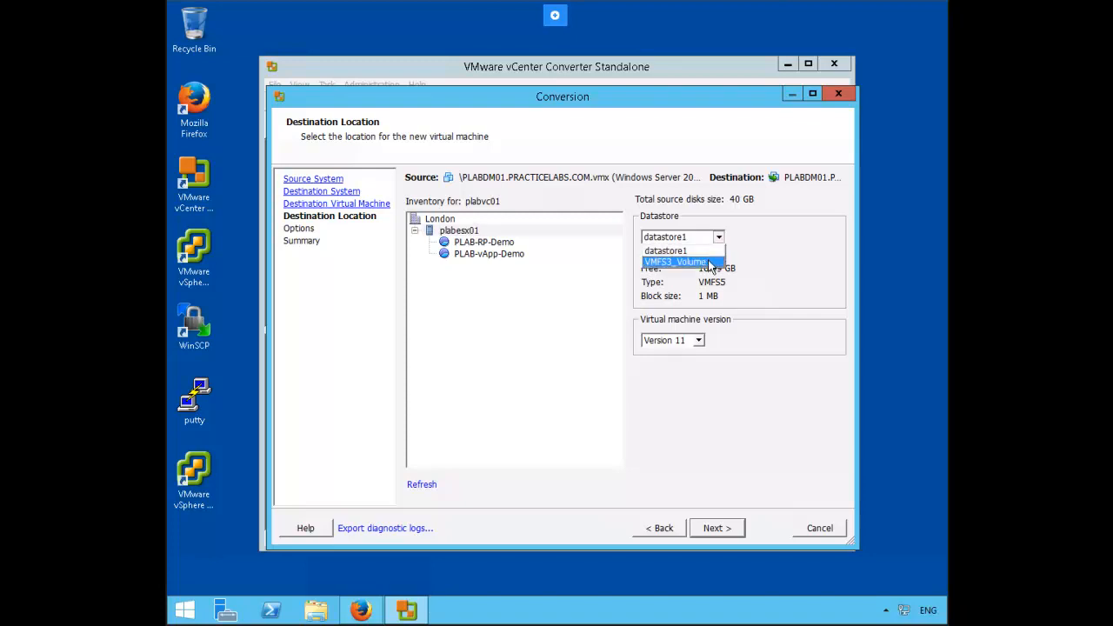
left_click(676, 262)
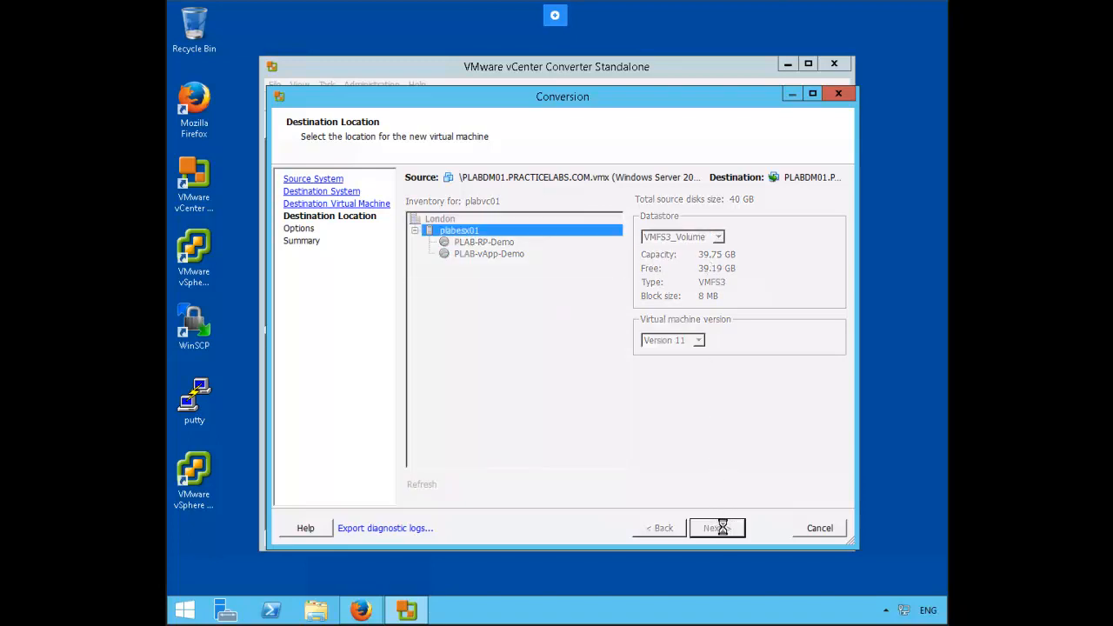
left_click(715, 528)
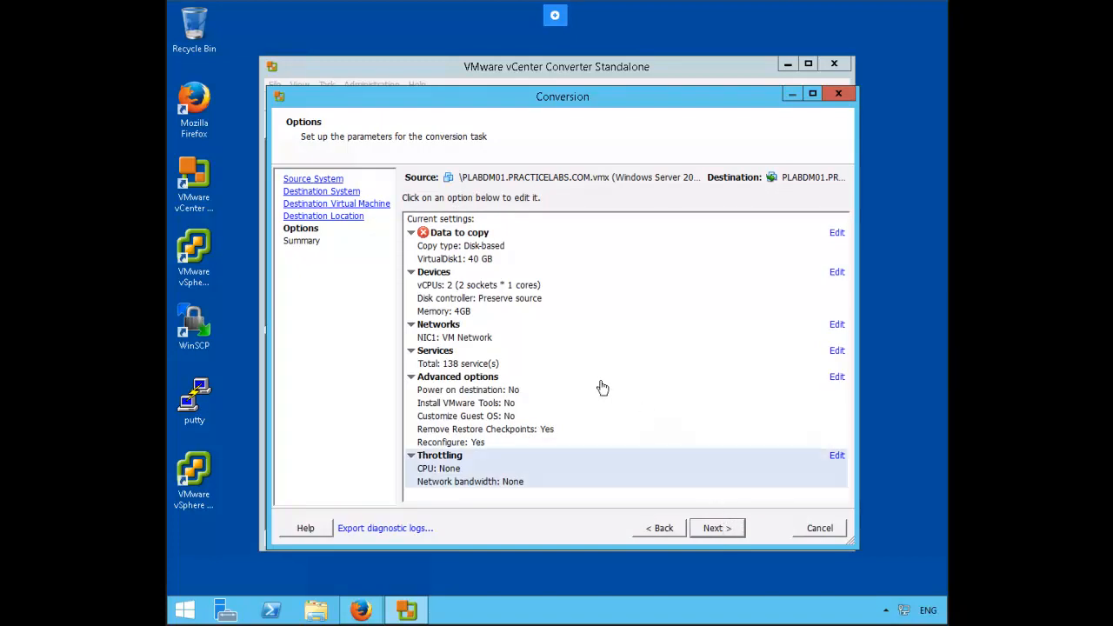
- Make VirtualDisk1 thin provisioned and submit the conversion from the Summary page
left_click(459, 232)
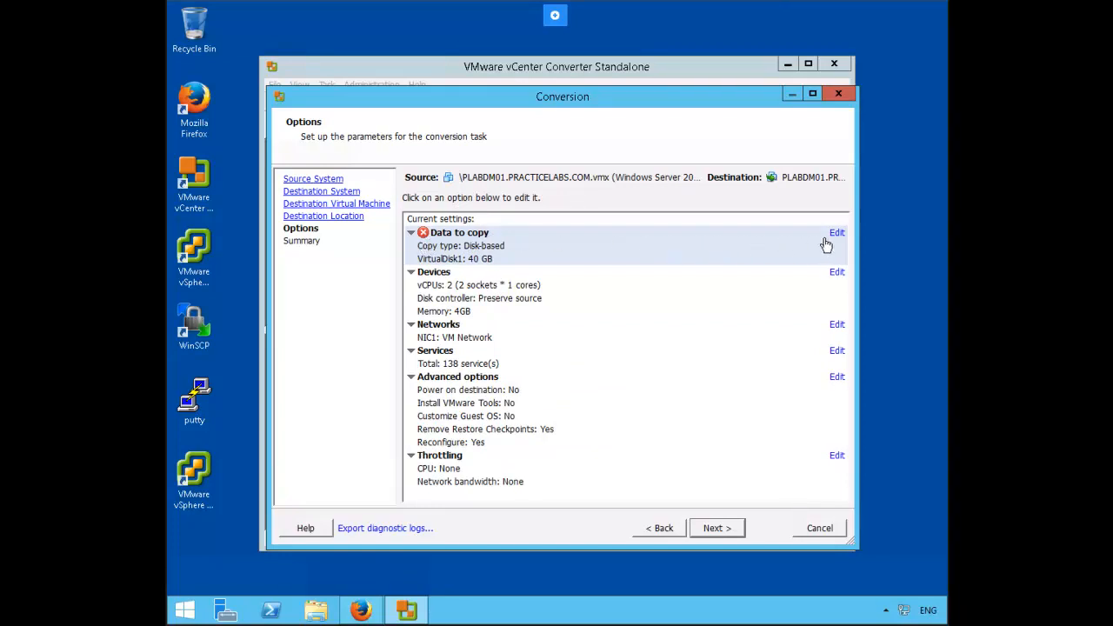
left_click(836, 232)
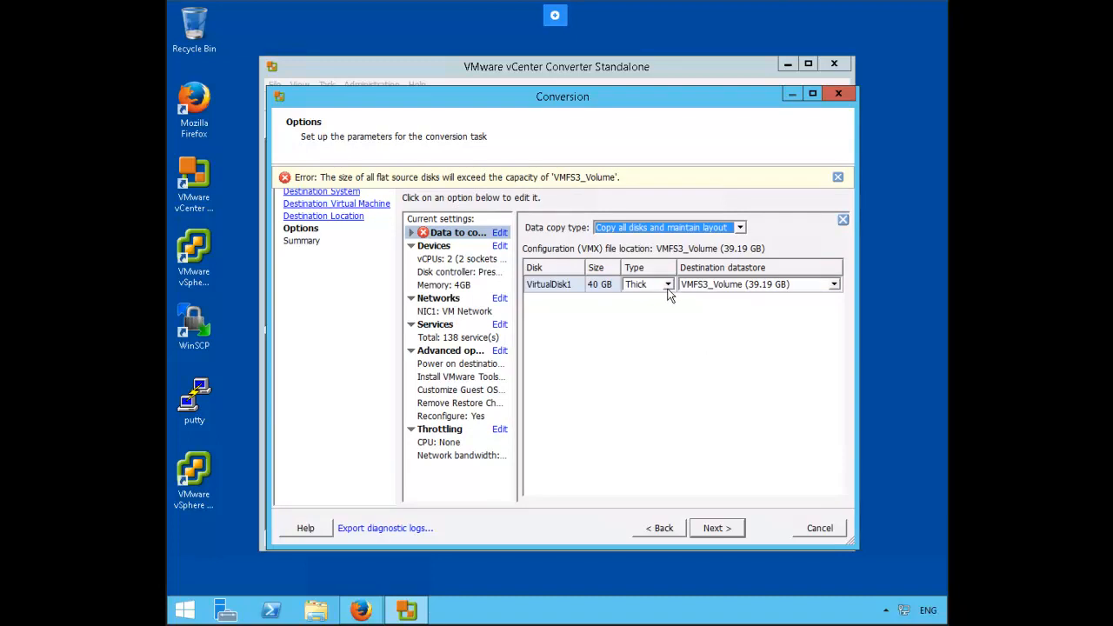
left_click(667, 284)
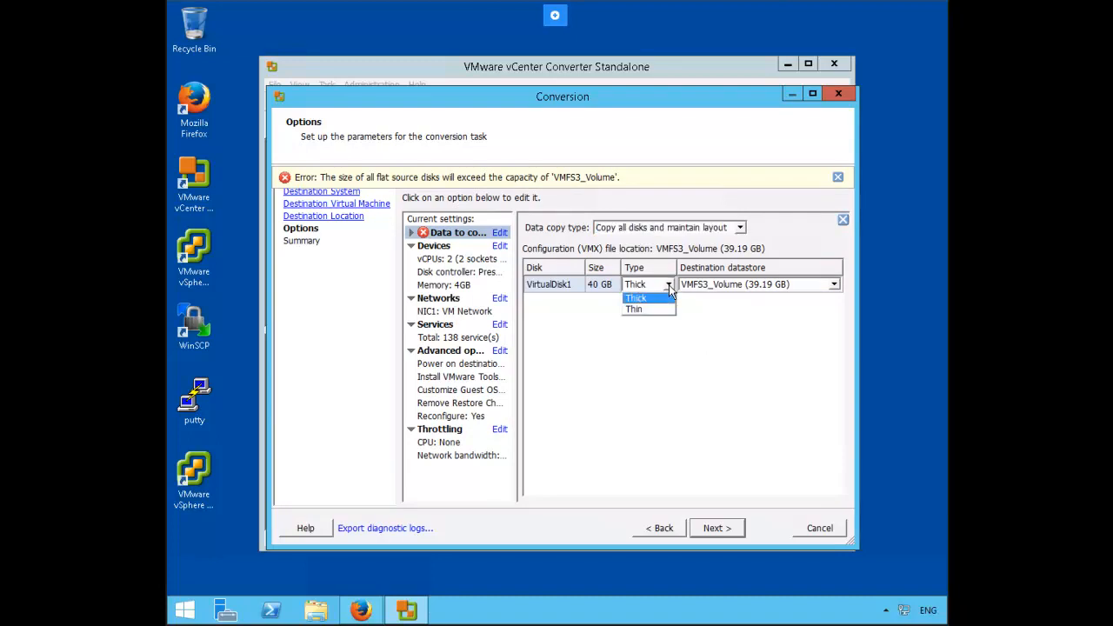
left_click(633, 308)
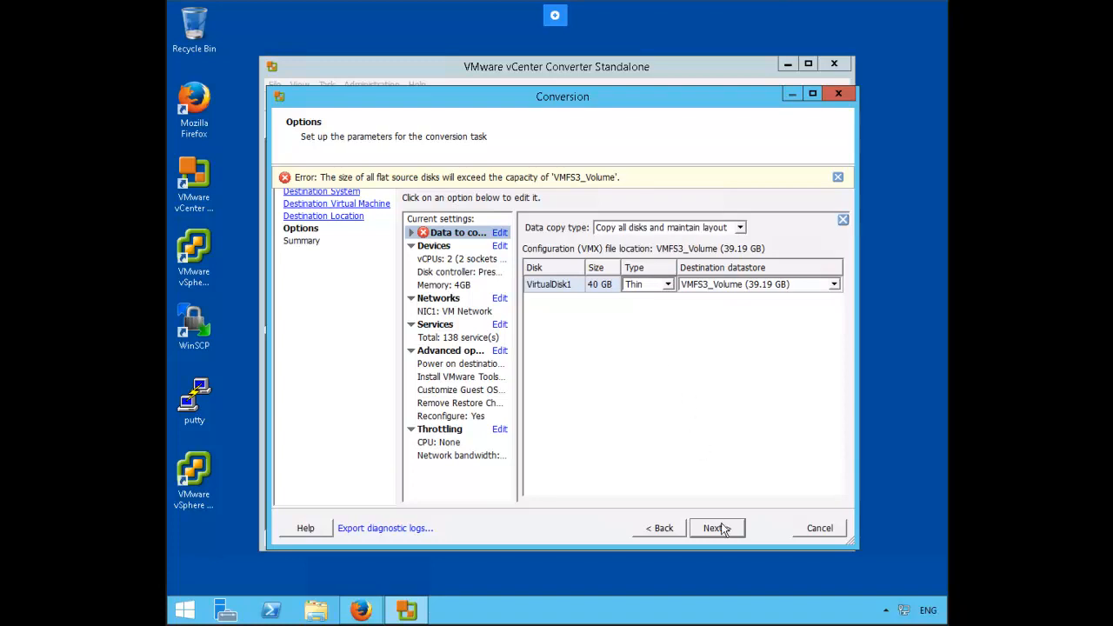
left_click(715, 528)
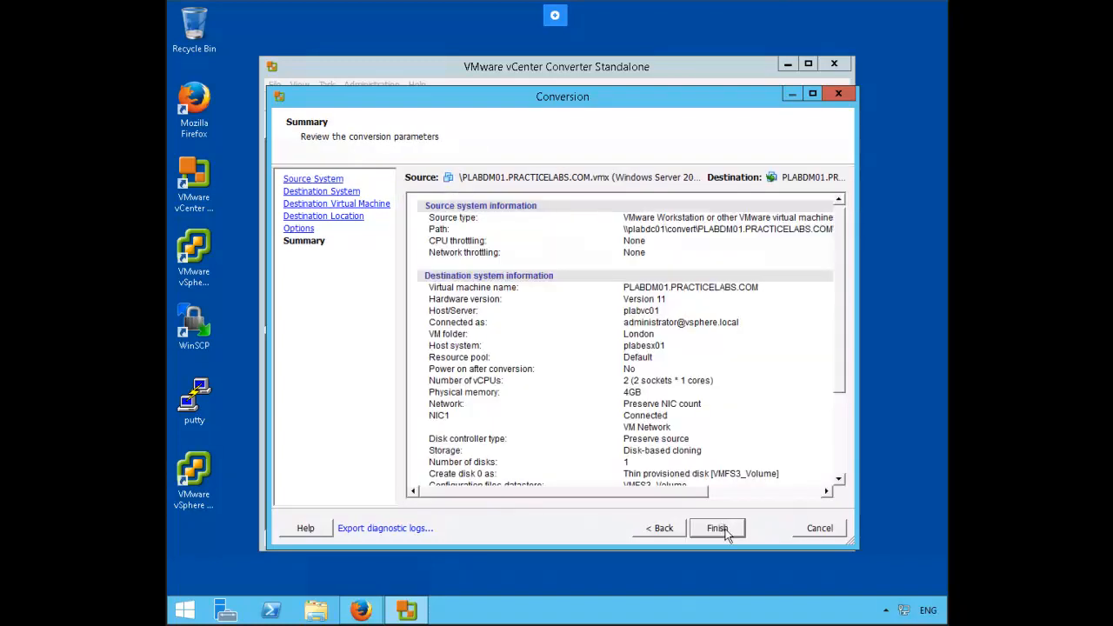
left_click(717, 528)
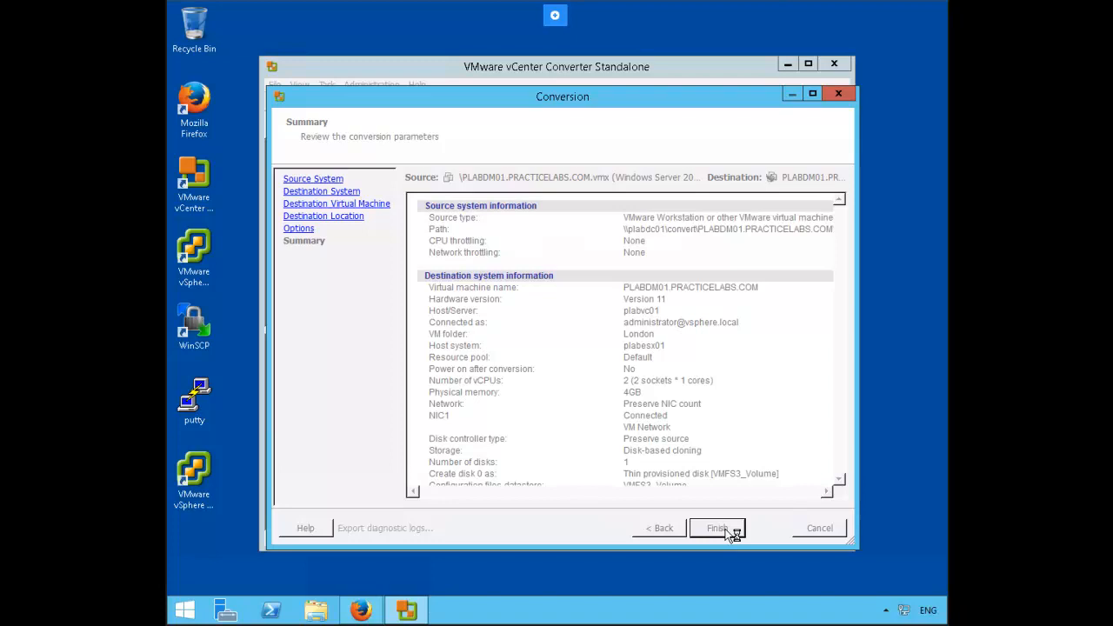
- Confirm conversion task 3 is running at 1%, then minimize the Converter window
left_click(718, 528)
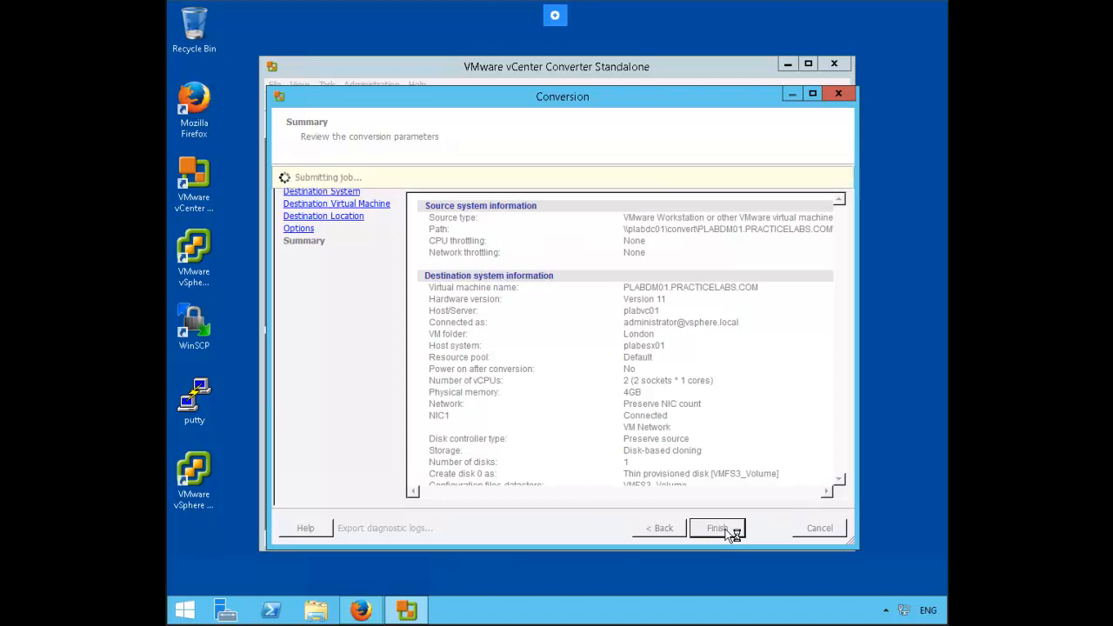
left_click(716, 528)
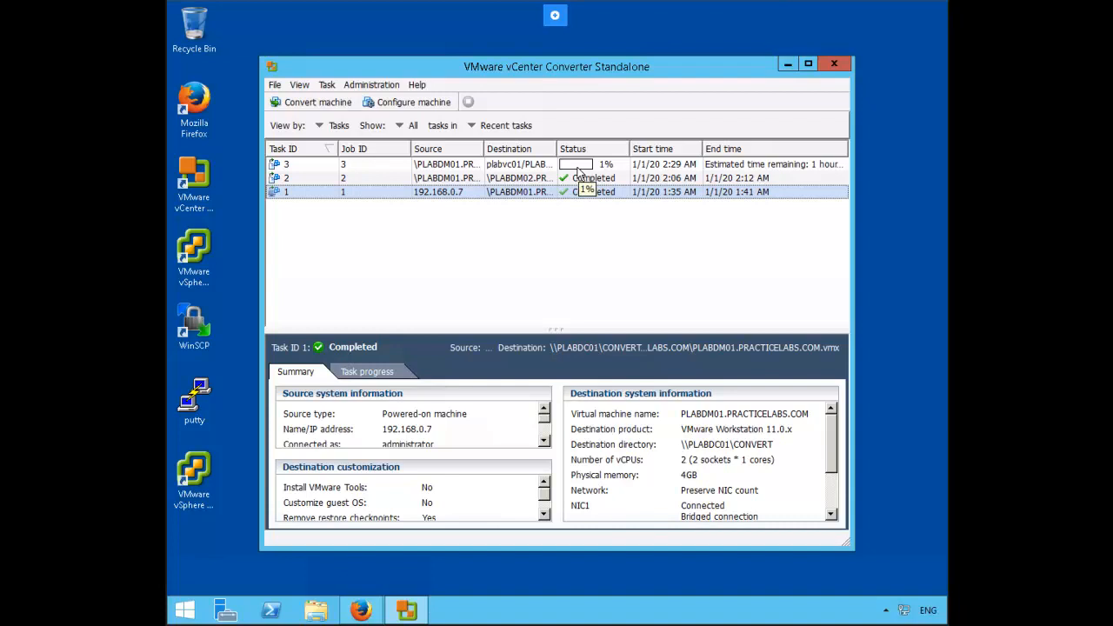
left_click(807, 62)
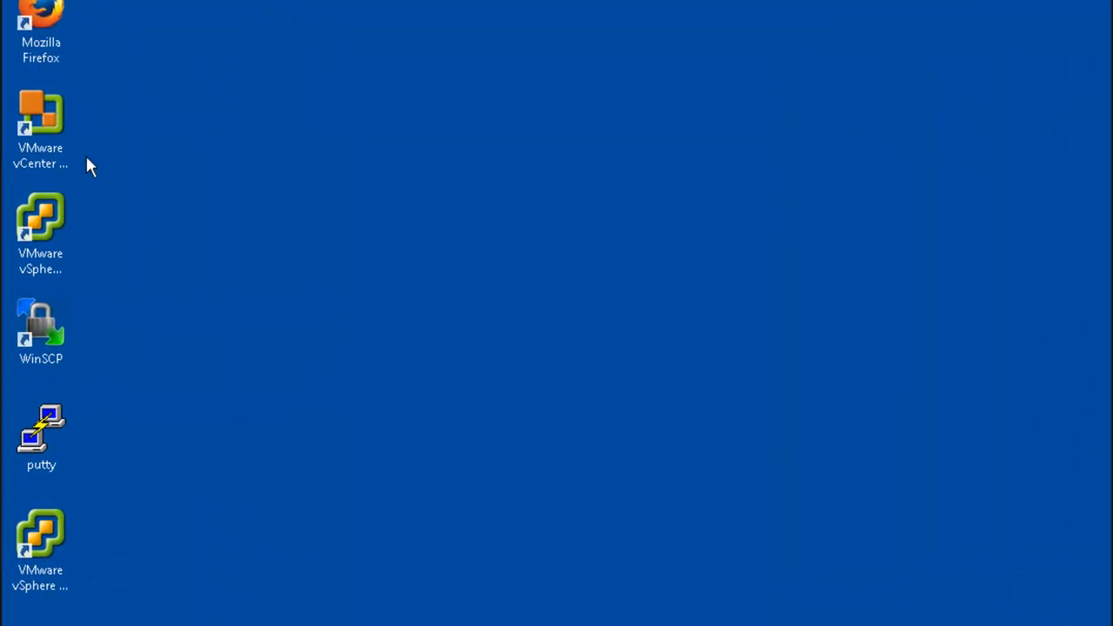
- Launch VMware vSphere Client from its desktop shortcut
left_click(41, 131)
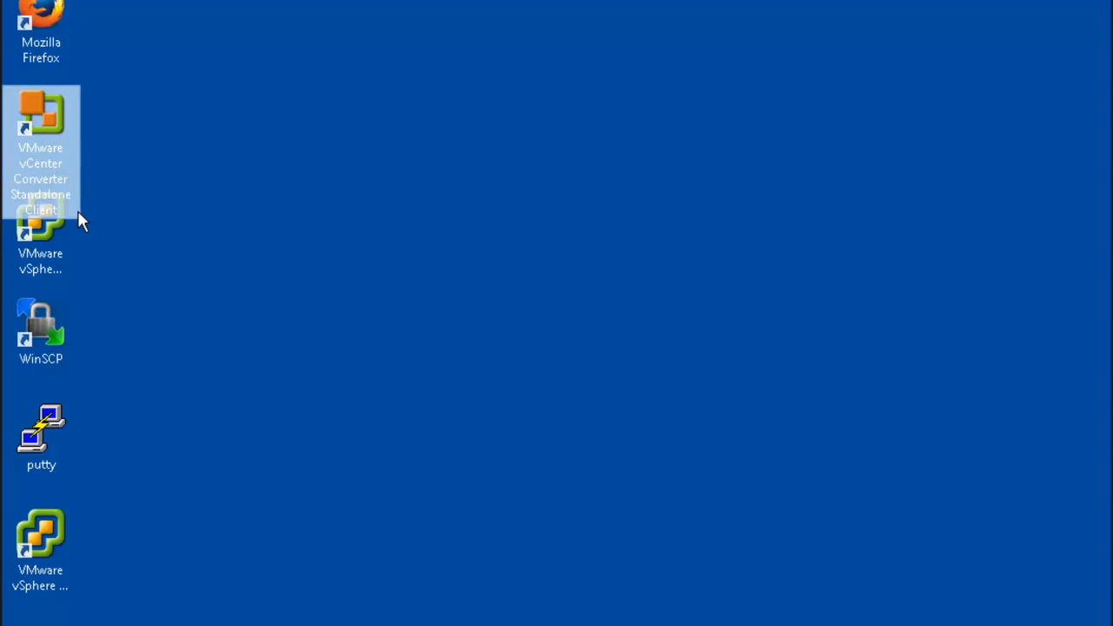
left_click(41, 239)
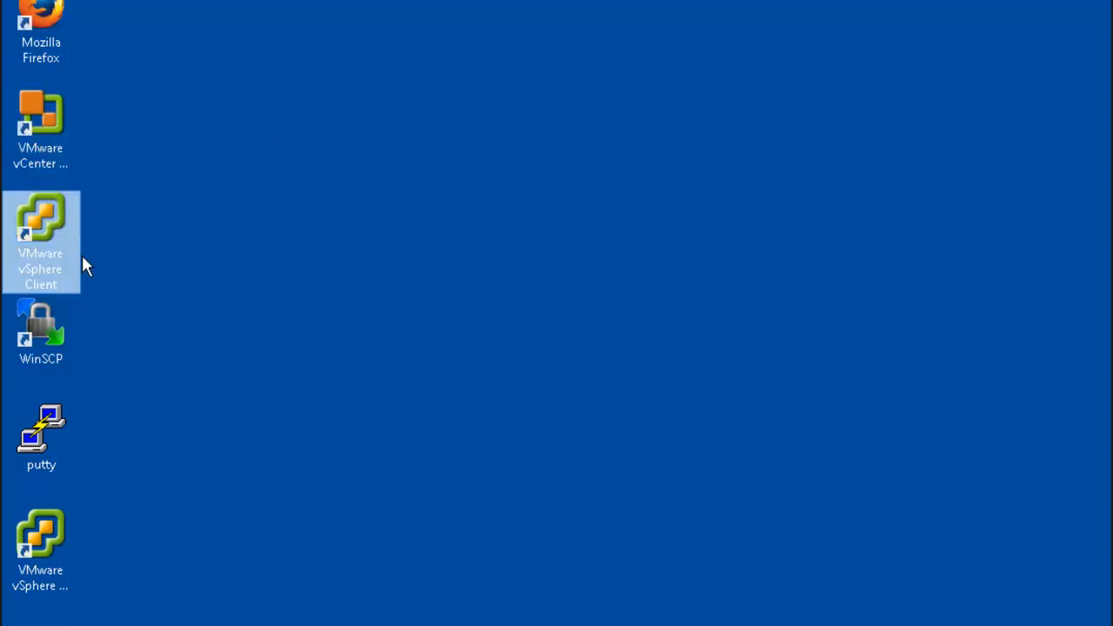
double_click(41, 234)
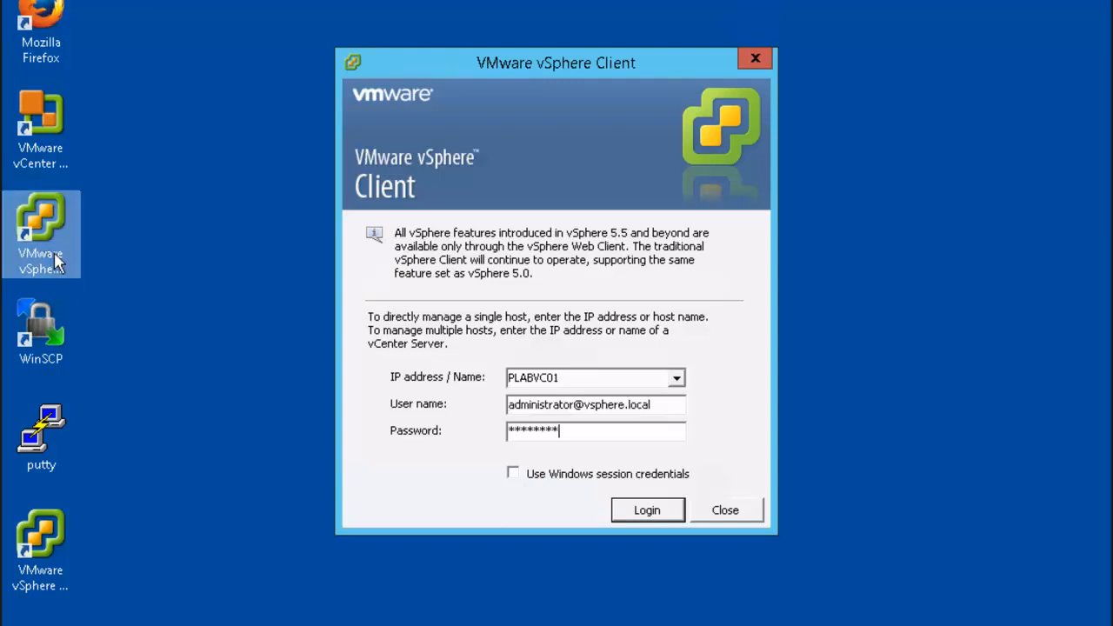
- Log in to PLABVC01, dismissing the incorrect-password error and retrying
left_click(647, 510)
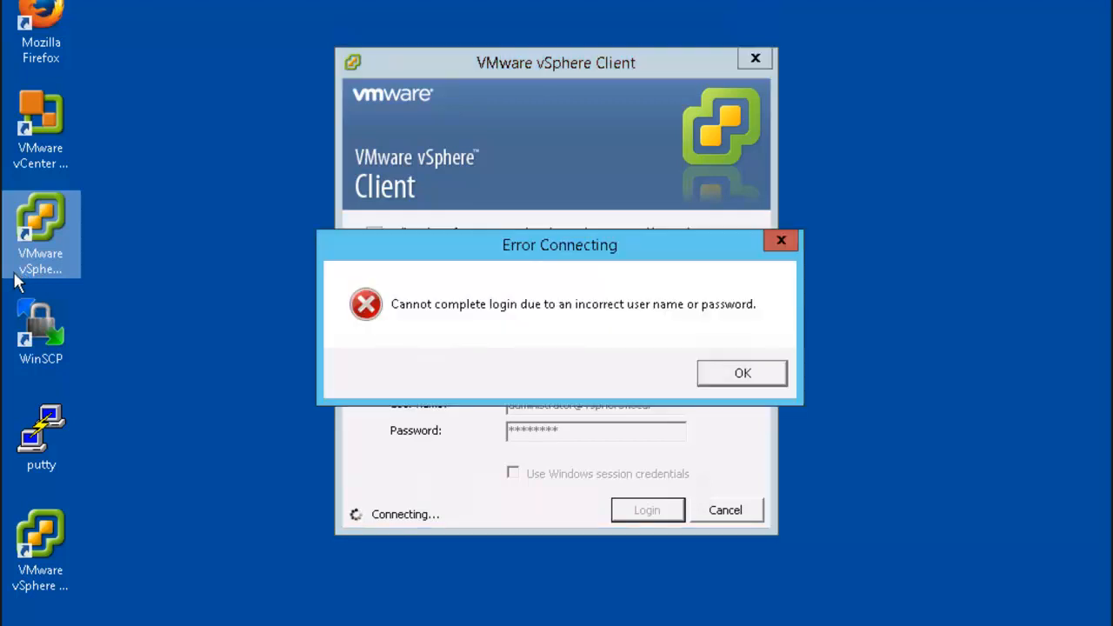
mouse_move(1059, 402)
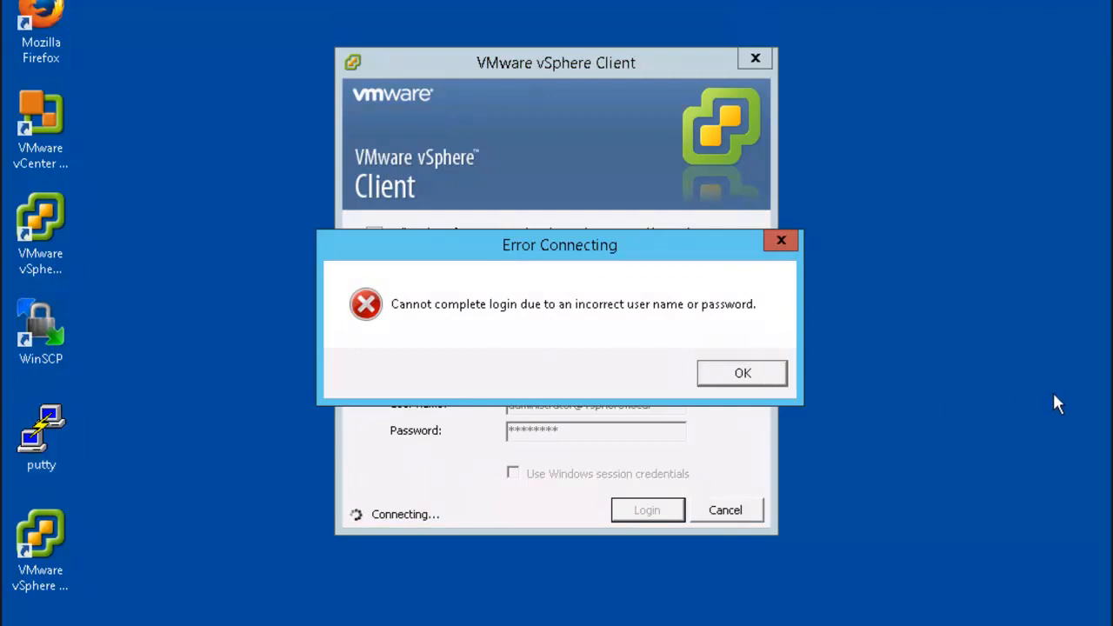
left_click(742, 373)
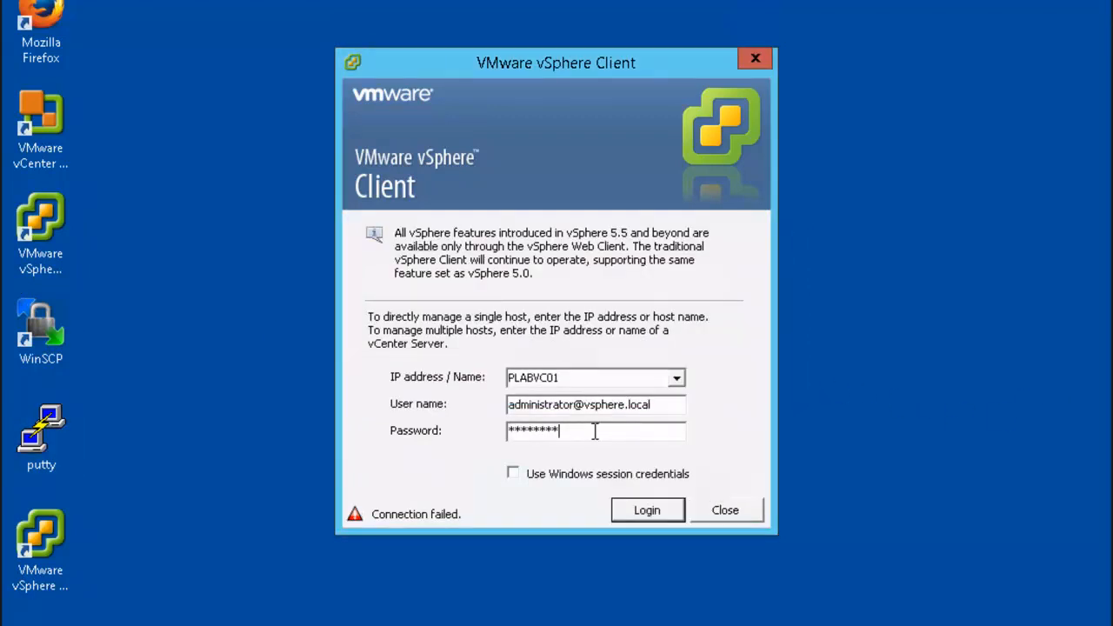
left_click(647, 510)
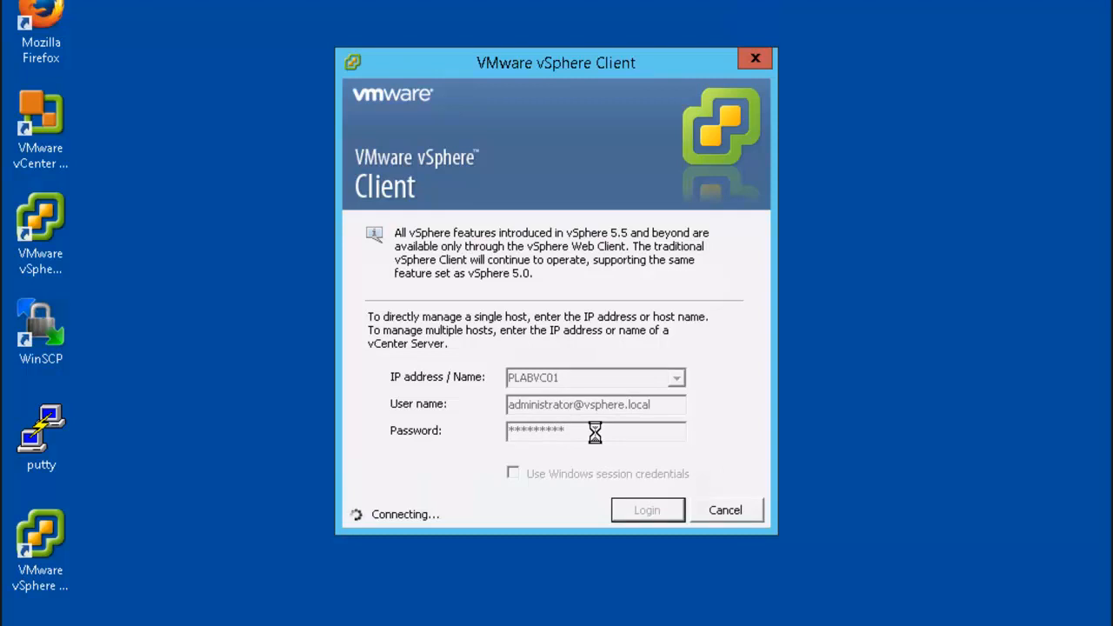
left_click(647, 510)
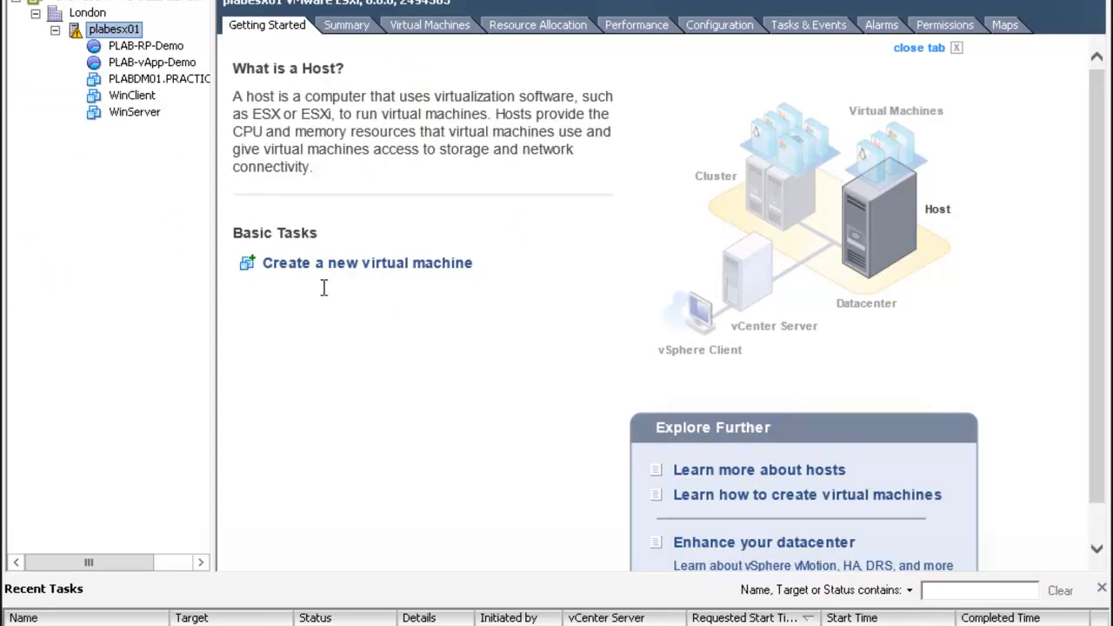
mouse_move(160, 78)
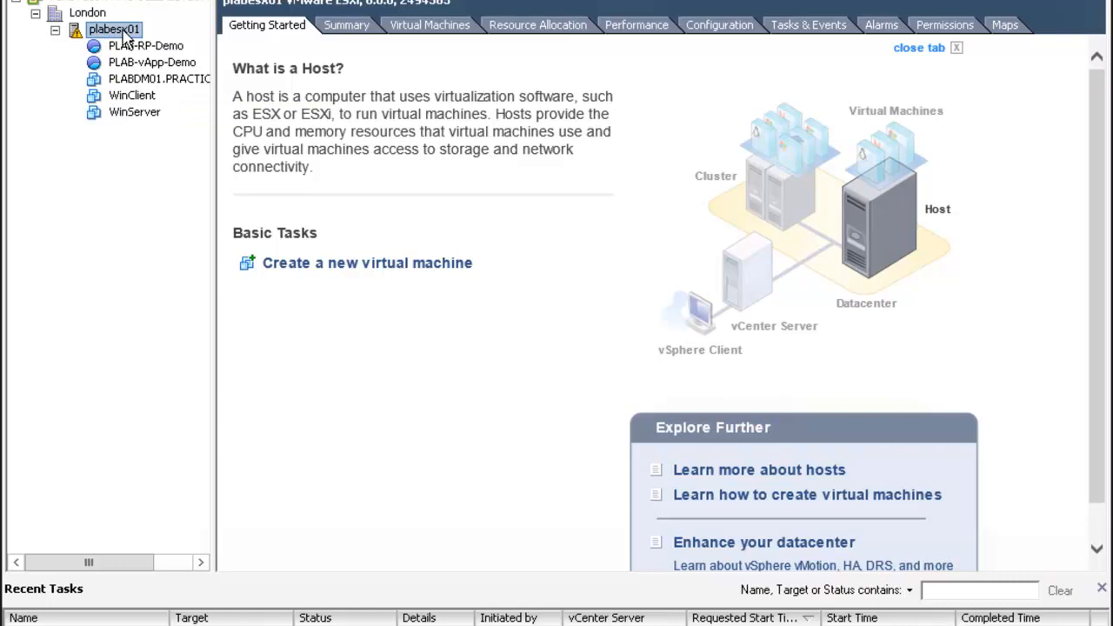
mouse_move(183, 87)
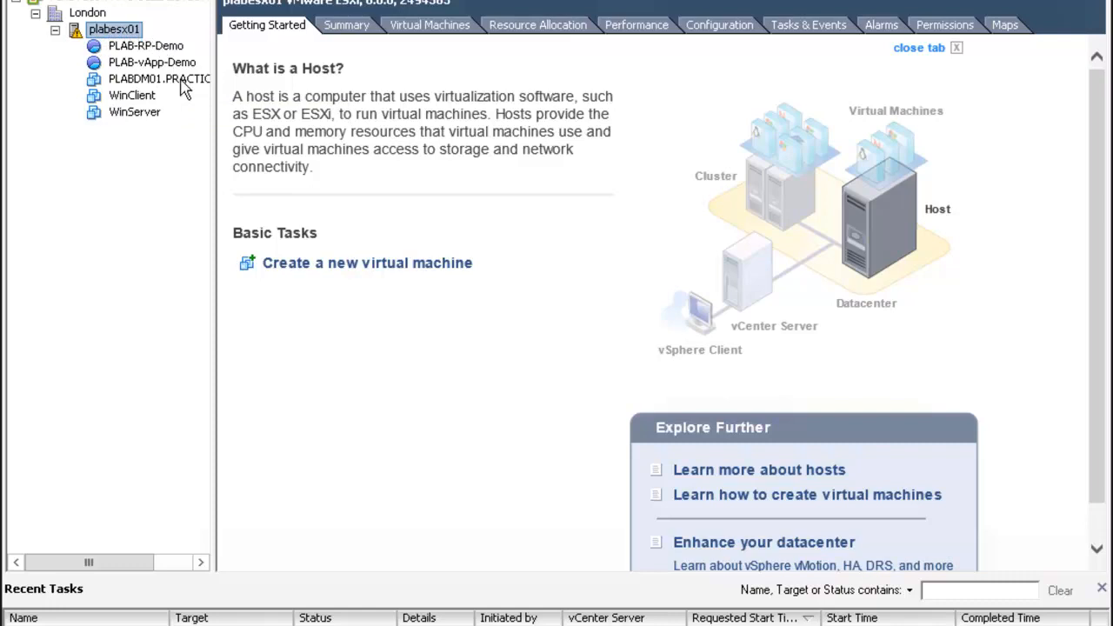
- Select PLABDM01.PRACTICELABS.COM under London > plabesx01 to show its Getting Started page
left_click(159, 78)
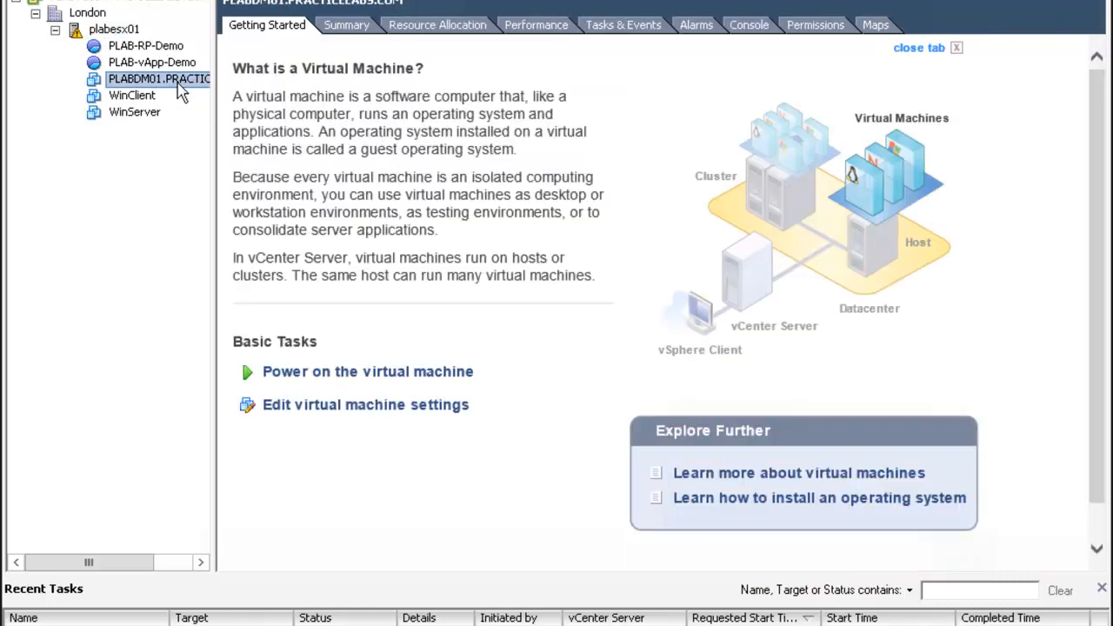